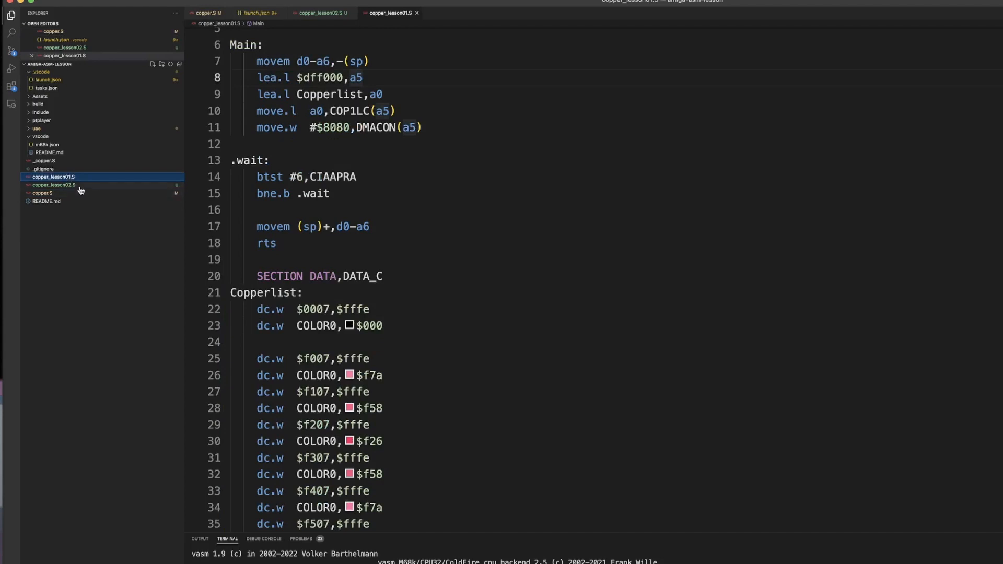
mouse_move(36, 194)
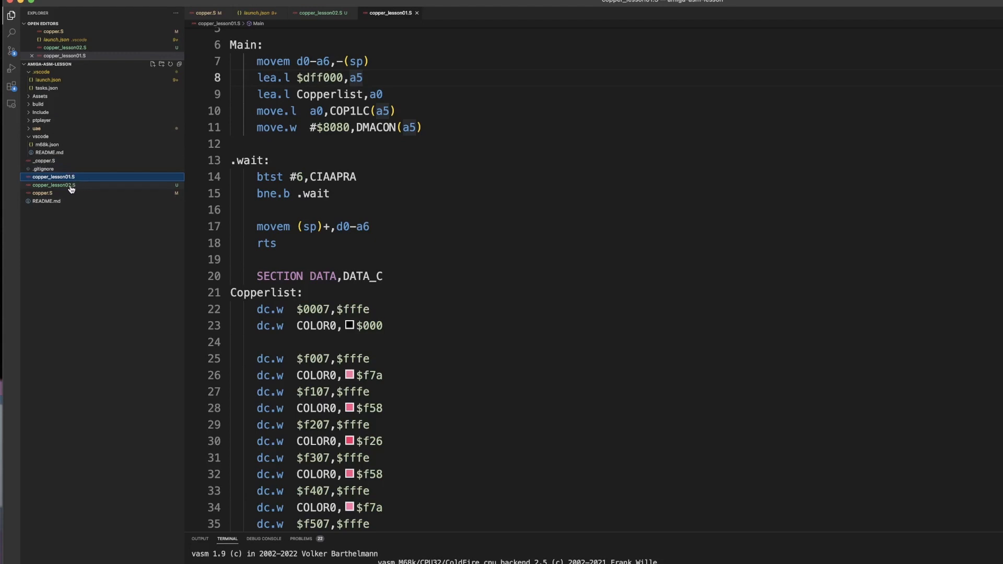
mouse_move(75, 179)
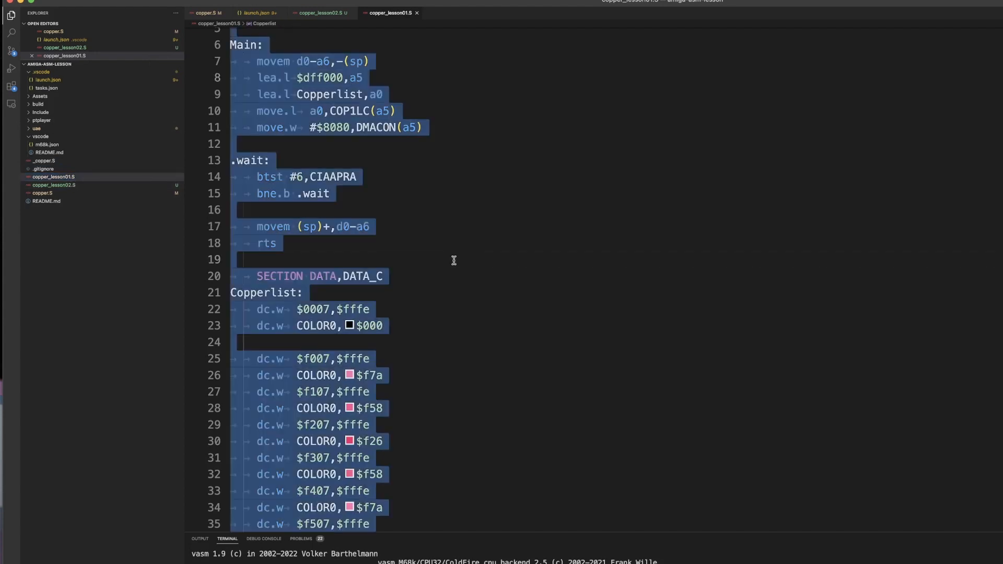
Step: Open copper.S in the editor to view its copper list
left_click(199, 13)
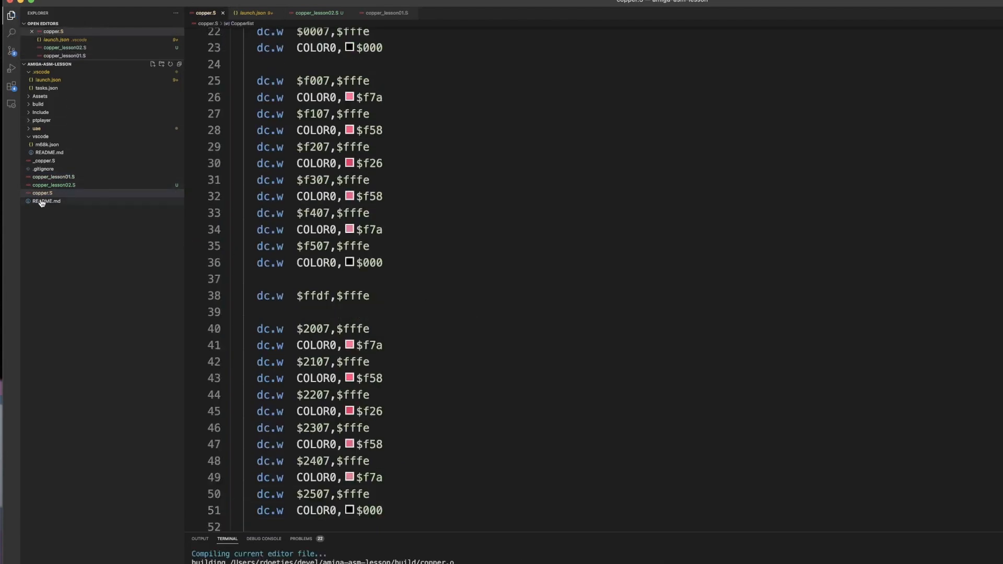
mouse_move(44, 194)
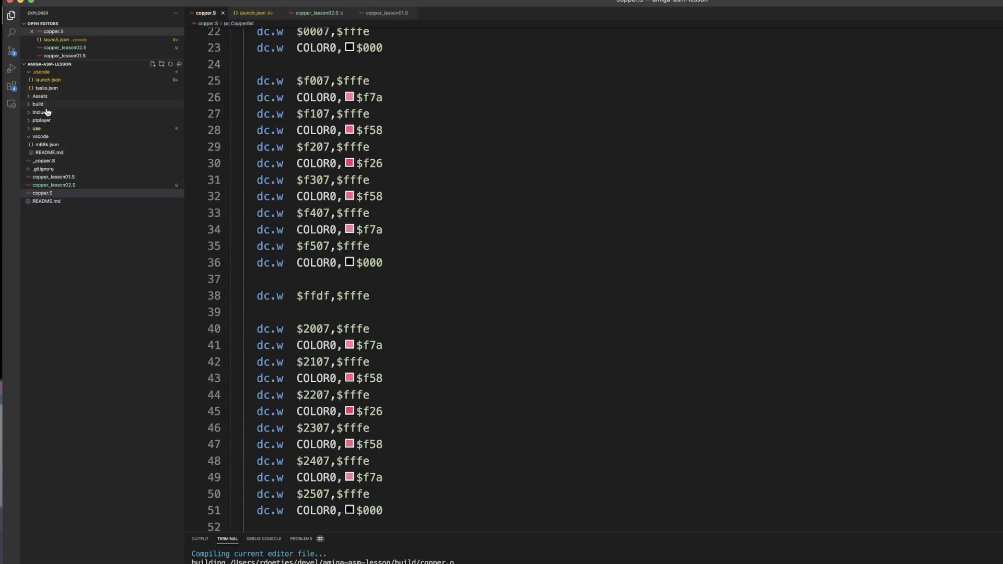
Step: Check the launch.json program path points at copper and open the empty copper_lesson02.S
left_click(253, 13)
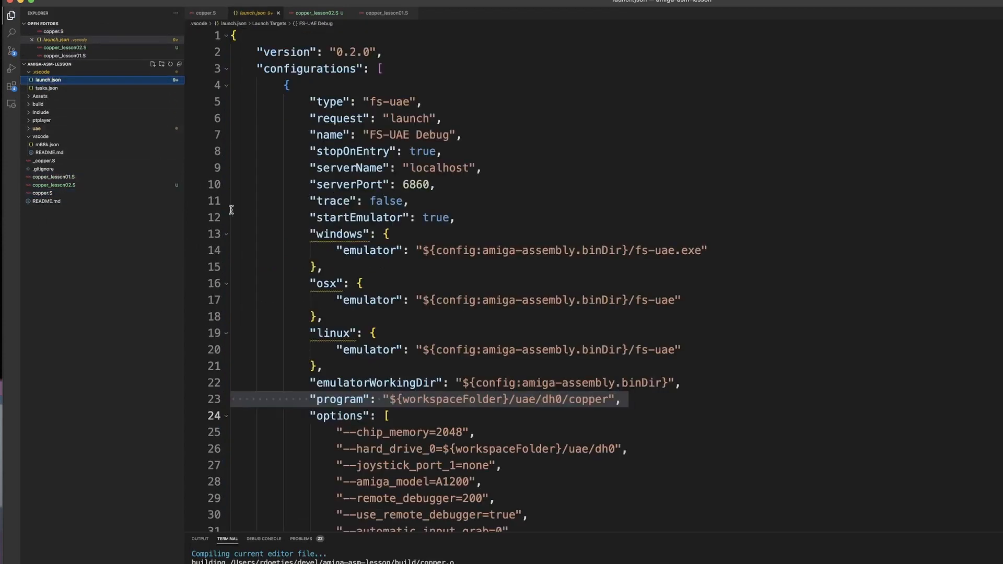
double_click(587, 400)
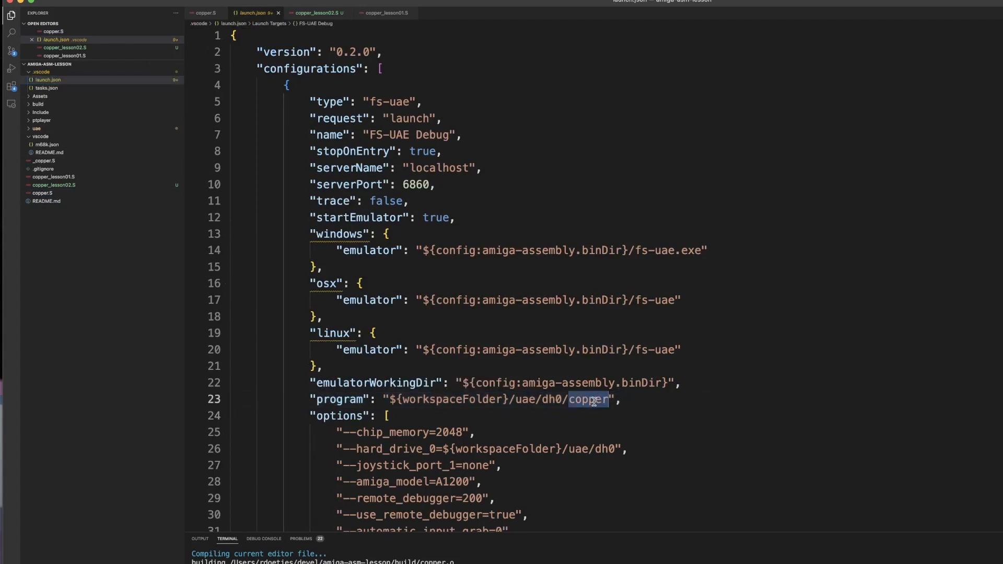
left_click(52, 185)
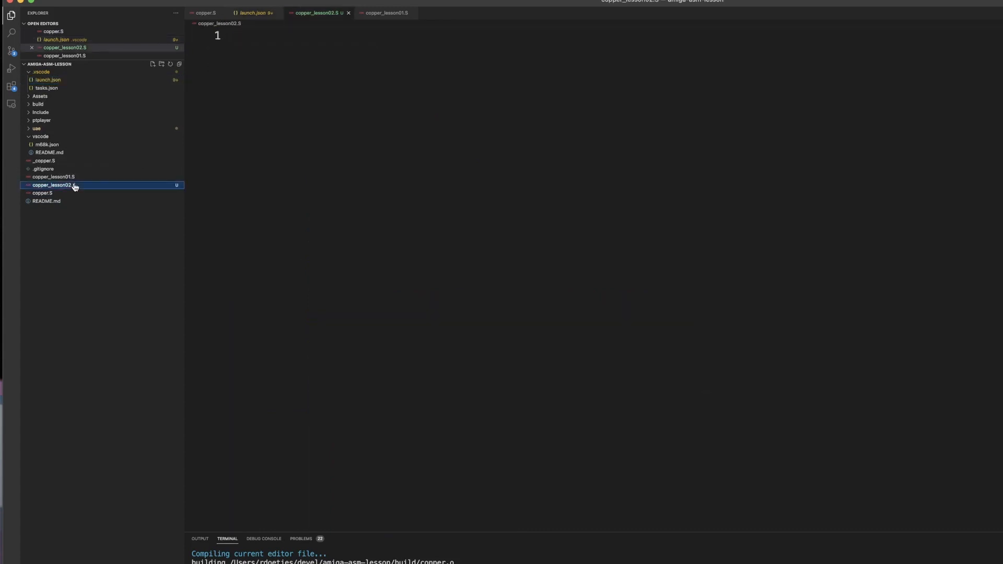
Step: Review the Run and Debug launch configuration and the pending copper_lesson02.S change in Source Control
left_click(9, 68)
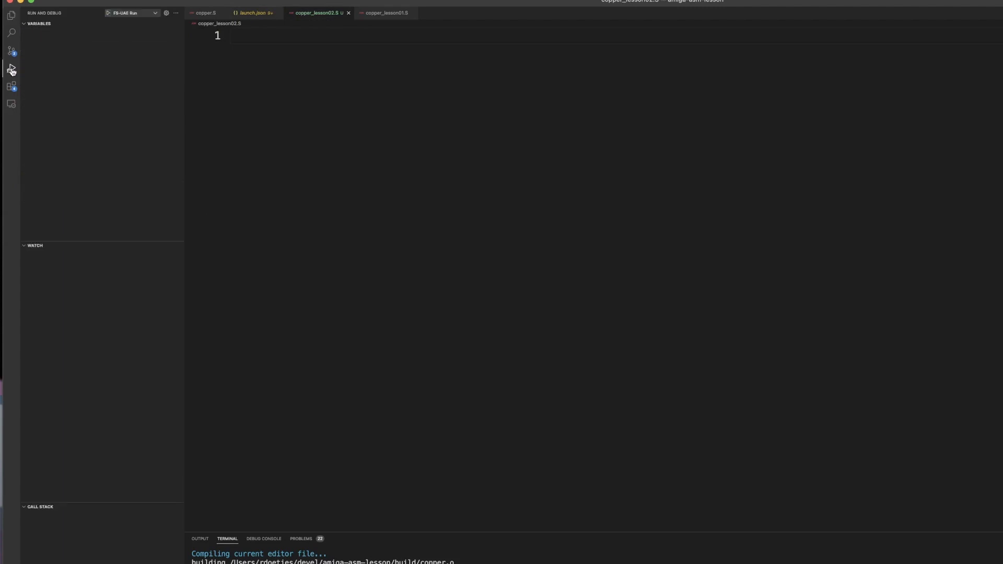
mouse_move(110, 17)
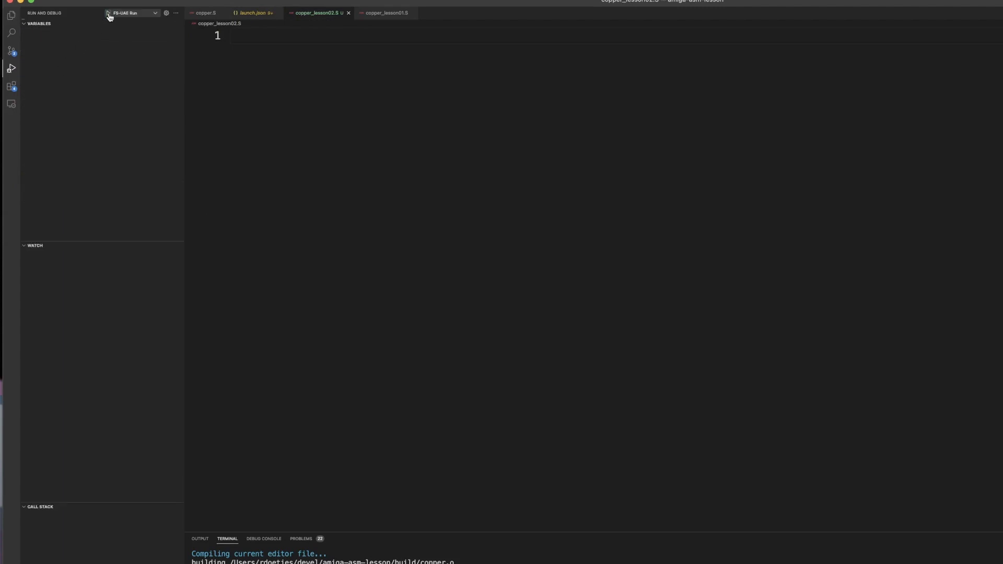
left_click(111, 14)
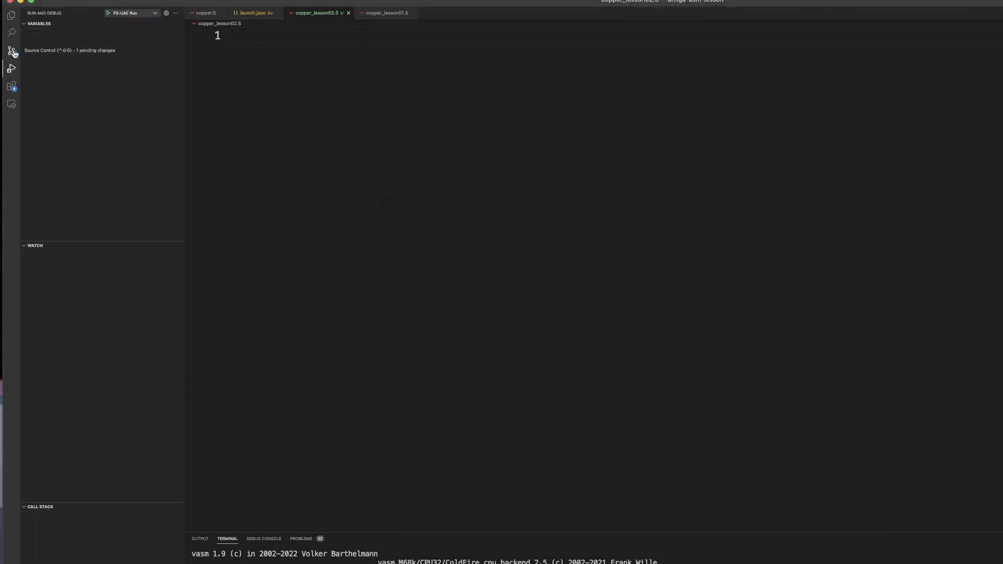
left_click(9, 49)
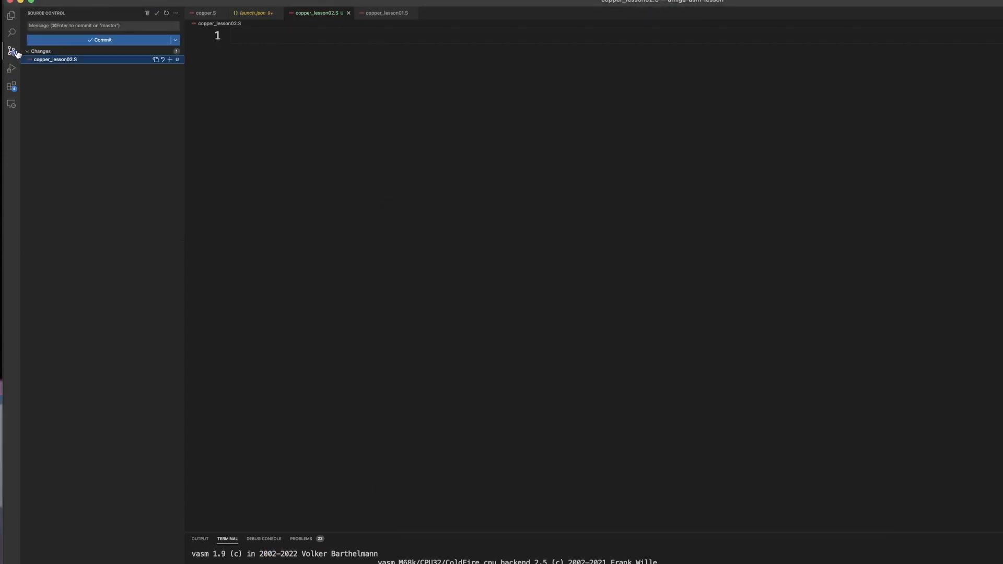
left_click(9, 23)
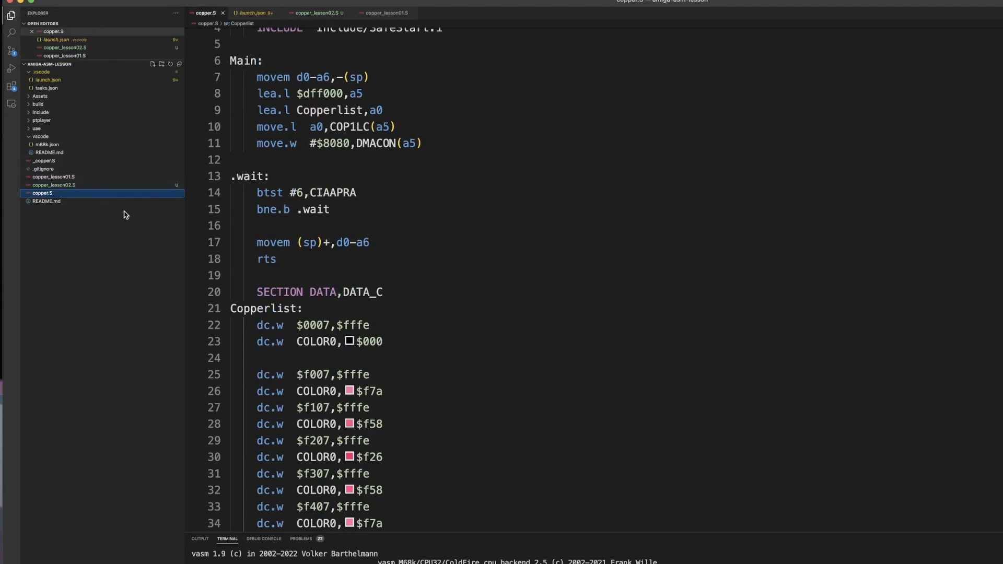
mouse_move(389, 321)
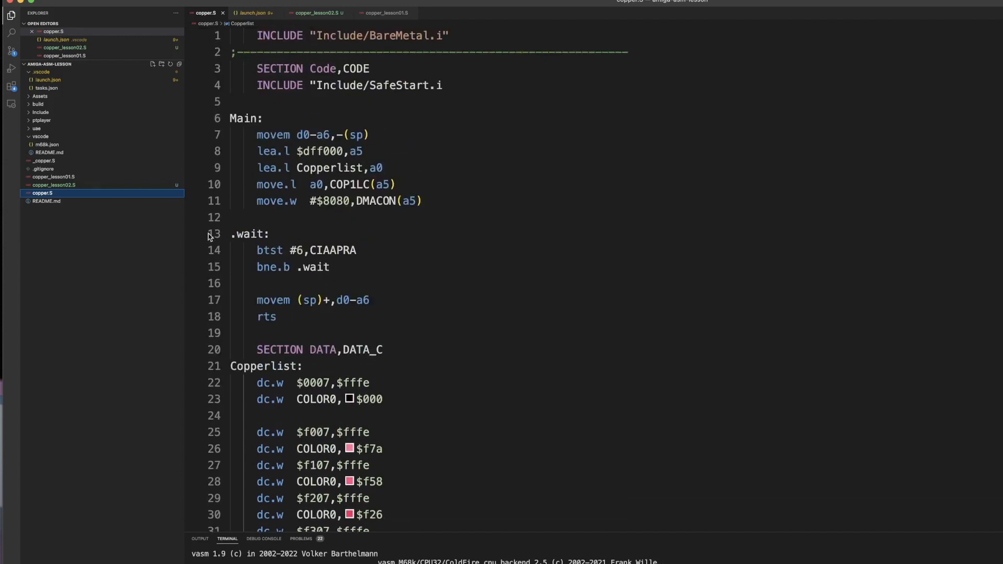
Step: Focus copper.S, then open copper_lesson02.S as a permanent tab
left_click(390, 13)
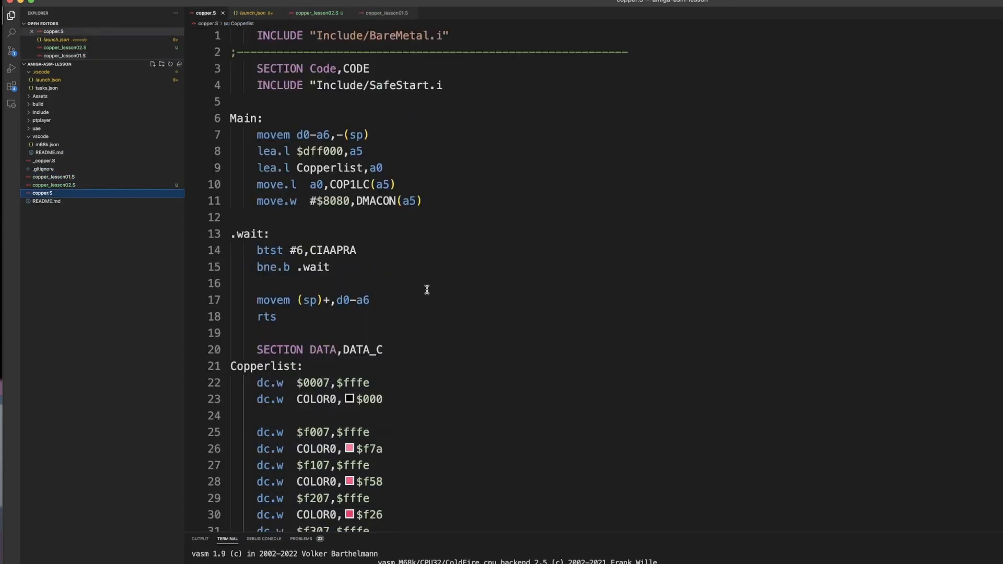
left_click(52, 184)
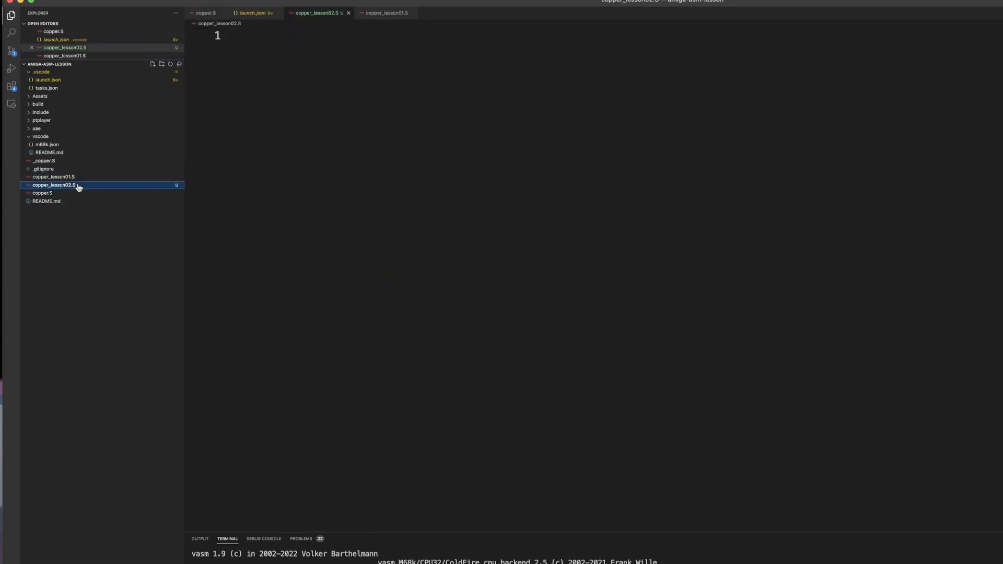
double_click(38, 192)
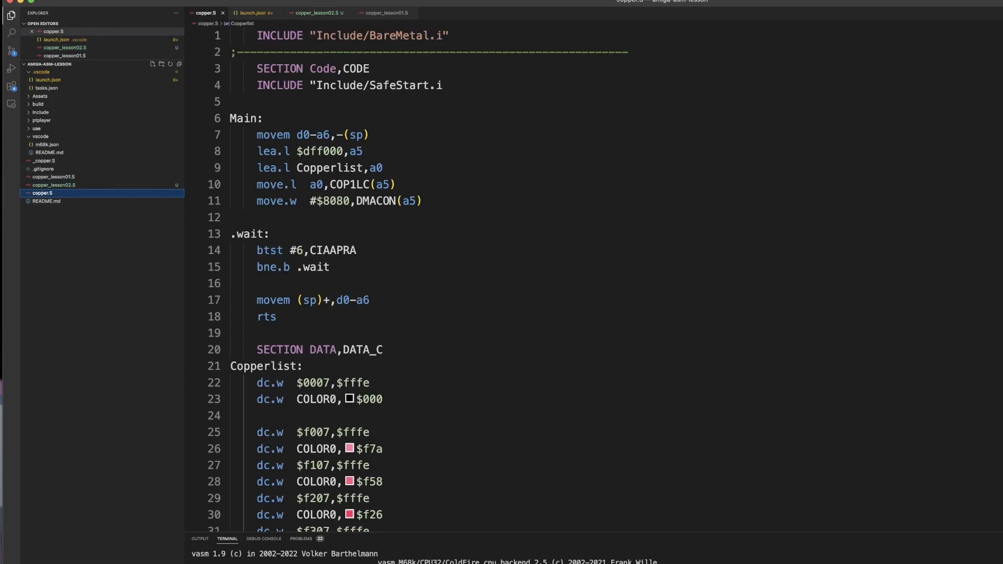
Step: Check Source Control, then launch the copper.S build in FS-UAE from Run and Debug
left_click(9, 49)
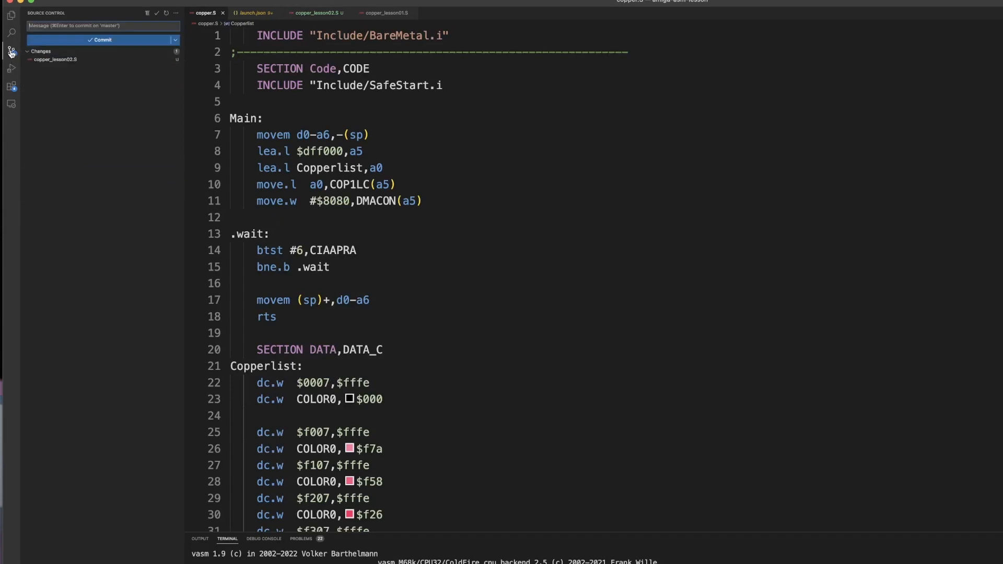
left_click(10, 67)
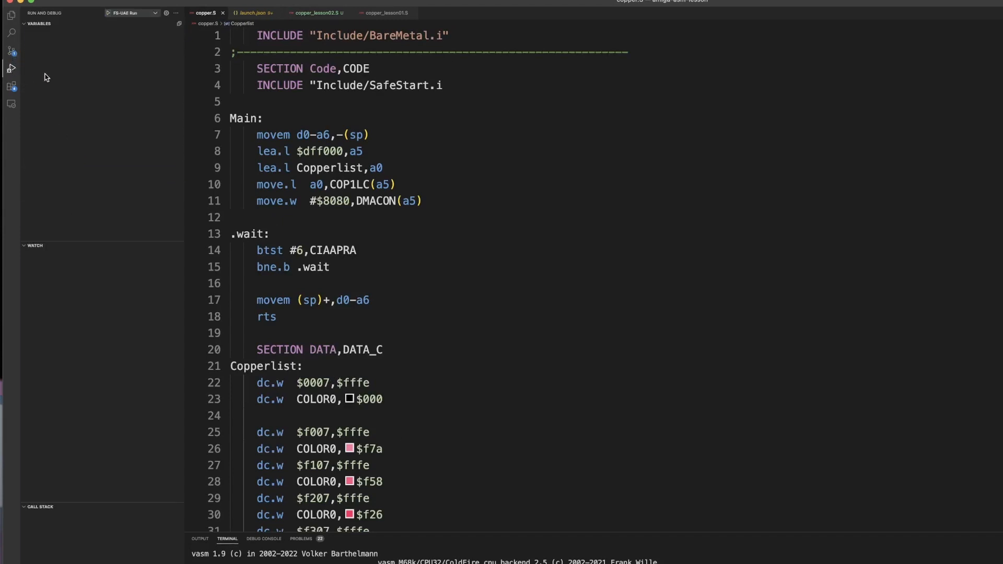
left_click(110, 13)
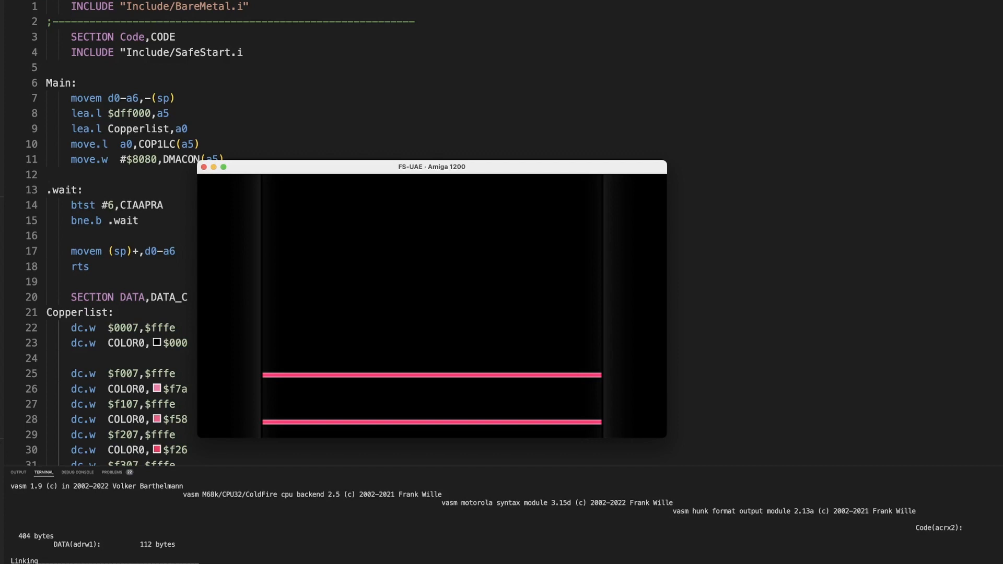
mouse_move(309, 387)
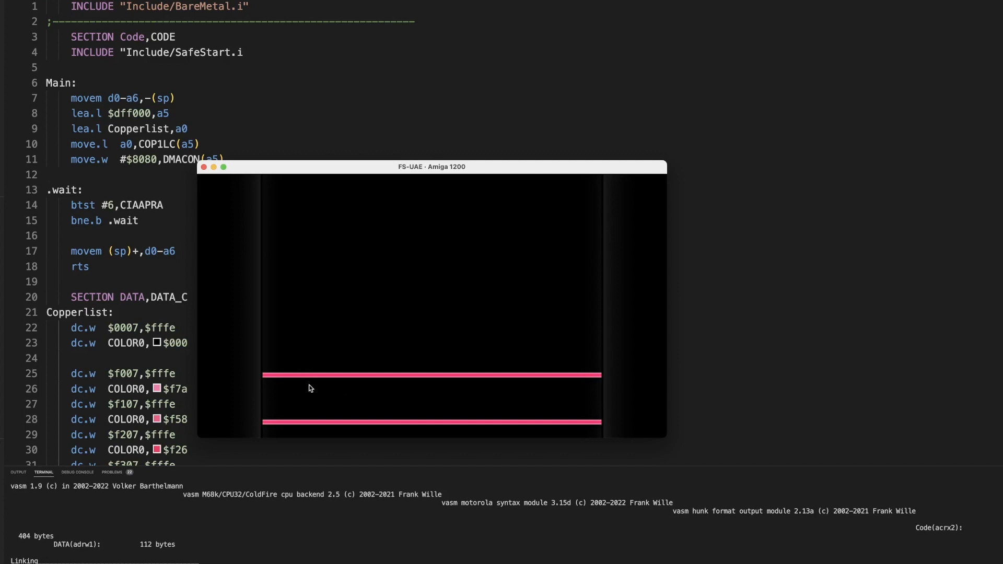
mouse_move(301, 386)
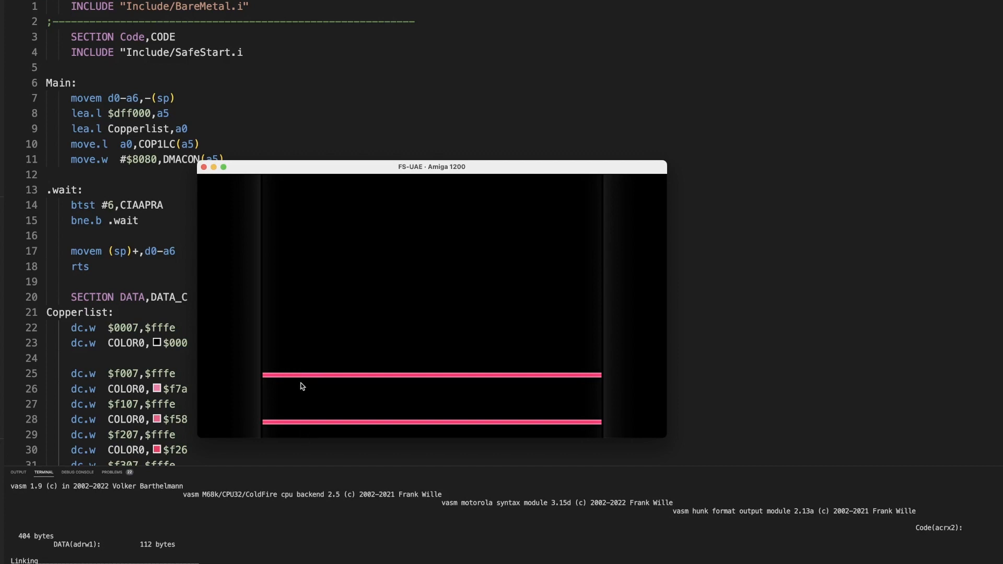
mouse_move(310, 375)
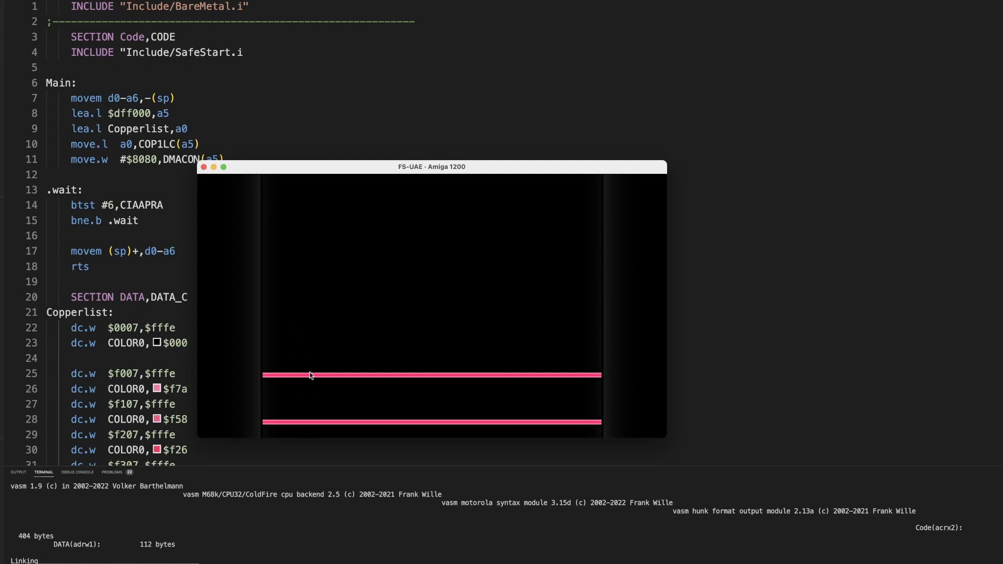
mouse_move(315, 373)
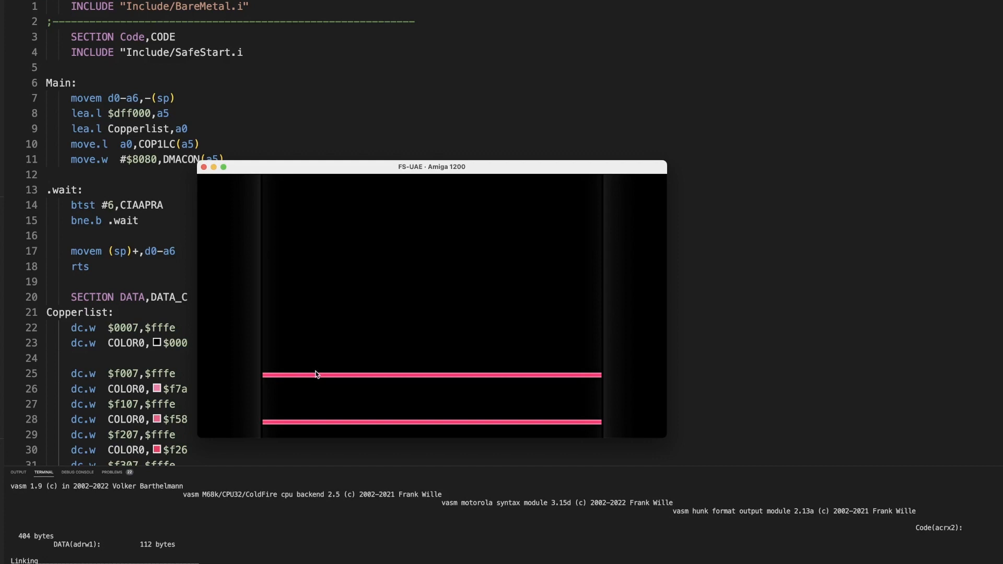
mouse_move(277, 378)
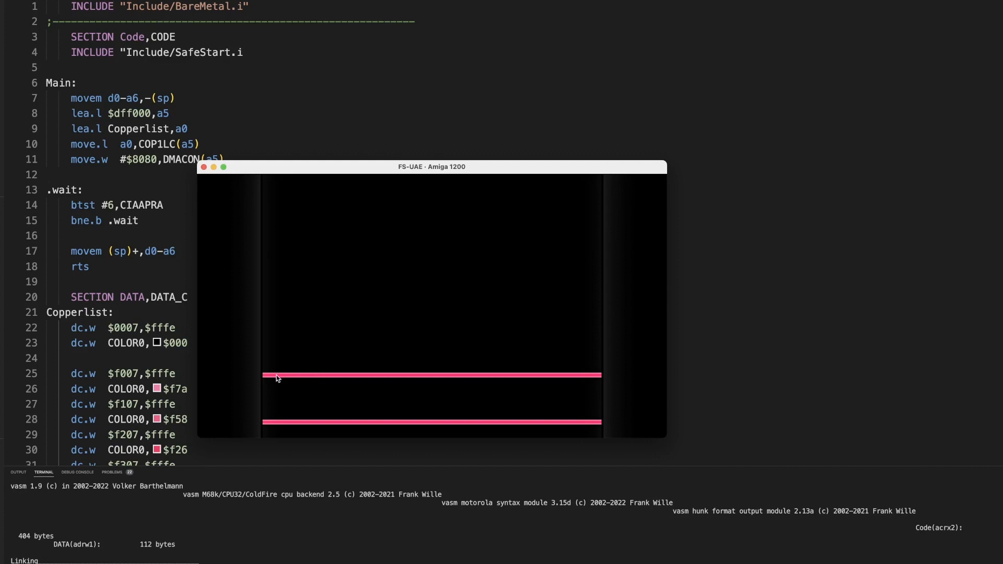
mouse_move(275, 395)
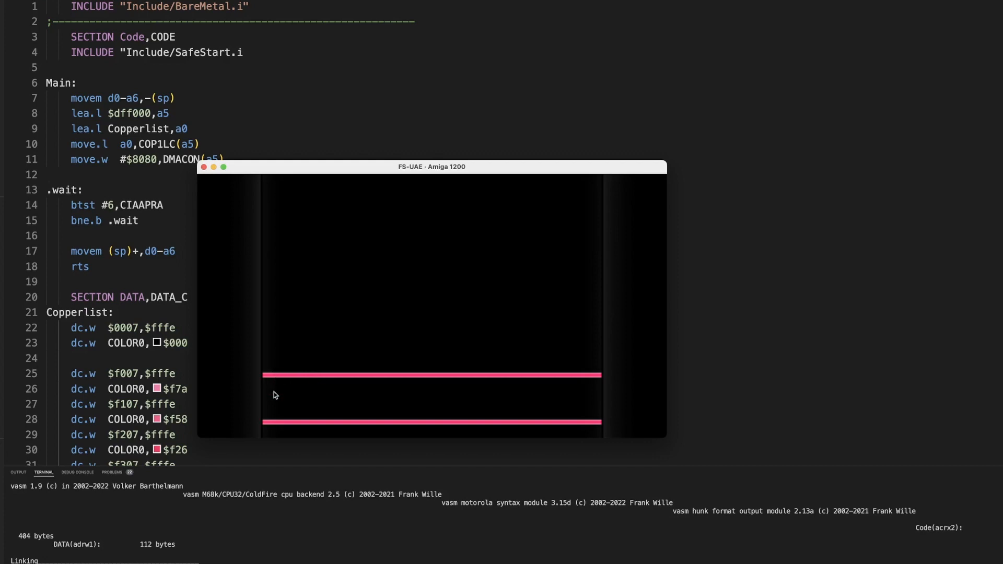
mouse_move(273, 363)
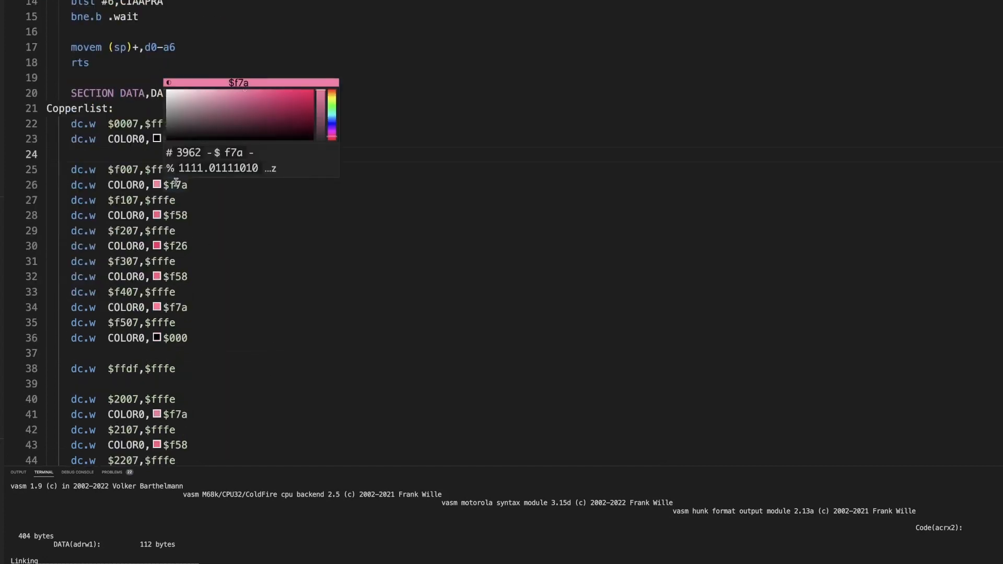
left_click(177, 185)
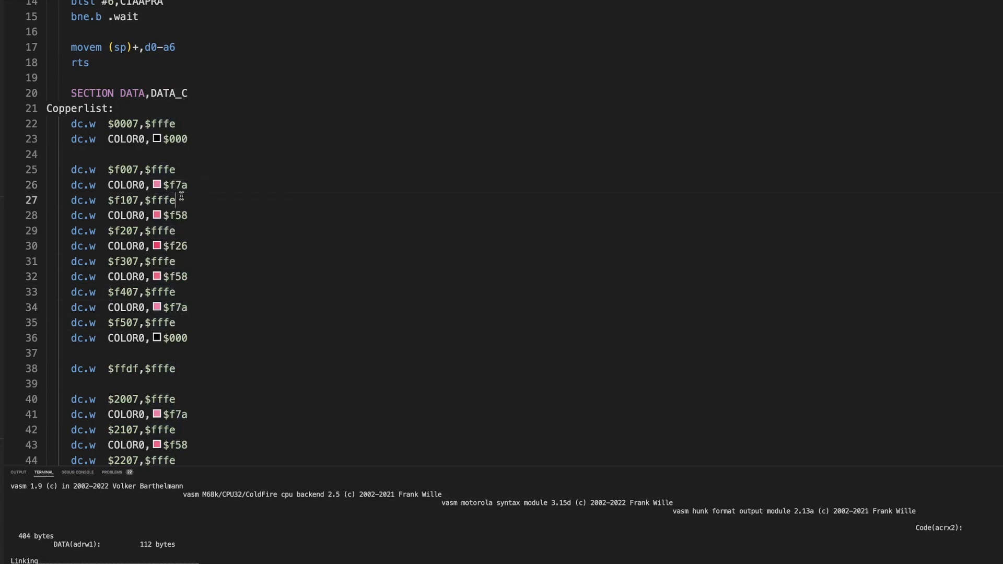
left_click(188, 246)
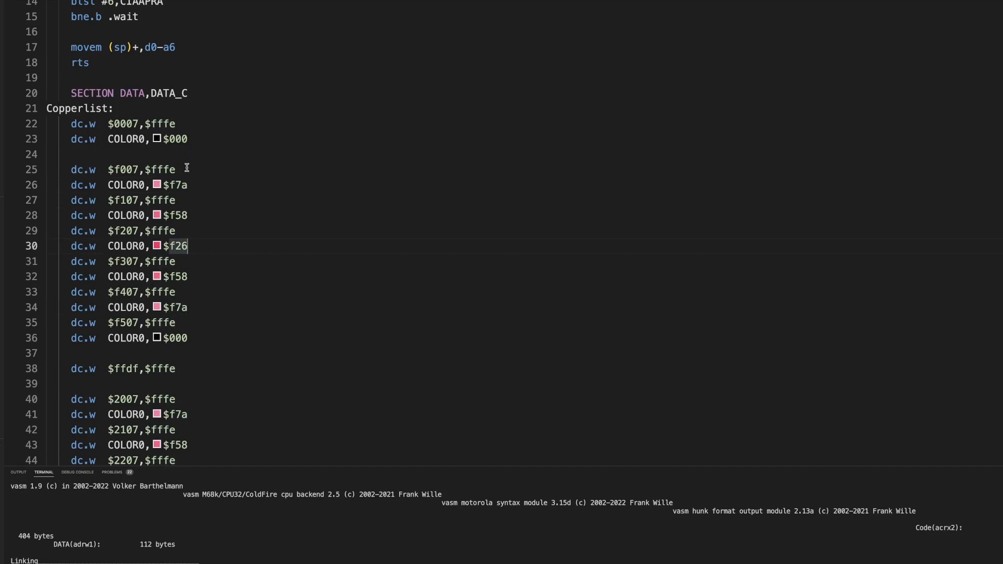
mouse_move(206, 199)
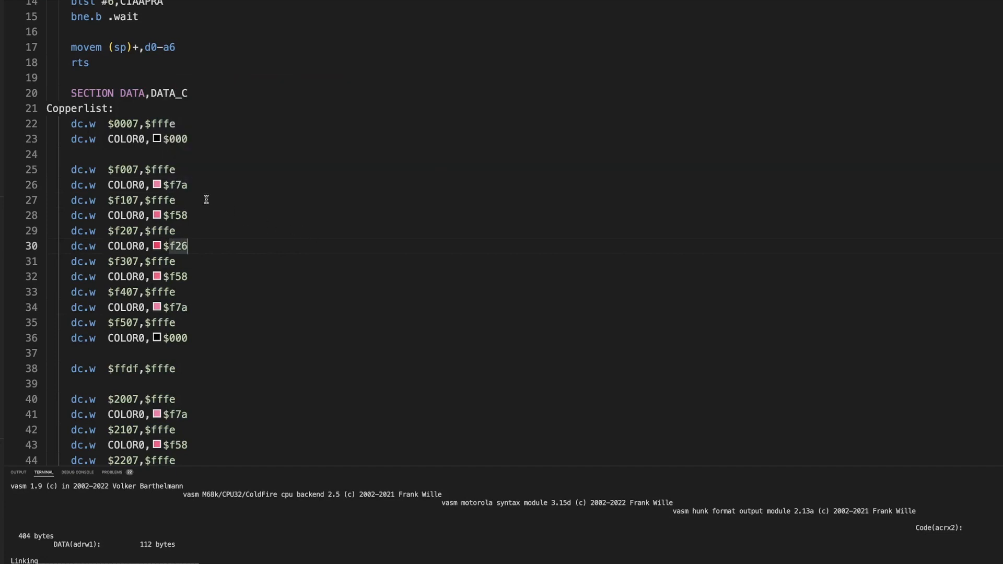
double_click(177, 185)
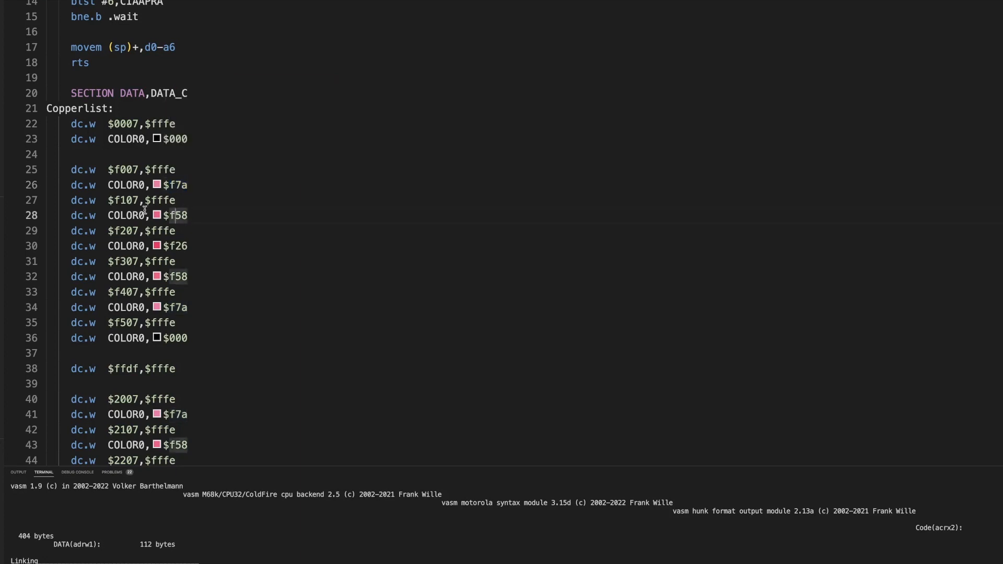
double_click(177, 185)
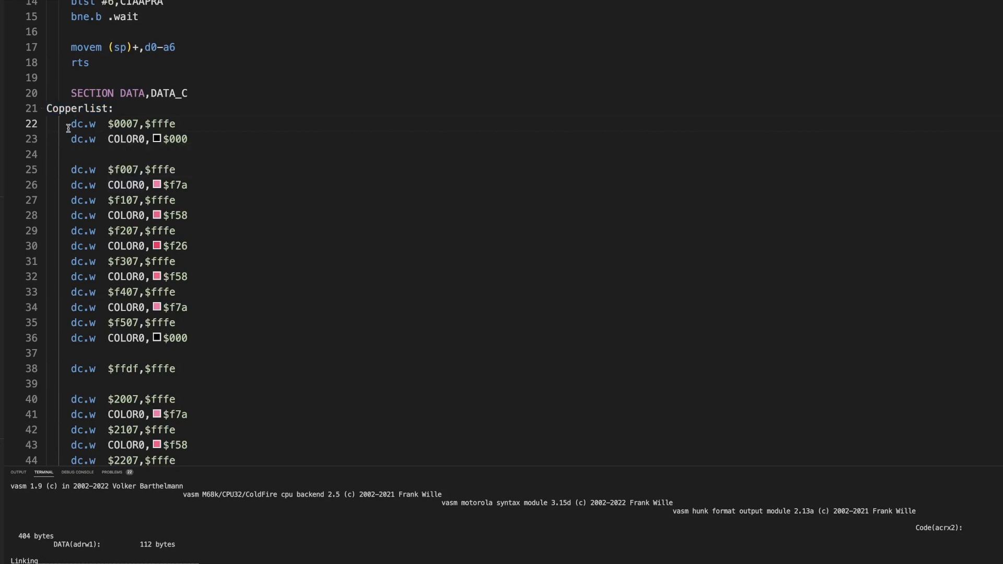
Step: Inspect the first copper bar's wait/colour lines, the movem register save and the $0007 wait position
left_click_drag(69, 123, 203, 338)
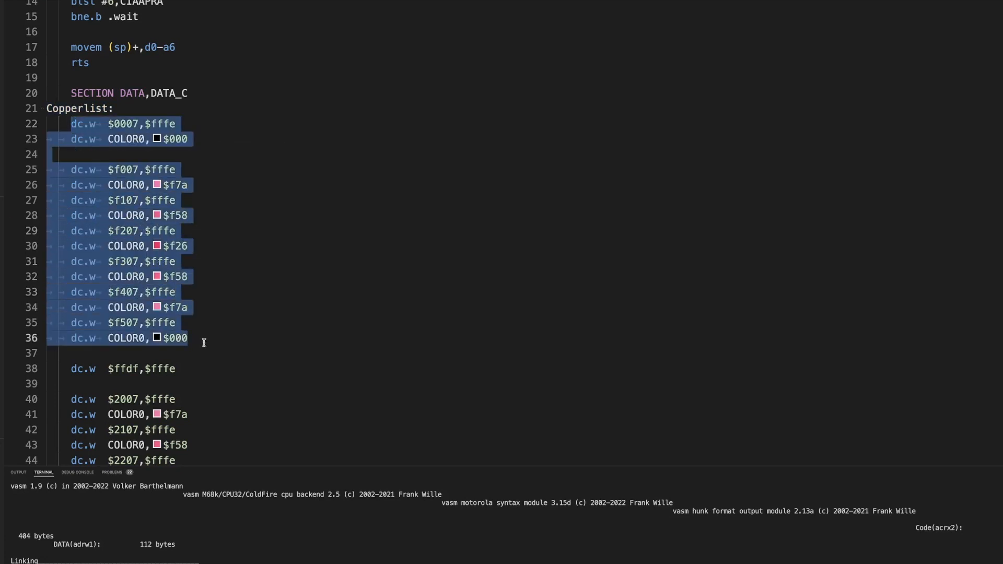
mouse_move(201, 329)
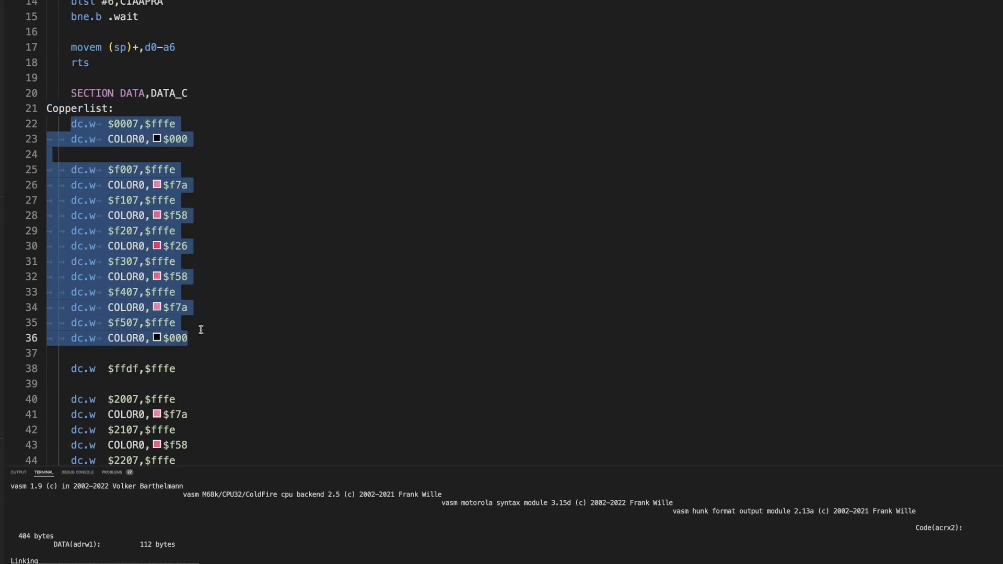
left_click(104, 169)
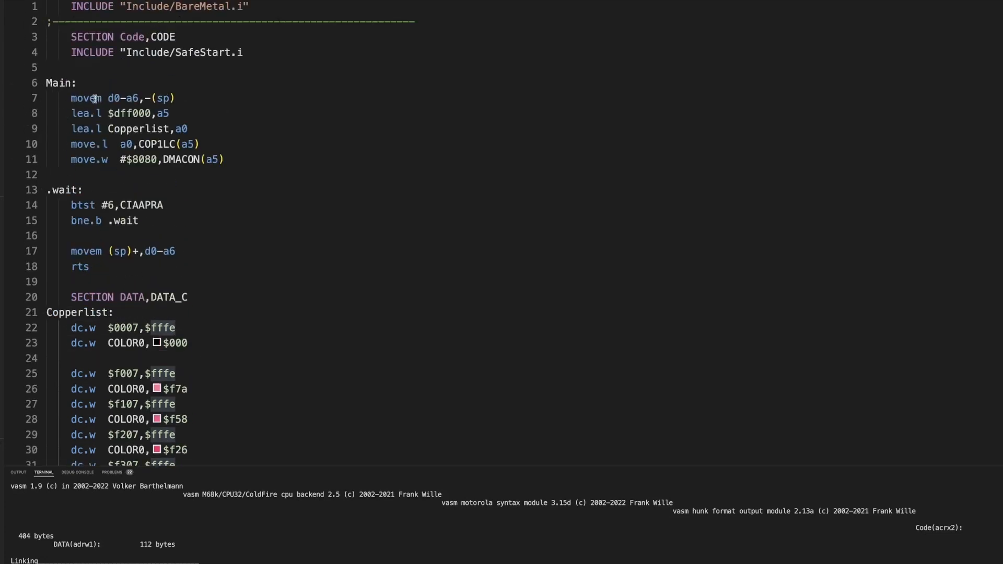
double_click(86, 98)
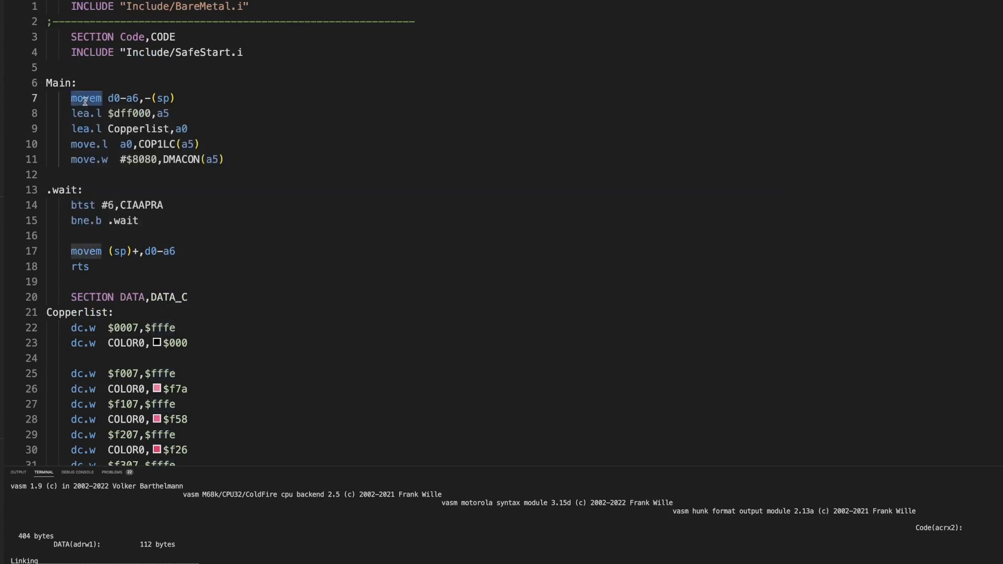
double_click(80, 130)
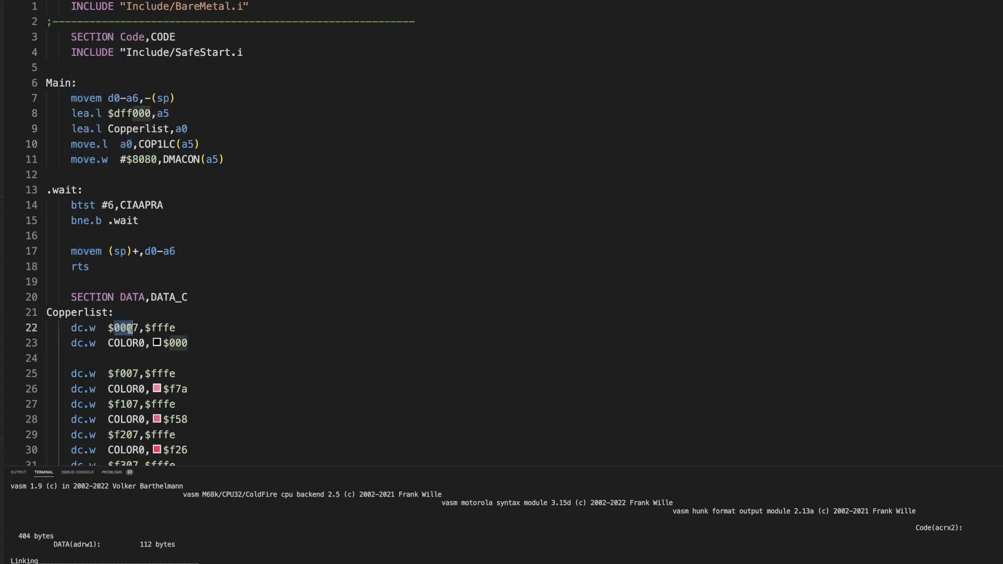
mouse_move(79, 113)
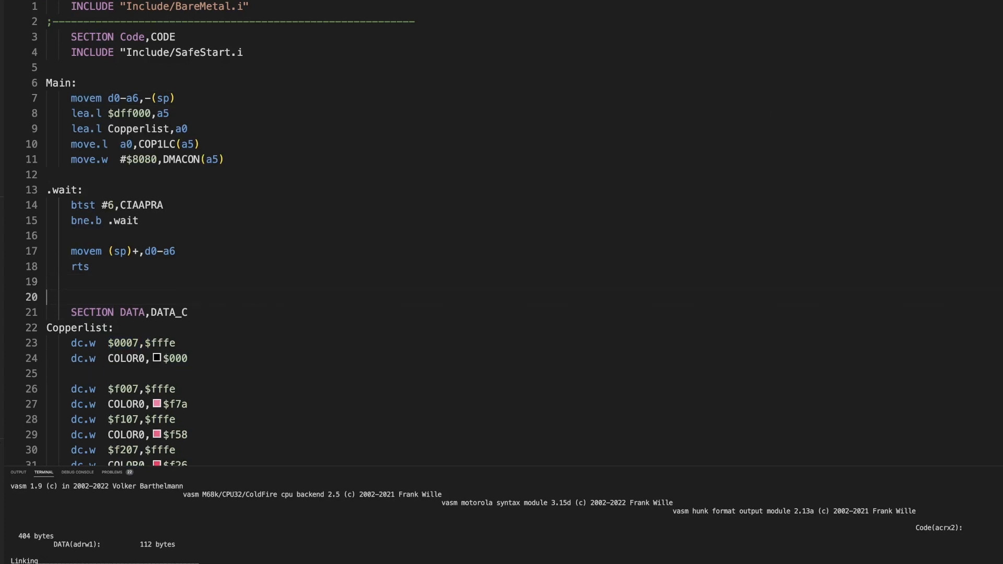
Step: Add a second blank line between rts and SECTION DATA,DATA_C
key("Enter")
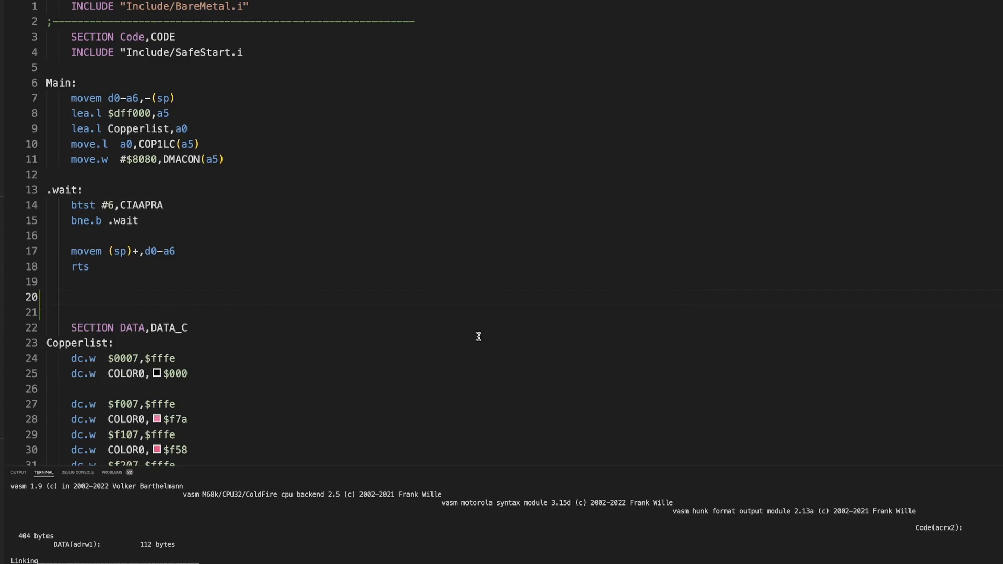
scroll("down", 3)
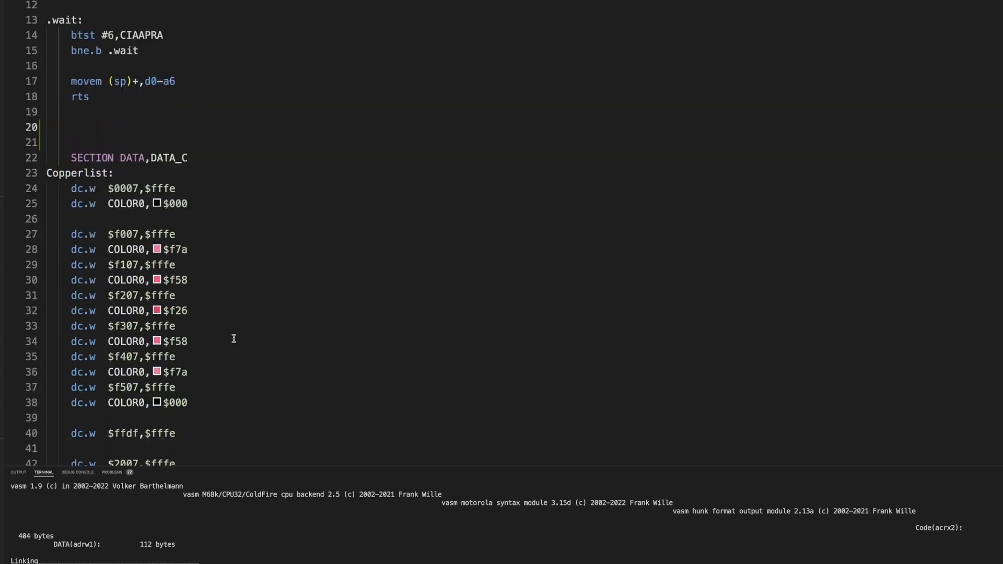
mouse_move(236, 190)
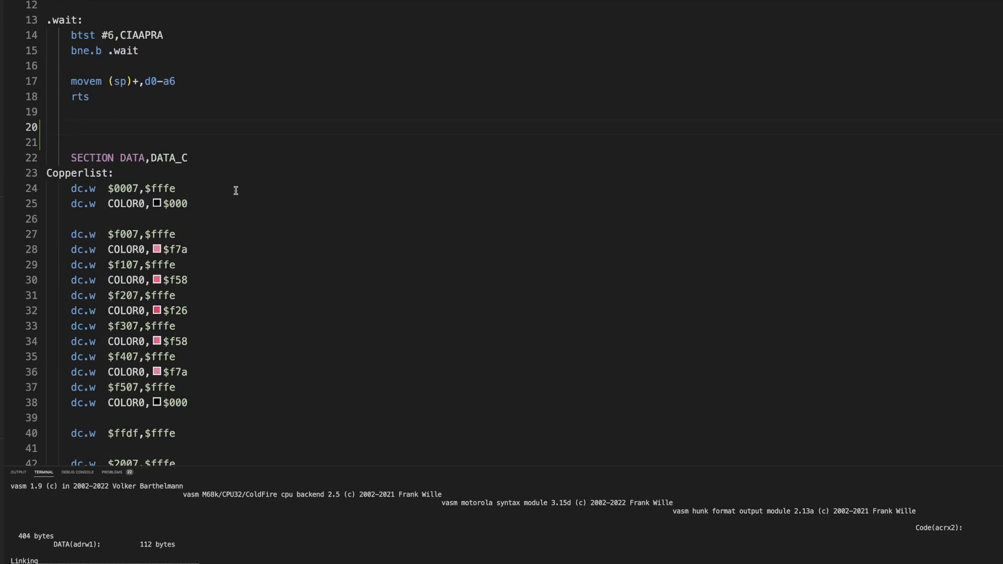
Step: Add a rotateCopperBar: routine containing only rts above the data section
type("rotate")
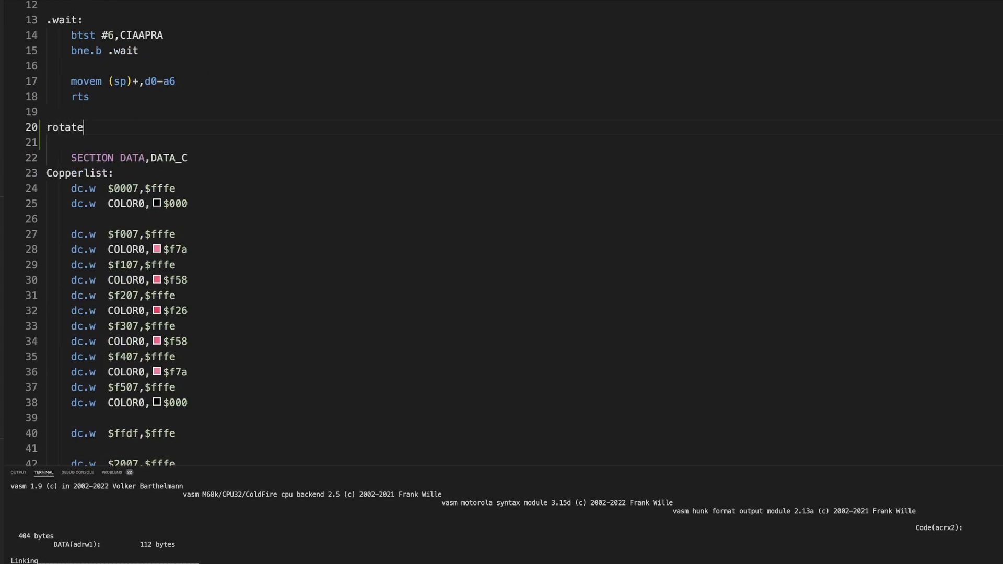
type("CopperBN")
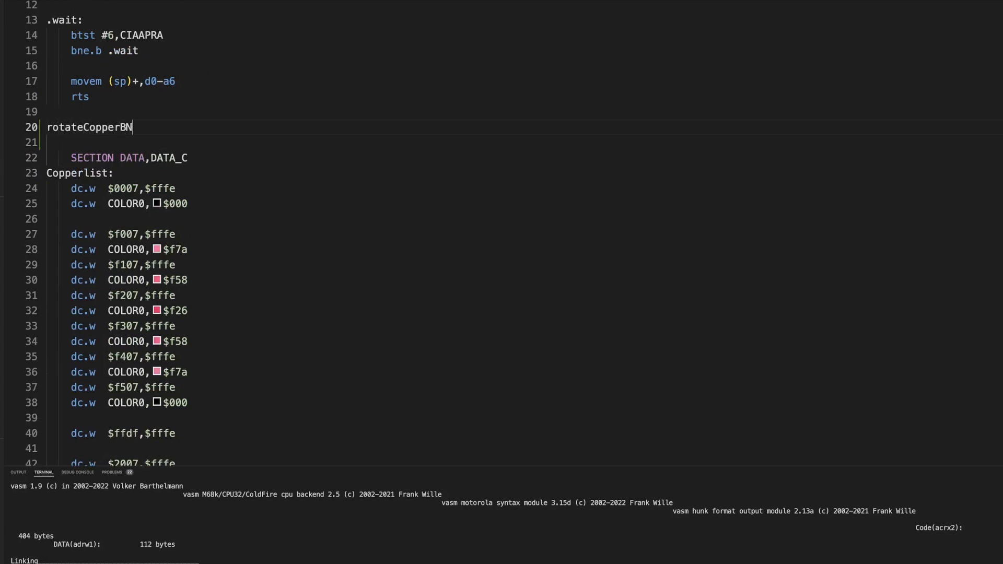
type("ar:")
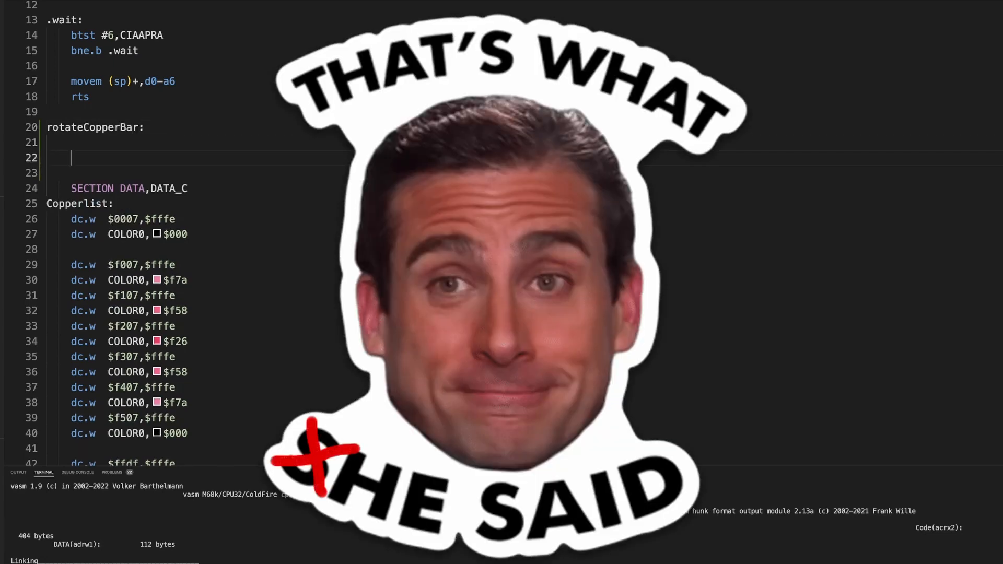
type("rts")
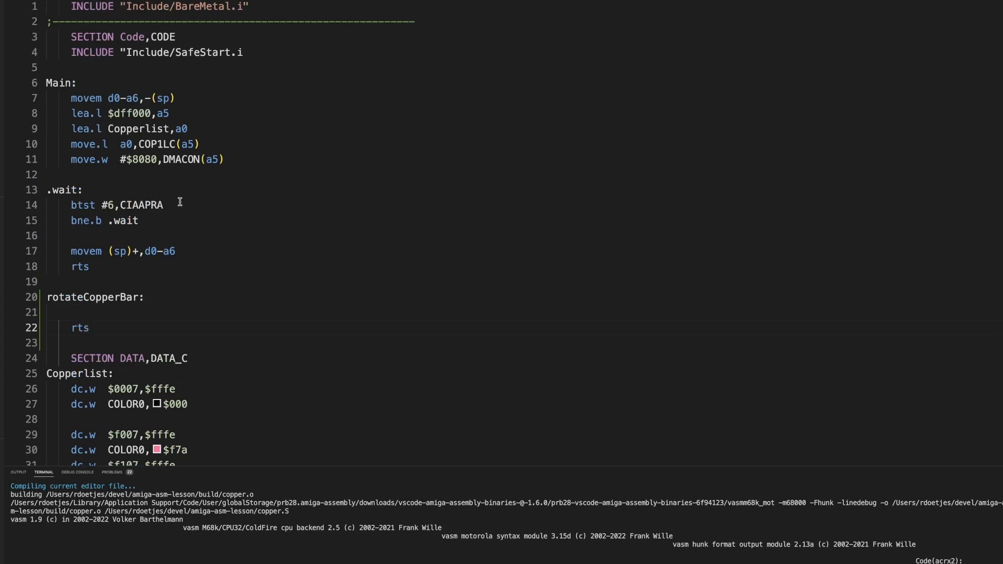
Step: Call rotateCopperBar with bsr.b inside the .wait loop
key("Enter")
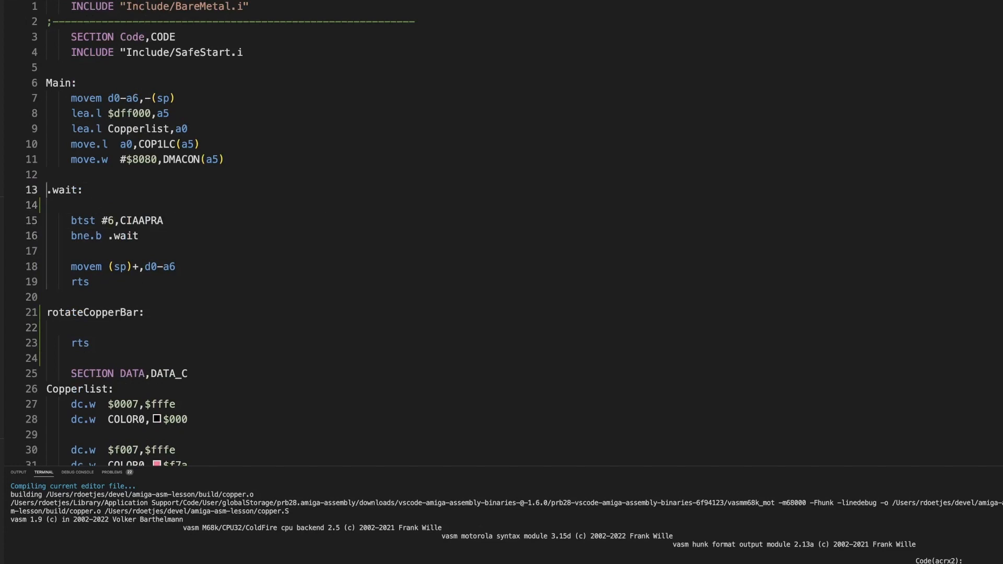
key("Enter")
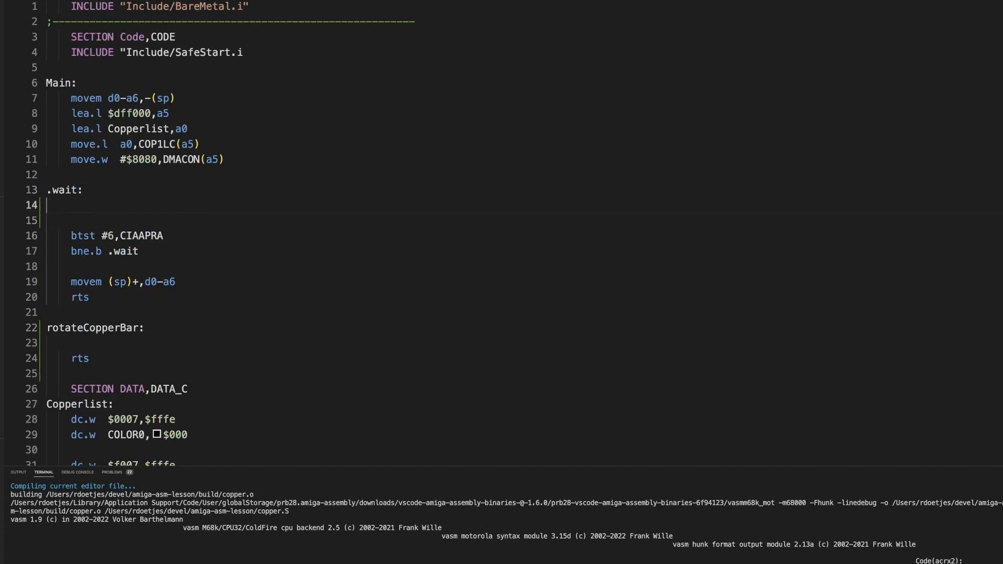
type("b")
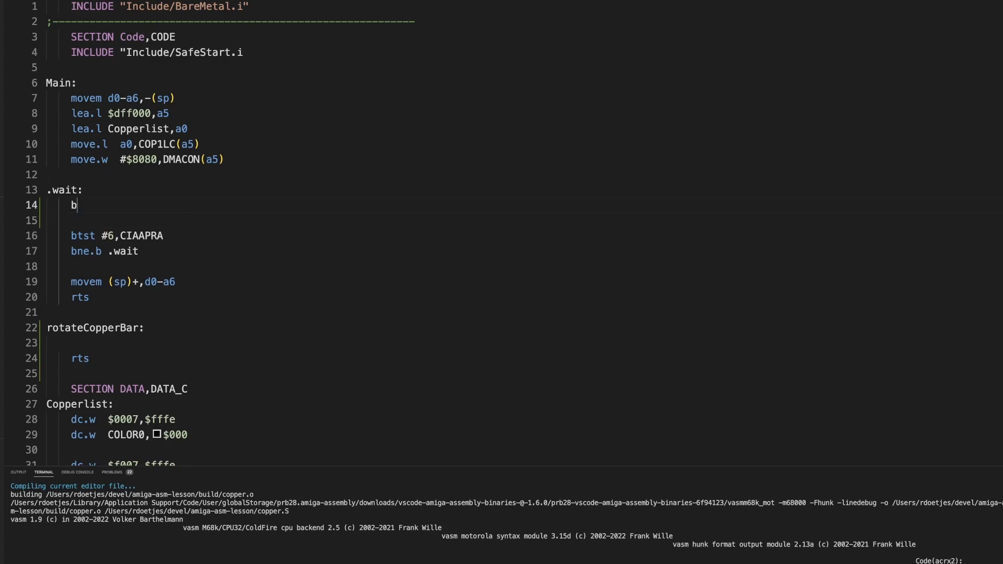
type("sr.")
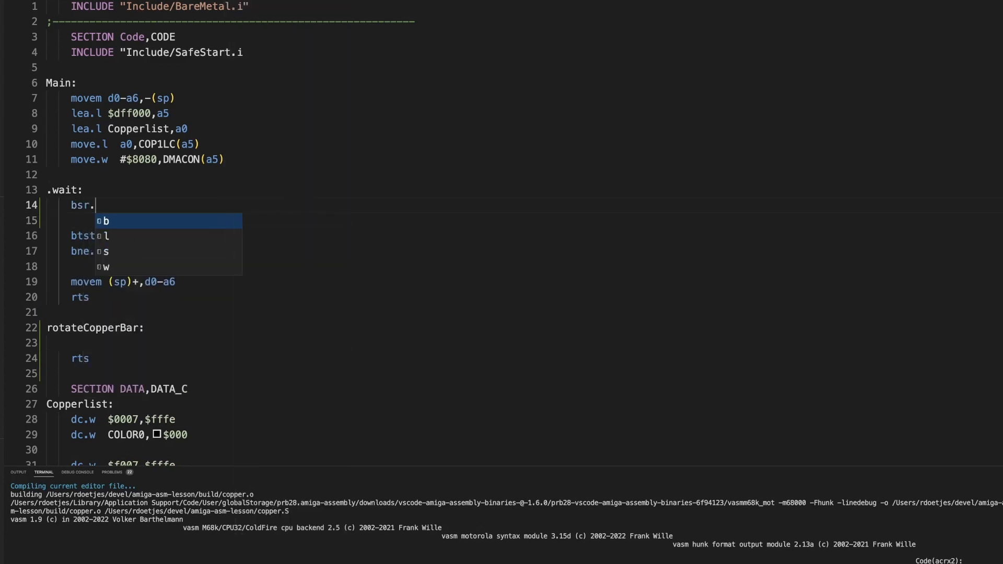
type("b")
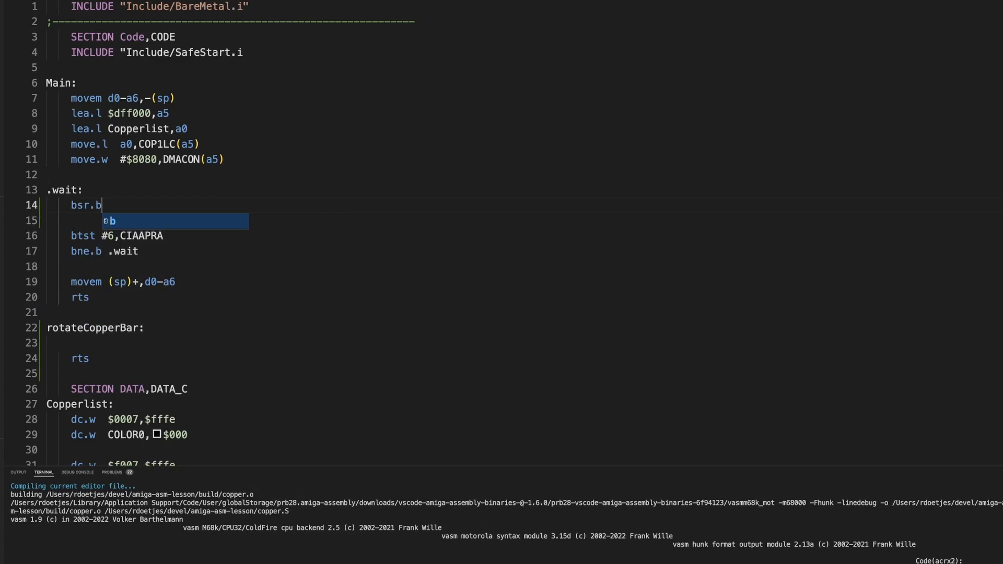
key("Escape")
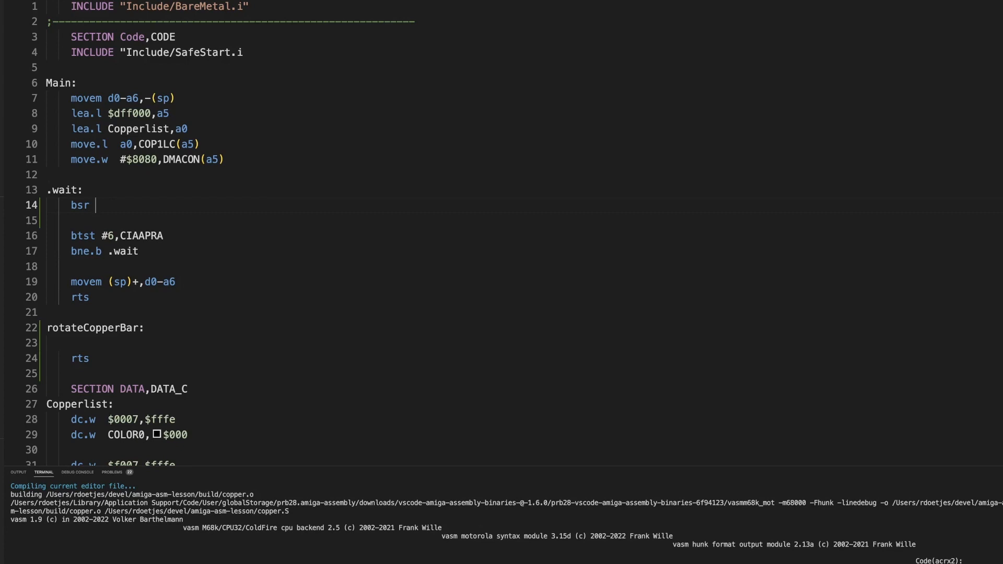
type(".b")
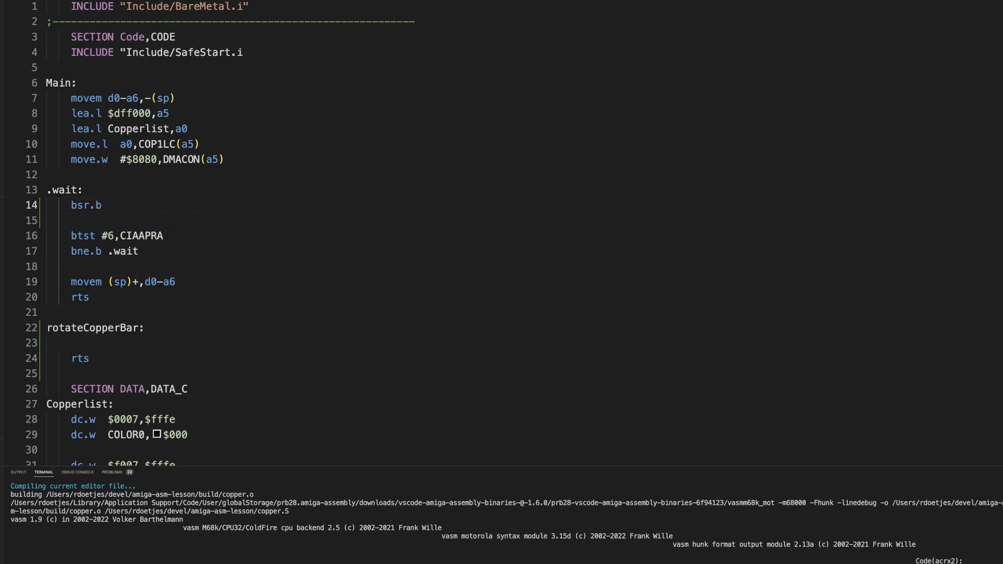
type("tateCopperBar")
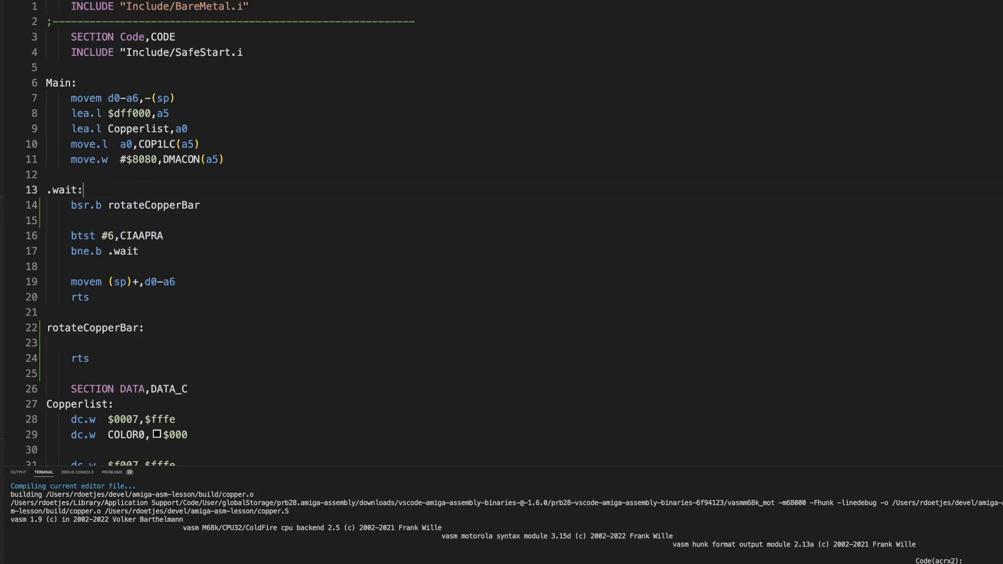
Step: Start a lea.l ...,a0 line above the rotateCopperBar call
key("Enter")
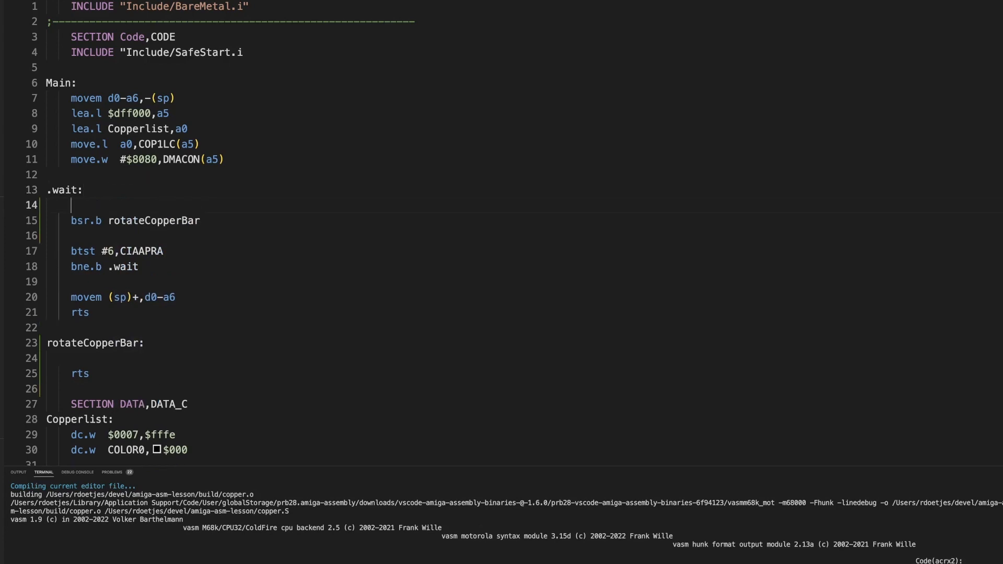
type("lea.l")
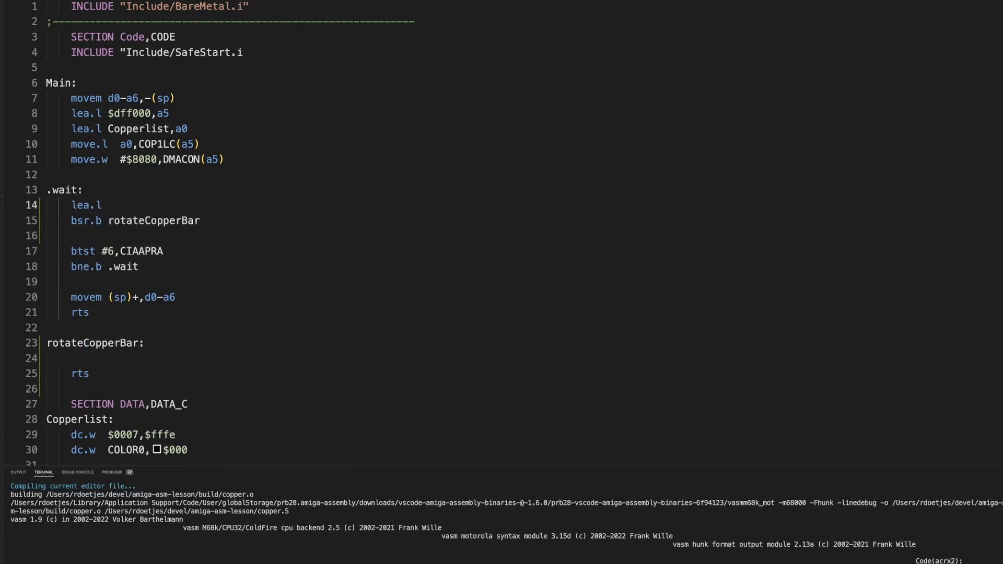
type("a0")
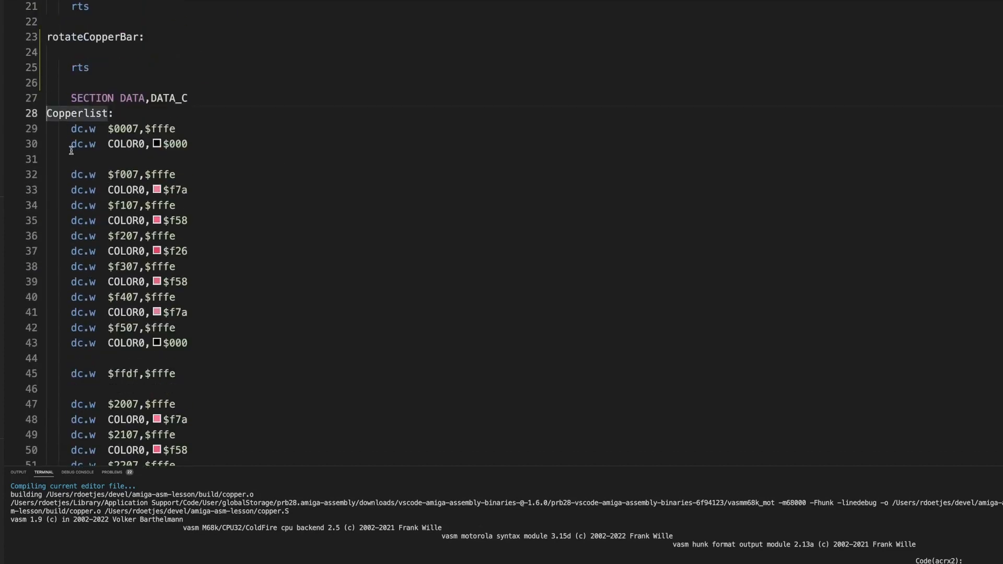
mouse_move(69, 183)
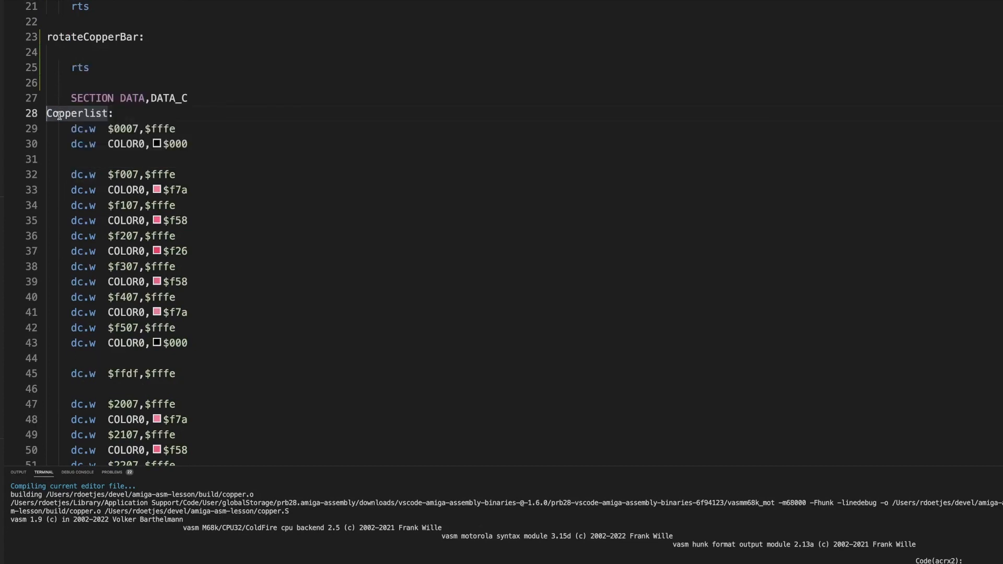
mouse_move(135, 379)
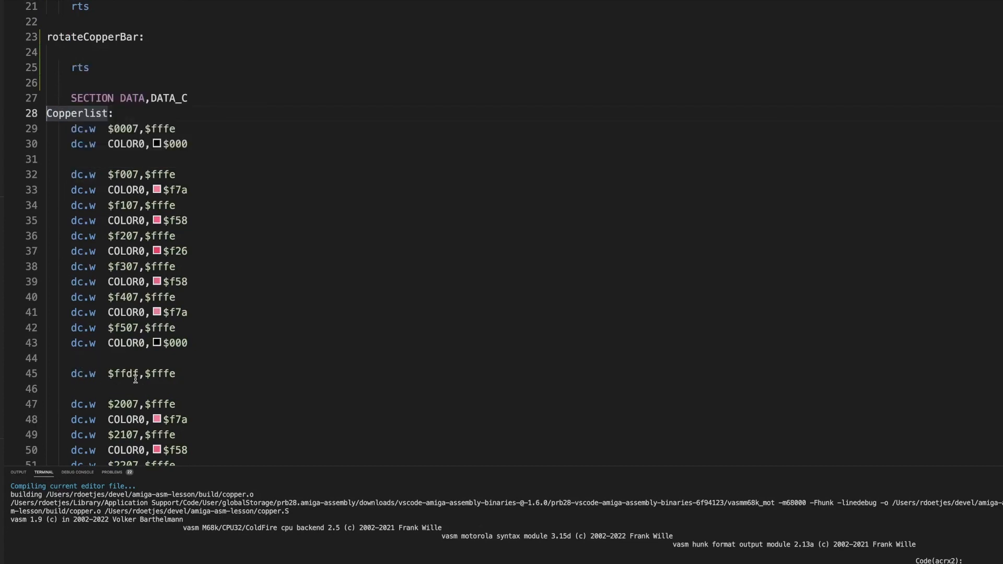
Step: Label the first bar's copper entries copperBar1: and separate them from the second block
double_click(83, 373)
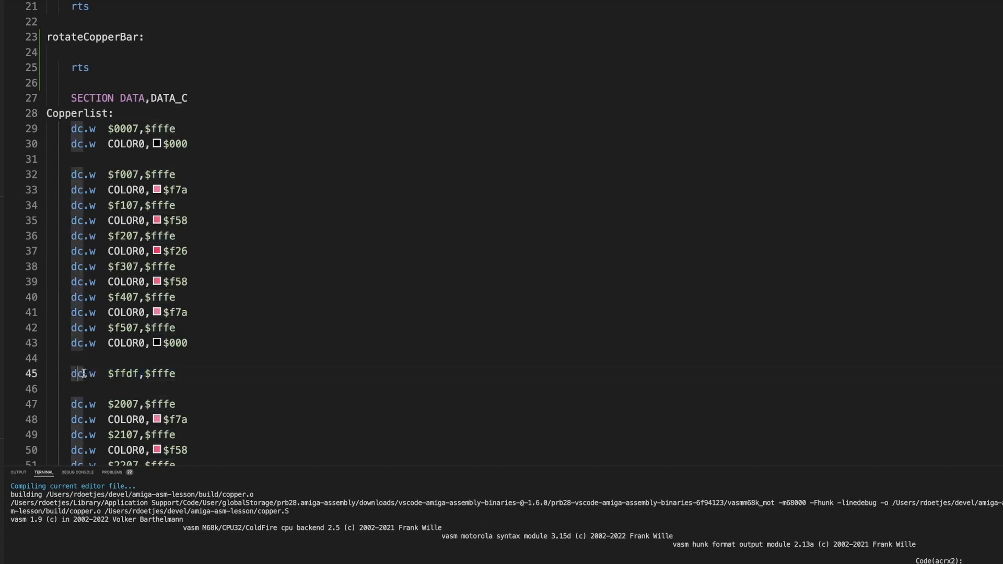
mouse_move(150, 372)
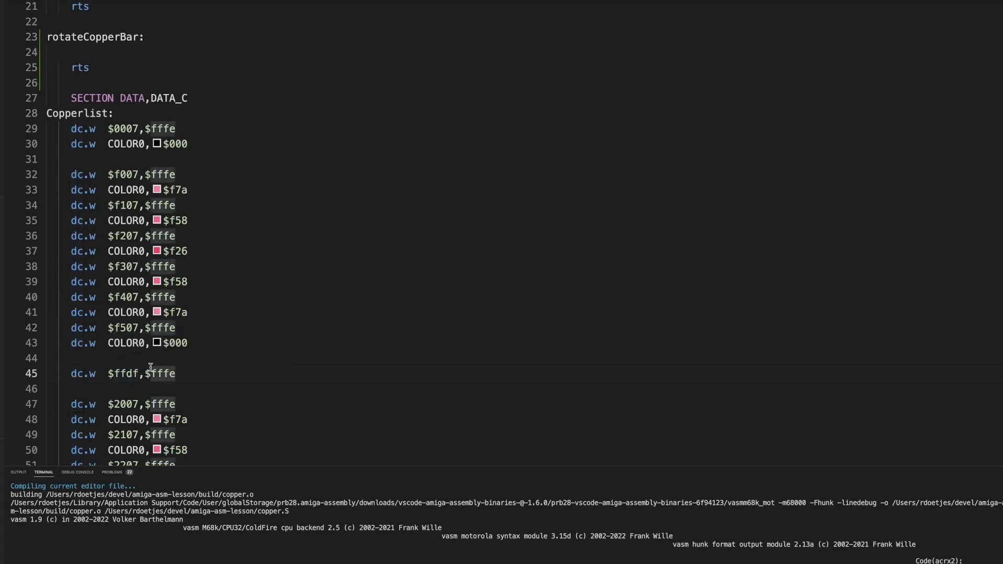
mouse_move(239, 410)
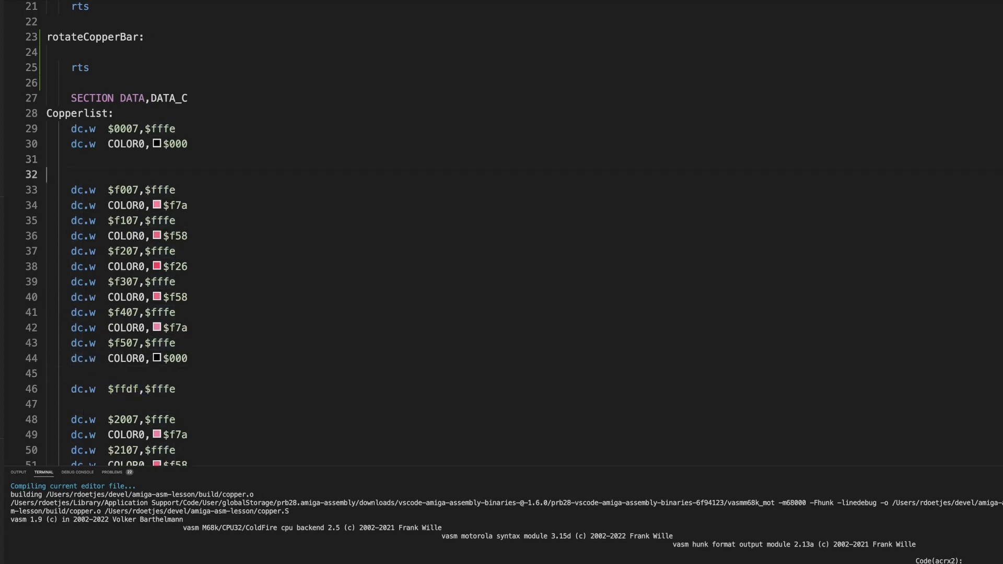
type("coppeBar1:")
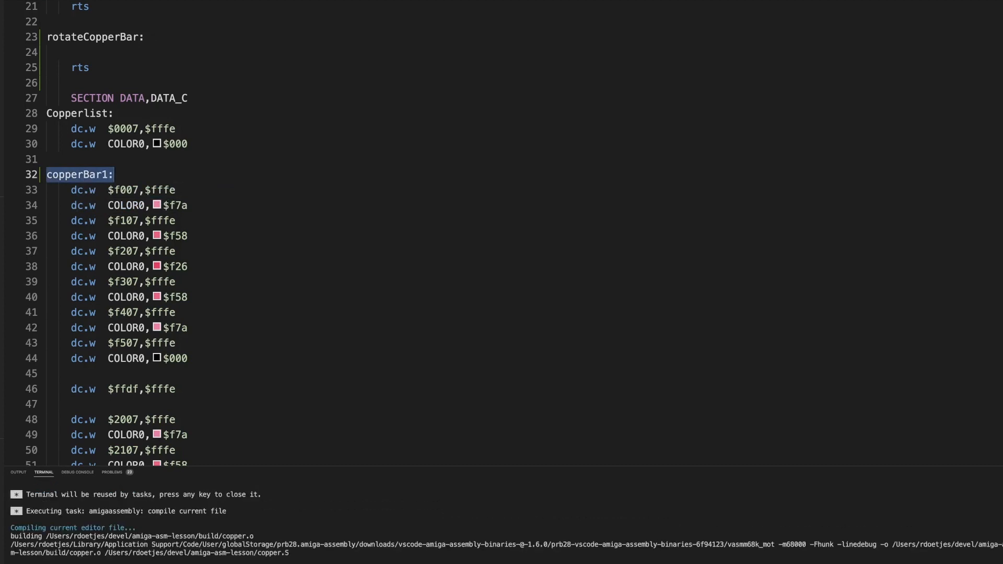
mouse_move(78, 189)
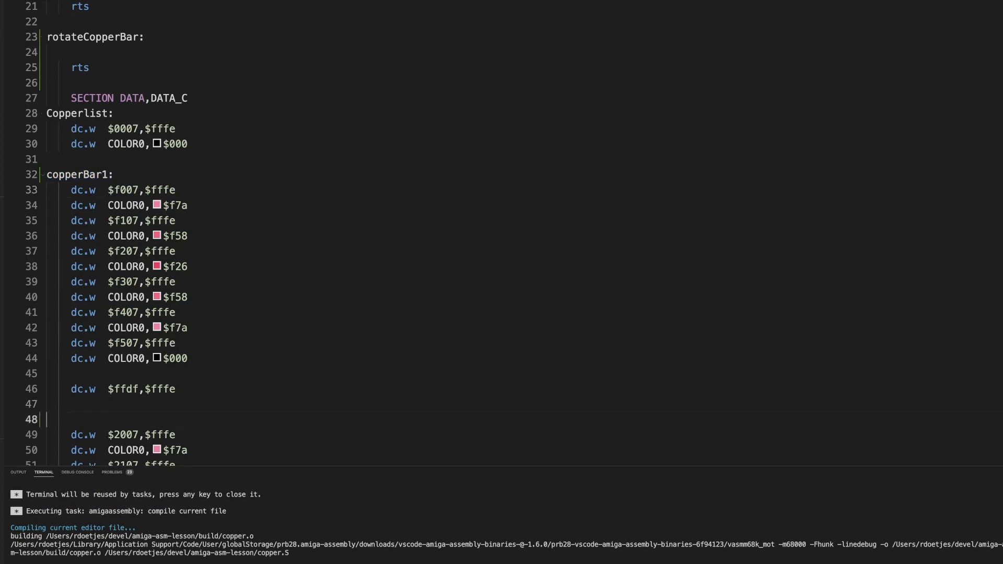
scroll("down", 3)
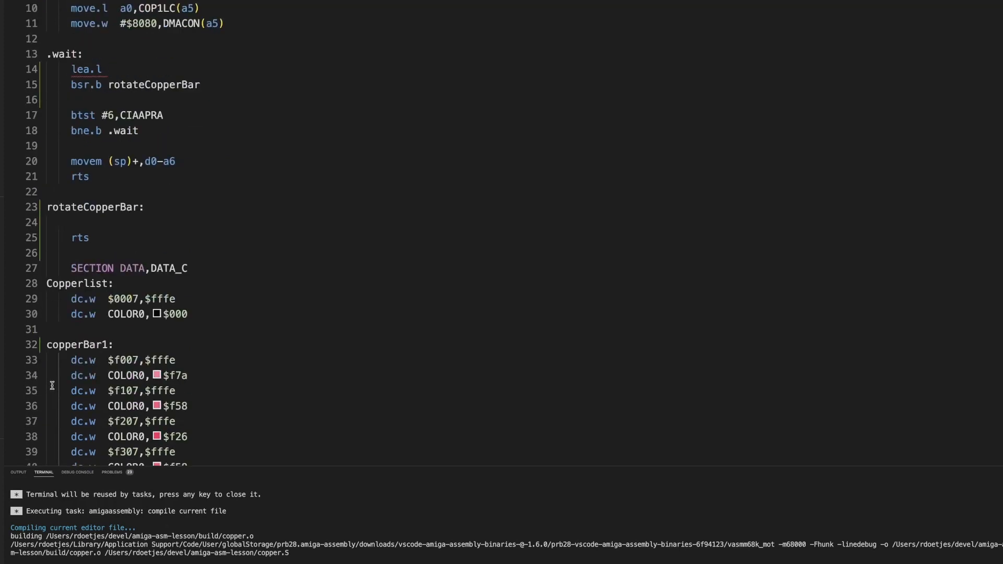
Step: Label the second bar's copper entries copperBar2:
type("c")
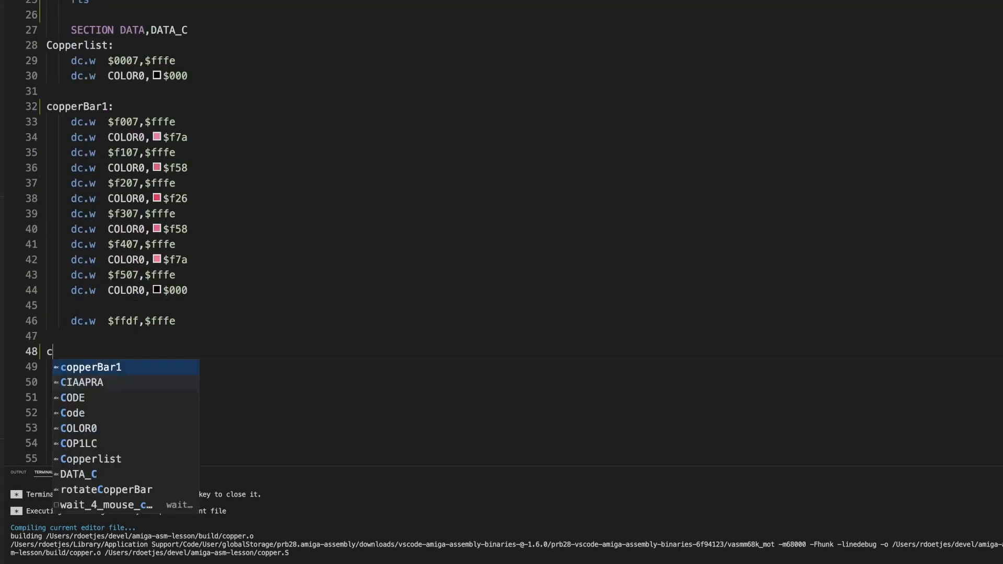
type("oppe")
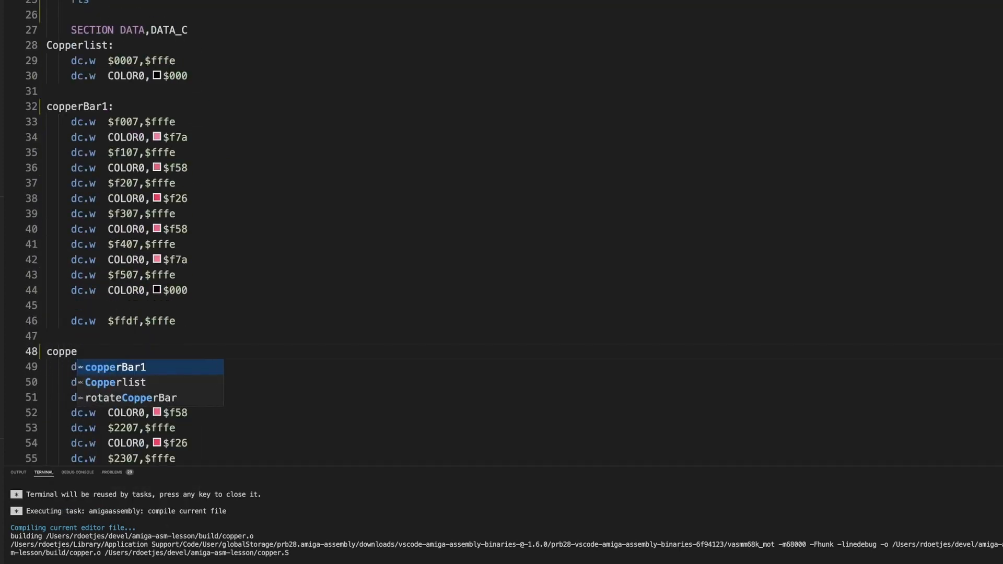
type("rBar2")
type("lea.l copperBar1,a0")
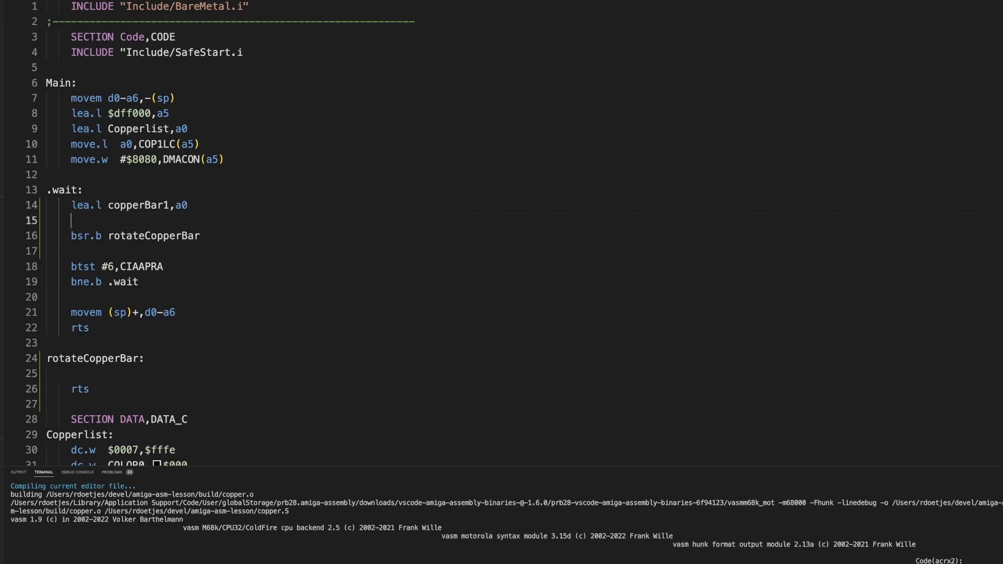
scroll("down", 3)
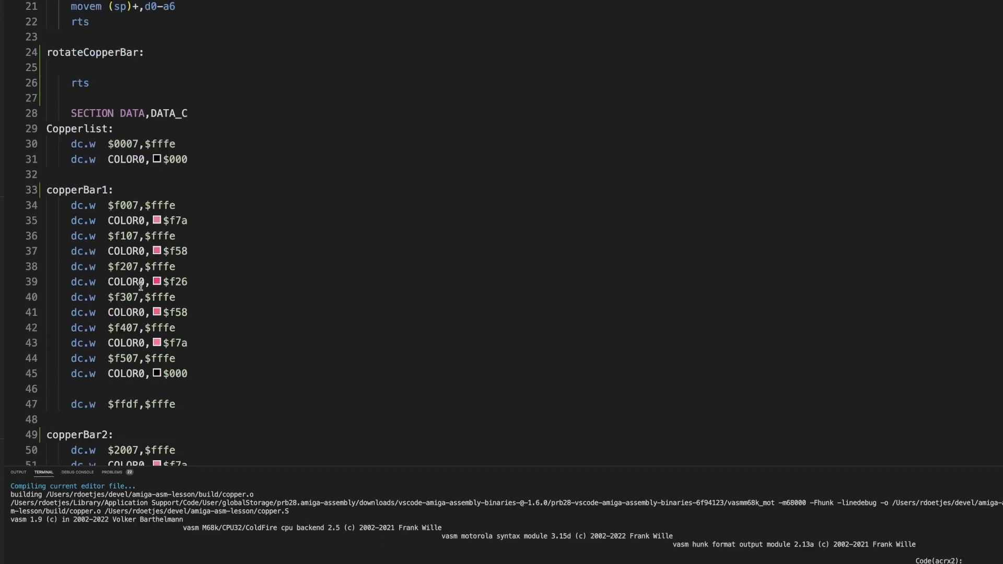
mouse_move(230, 309)
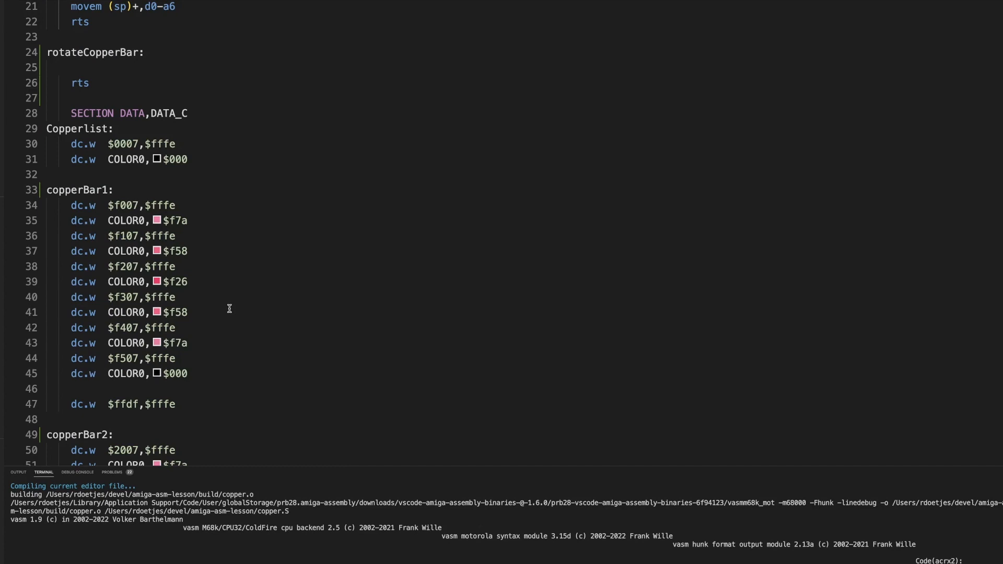
mouse_move(168, 250)
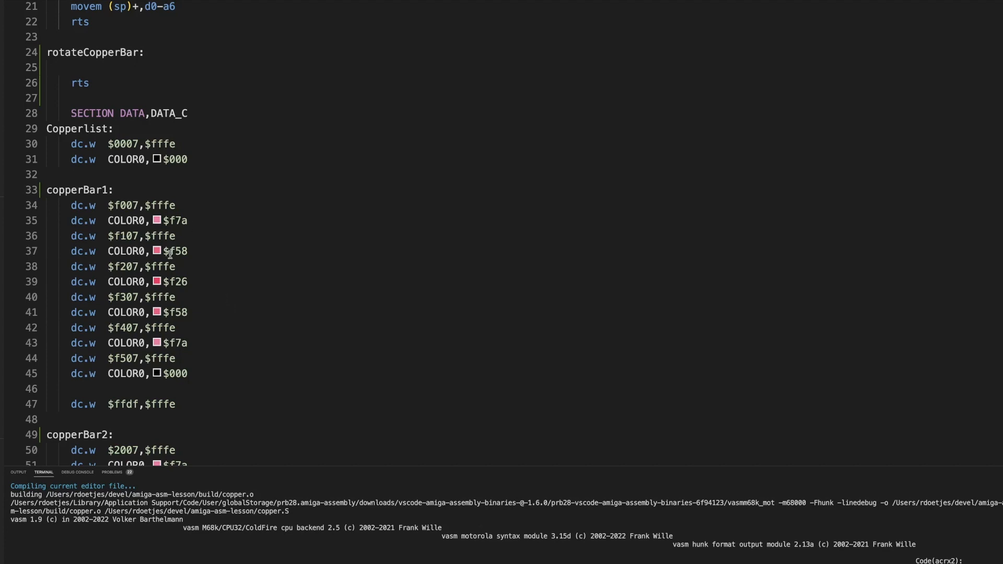
left_click(156, 220)
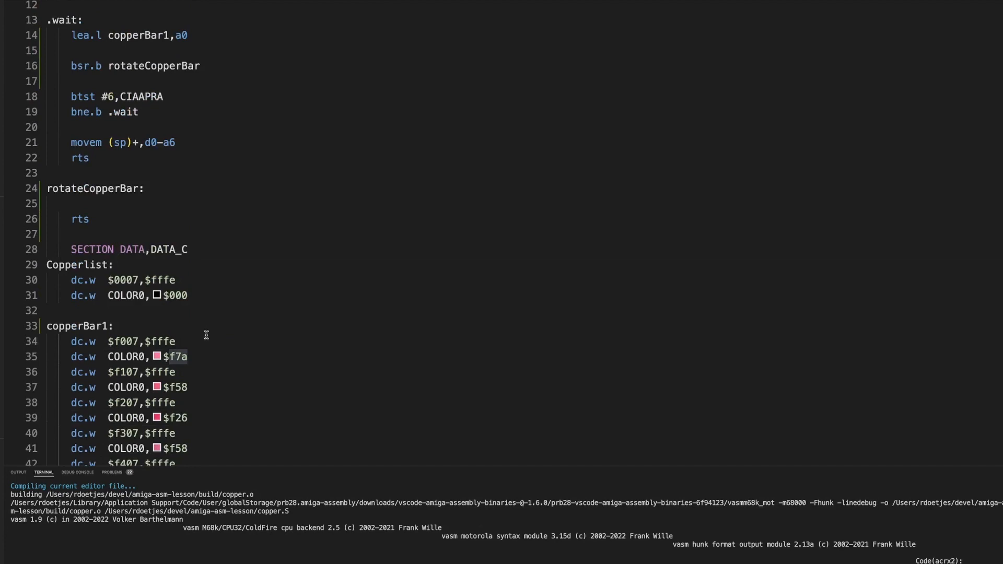
mouse_move(150, 263)
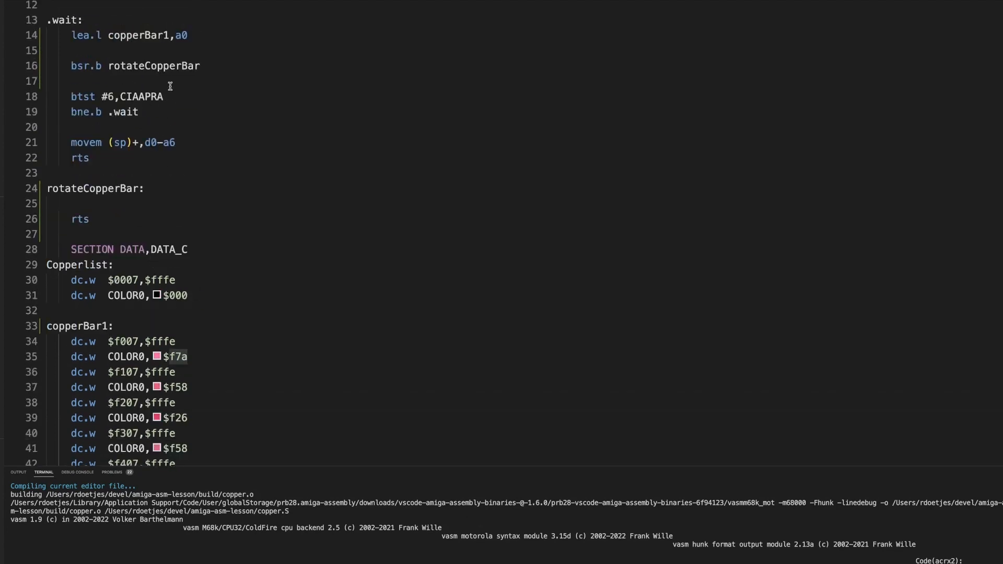
Step: Add moveq #3,d1 after the lea.l copperBar1,a0 line in the wait loop
type("m")
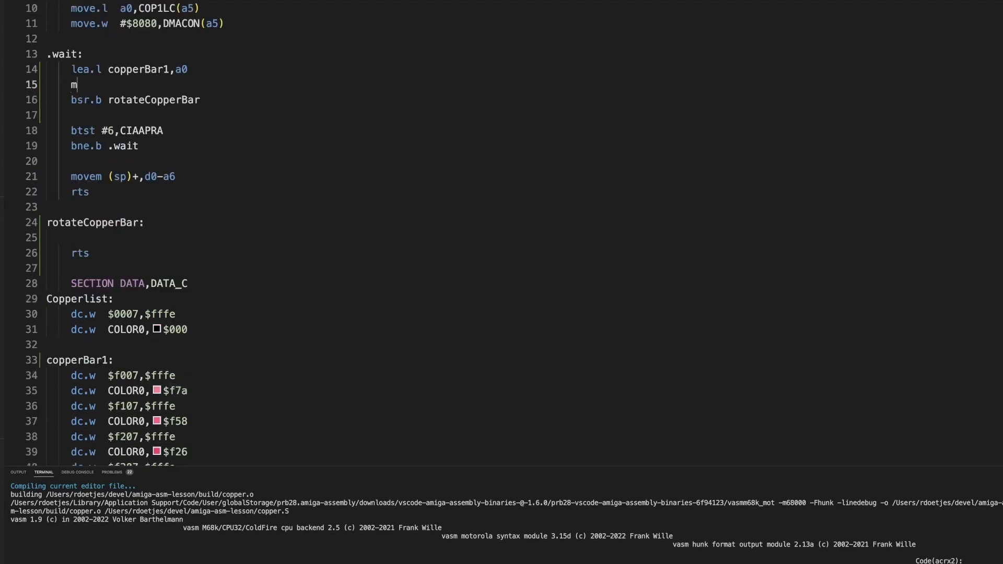
type("oveq")
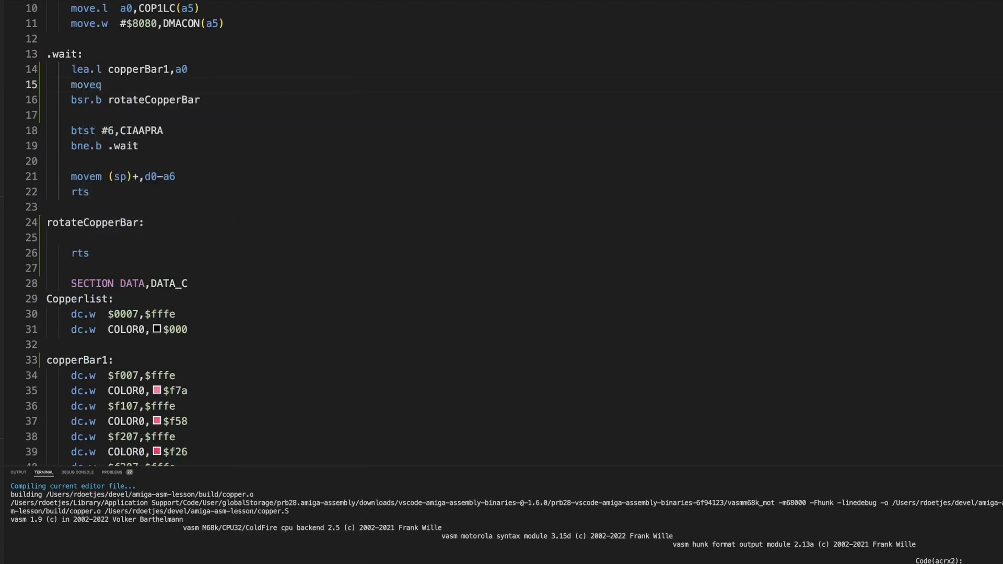
type("#3")
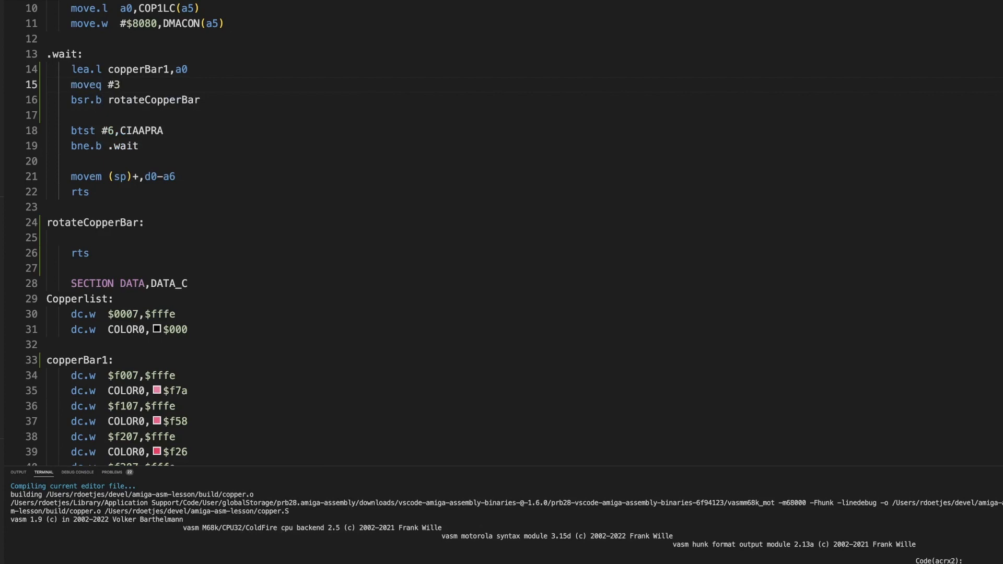
type(",d1")
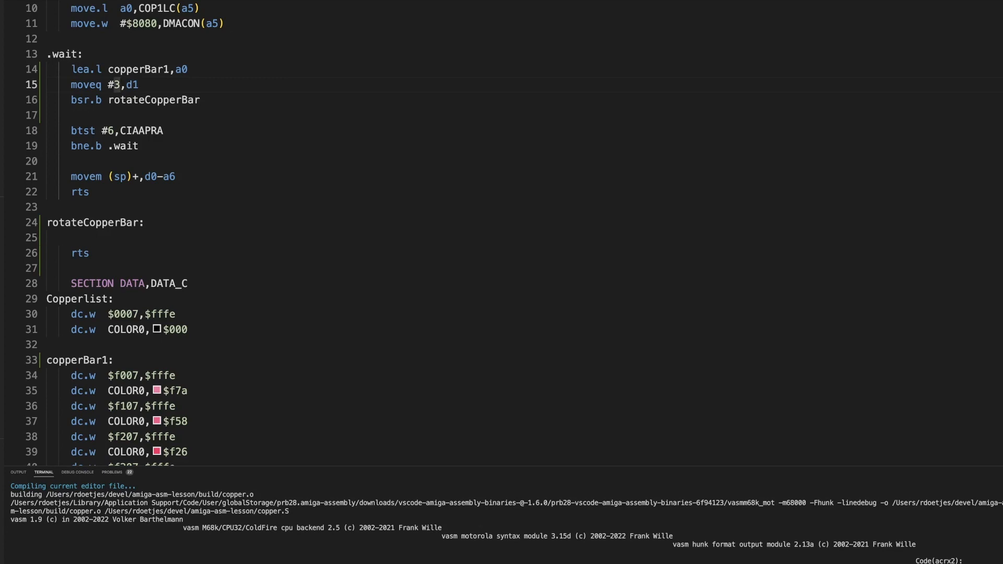
scroll("down", 3)
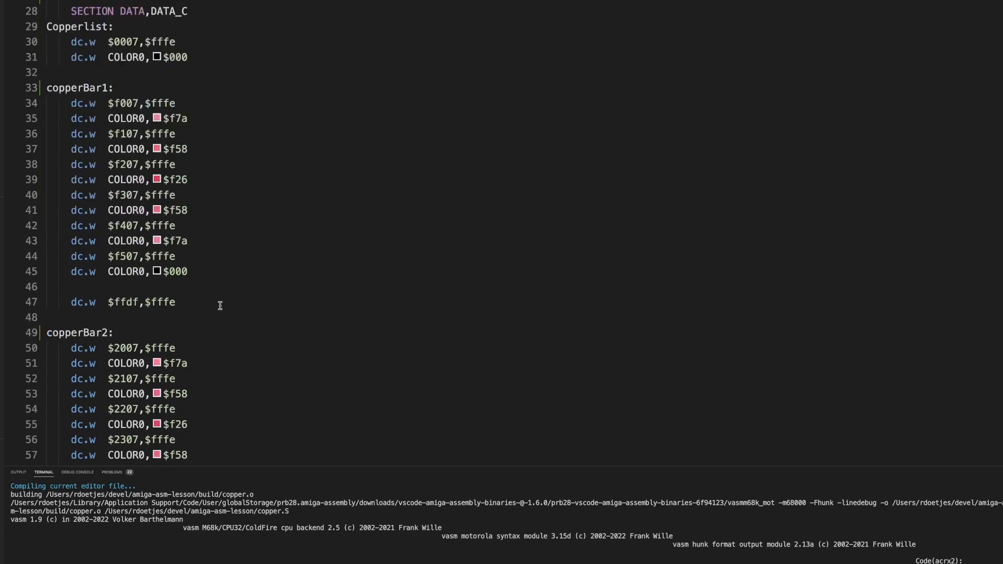
mouse_move(142, 177)
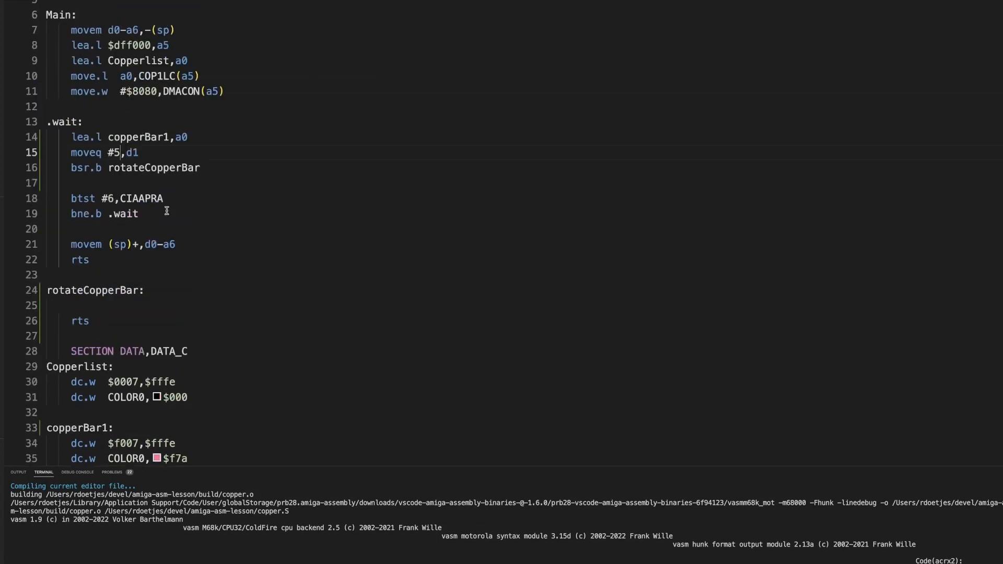
type("3")
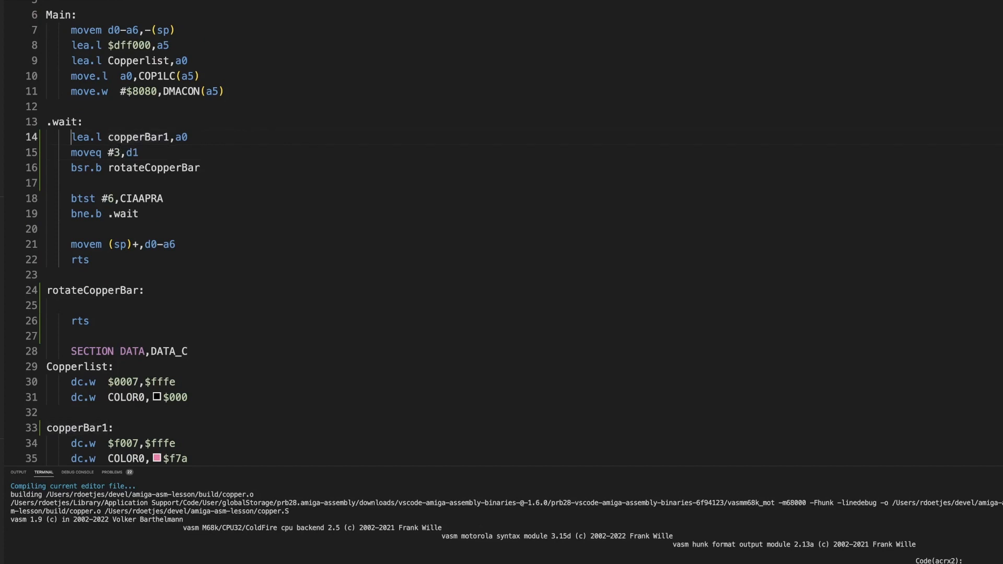
Step: Comment the moveq line and repeat the lea/moveq/bsr sequence for copperBar2
left_click_drag(70, 137, 200, 167)
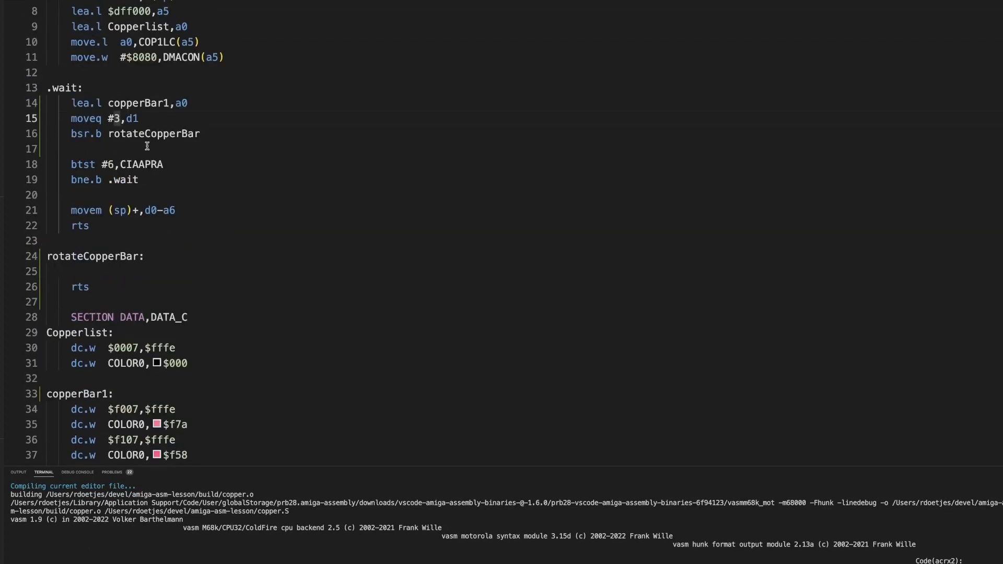
key("Backspace")
type("         ;")
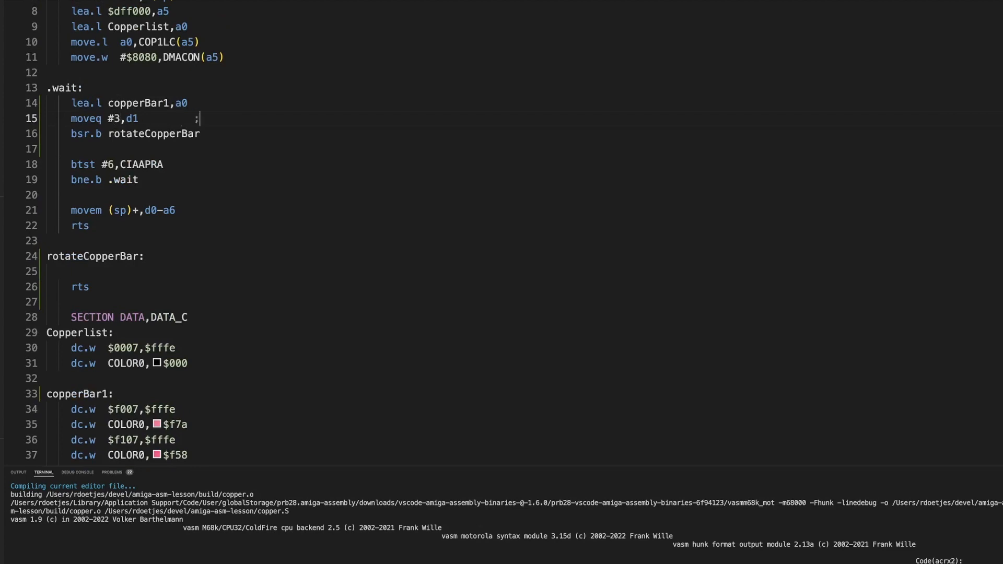
type("viagra register ;)")
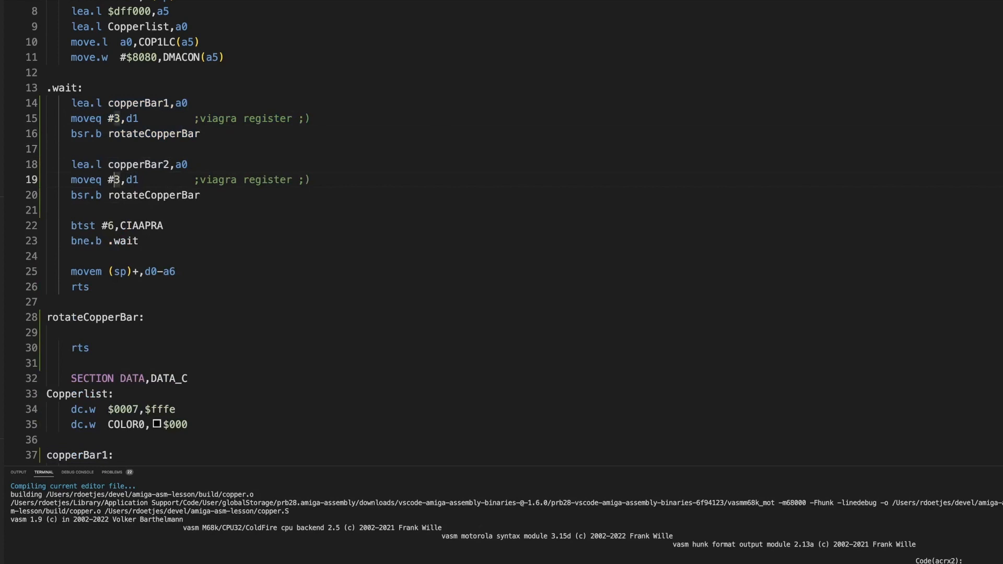
scroll("down", 3)
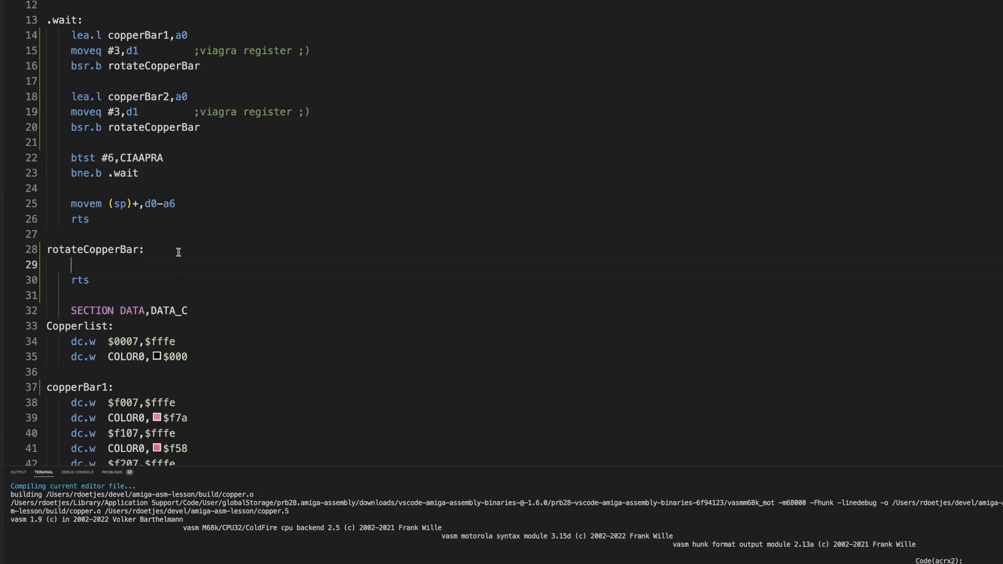
Step: Write move.w 6(a0),d7 as rotateCopperBar's first instruction, removing a stray #
type("move.")
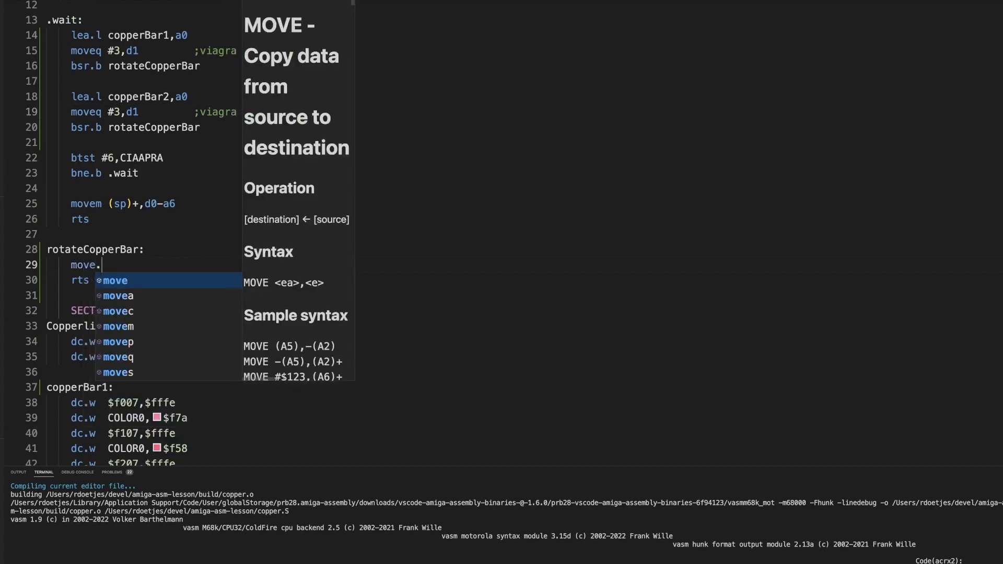
type("w")
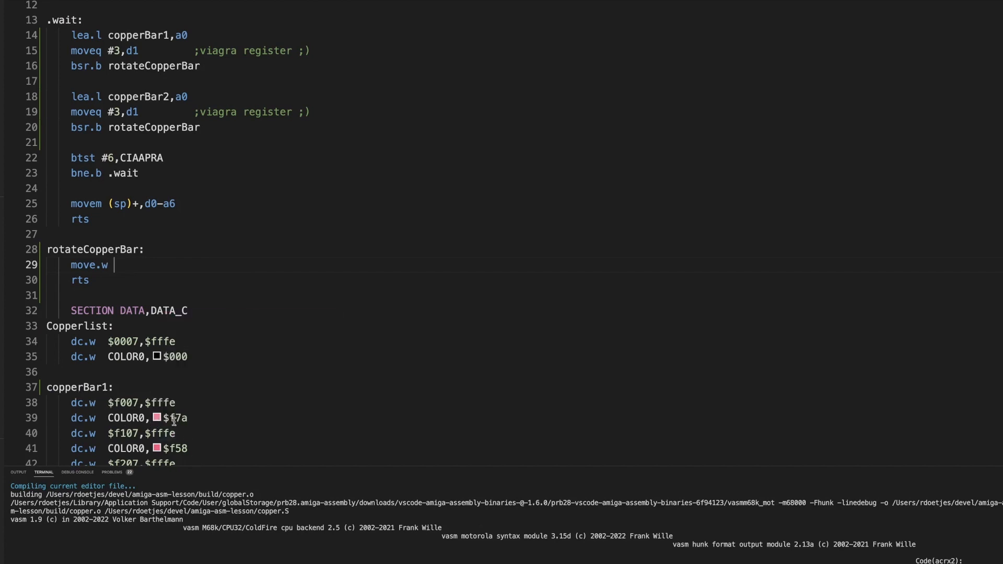
mouse_move(119, 403)
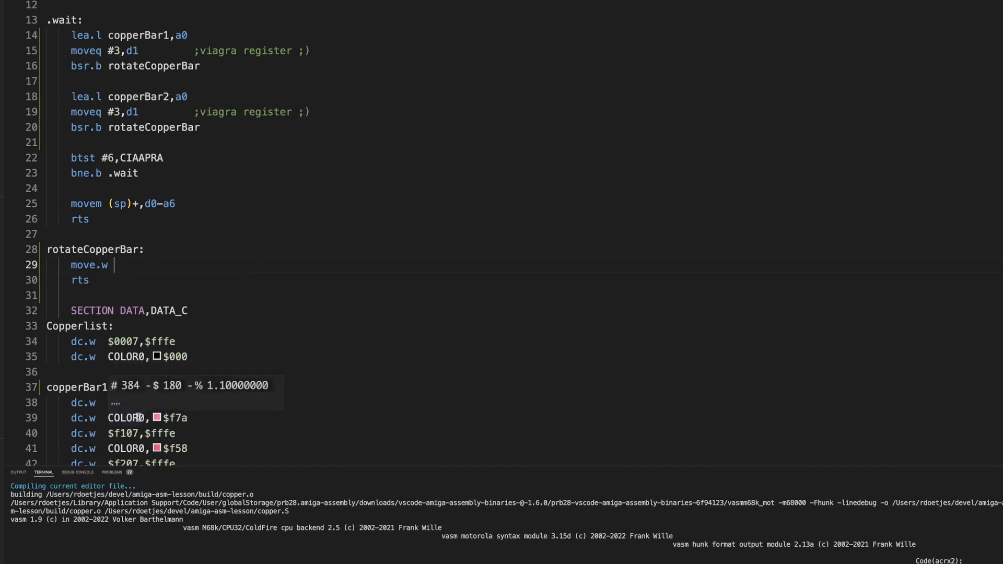
type("#")
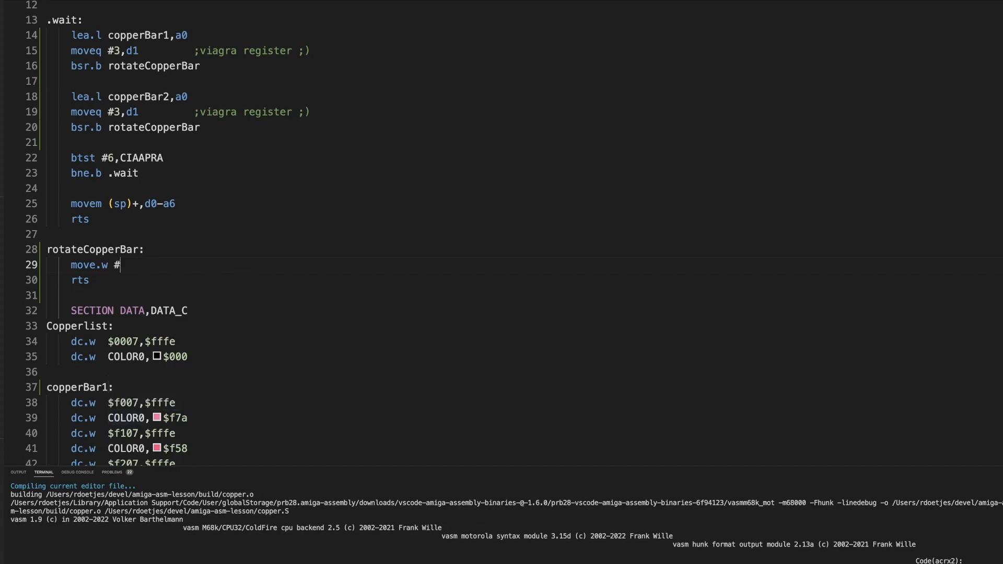
key("Backspace")
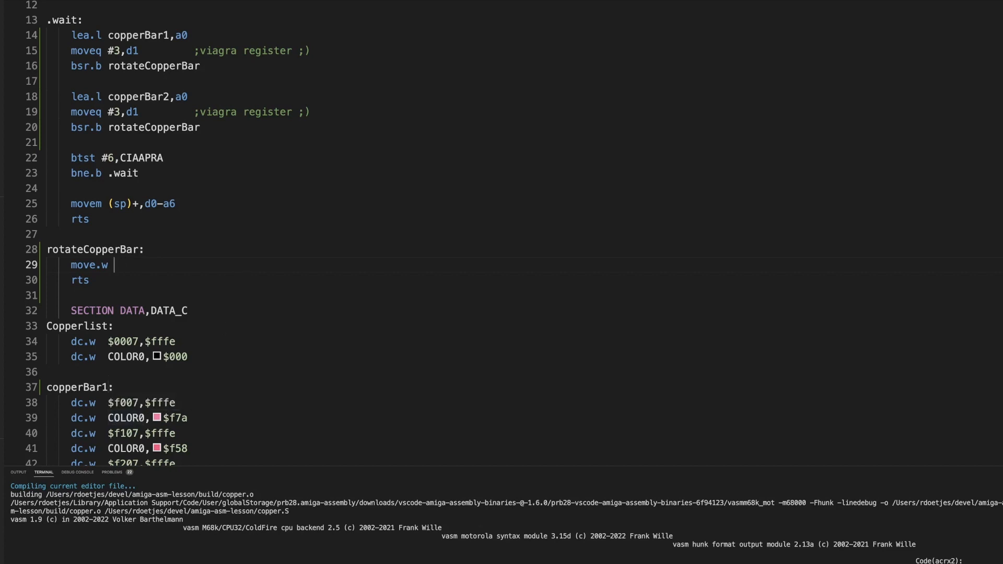
type("6(a0")
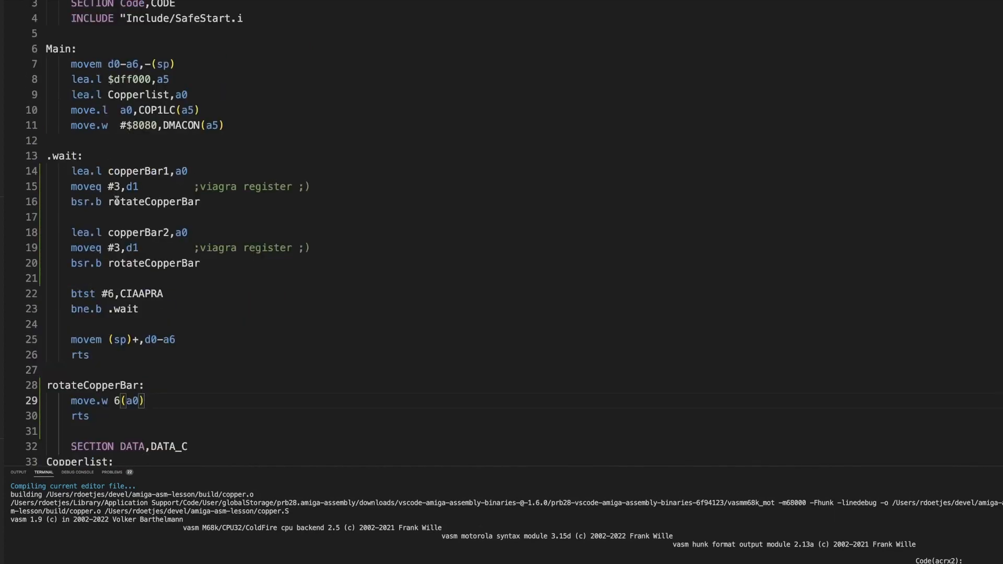
scroll("down", 3)
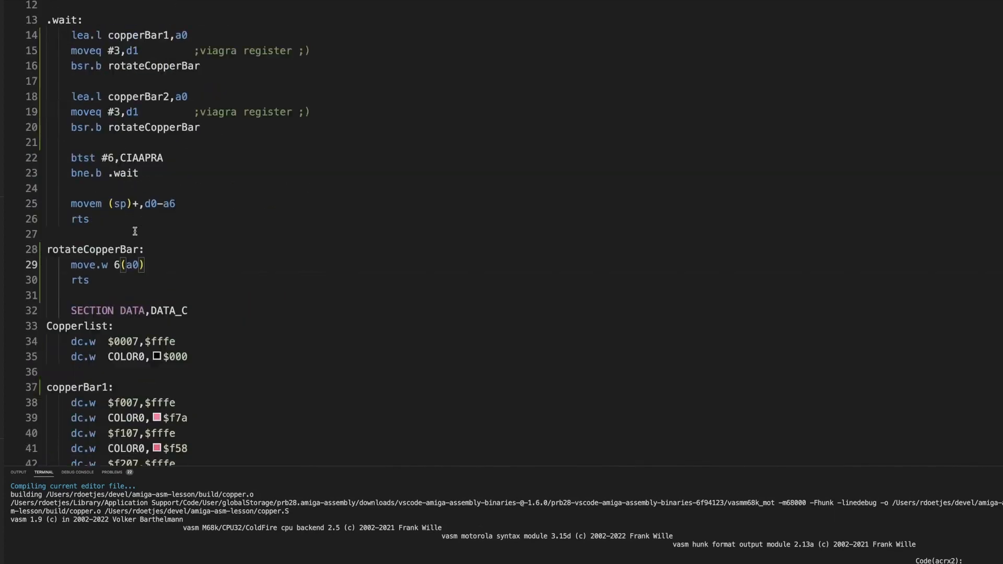
scroll("down", 3)
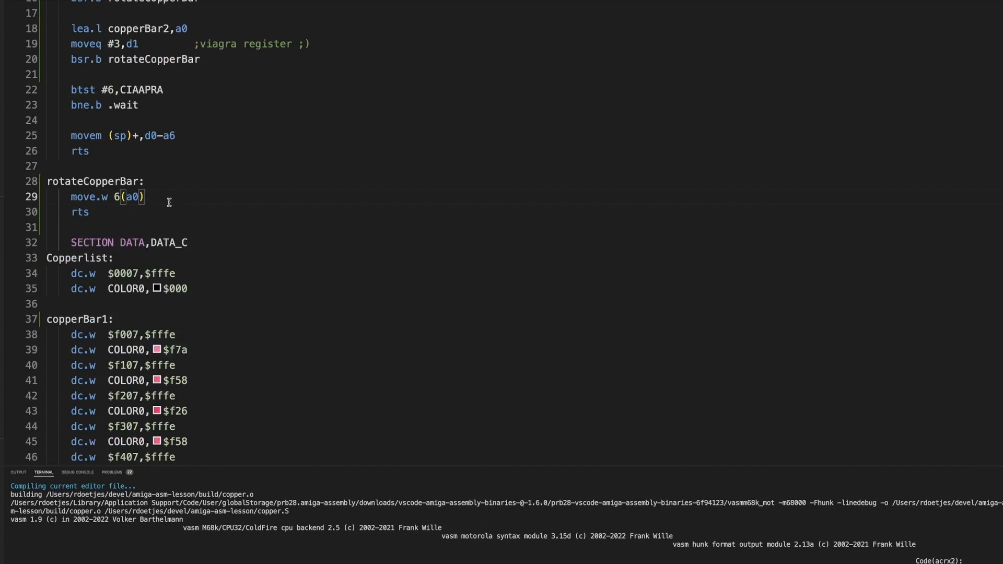
type(",d7")
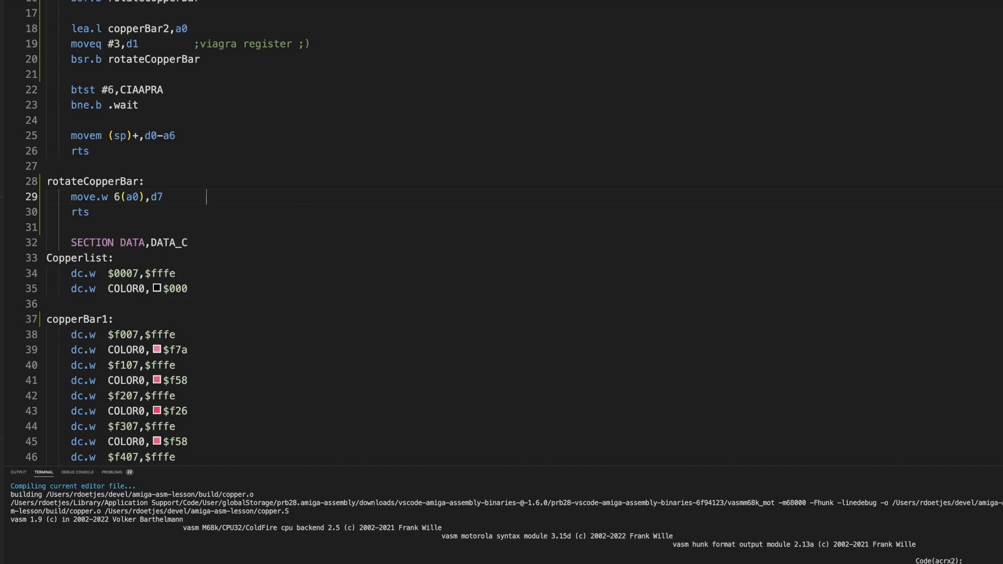
Step: Add the comment ';store firsr coor for safe keeping' to that line
type(";store firs")
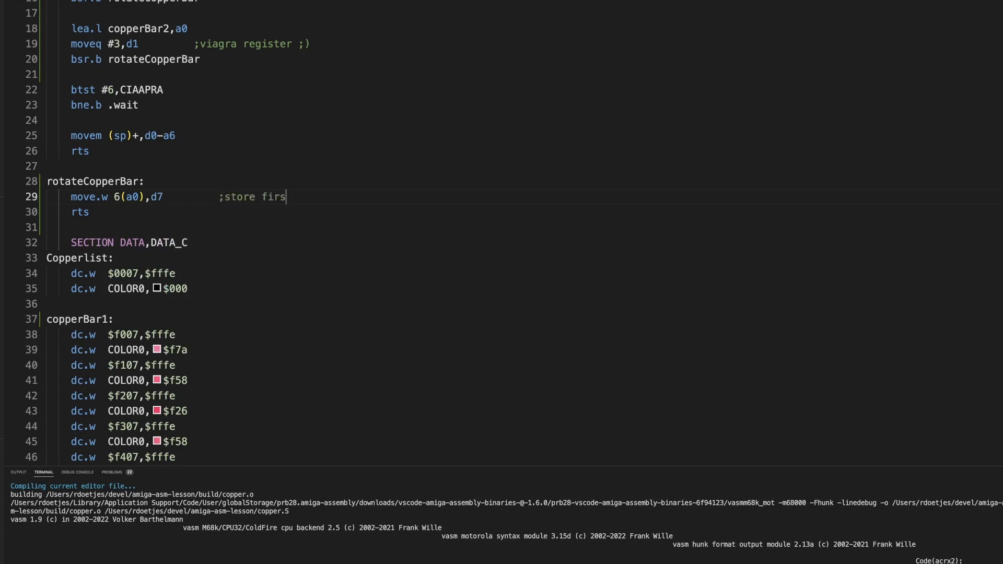
type("r coor for safe keeping")
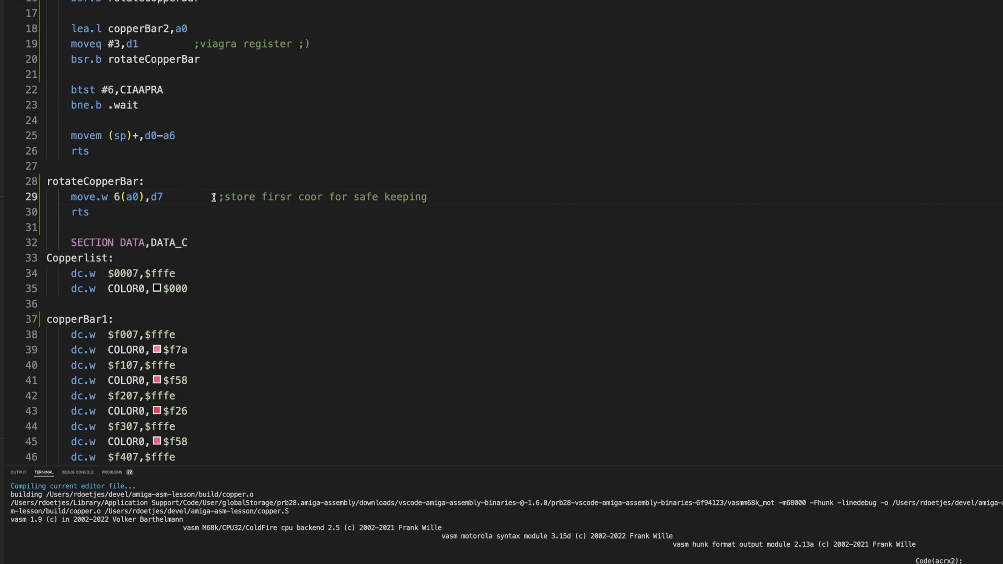
double_click(405, 196)
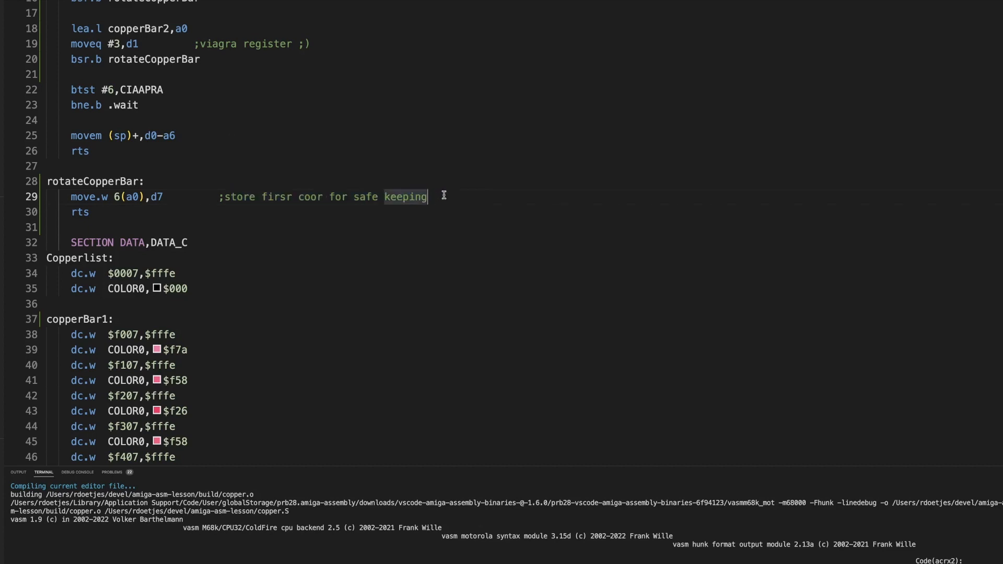
mouse_move(430, 188)
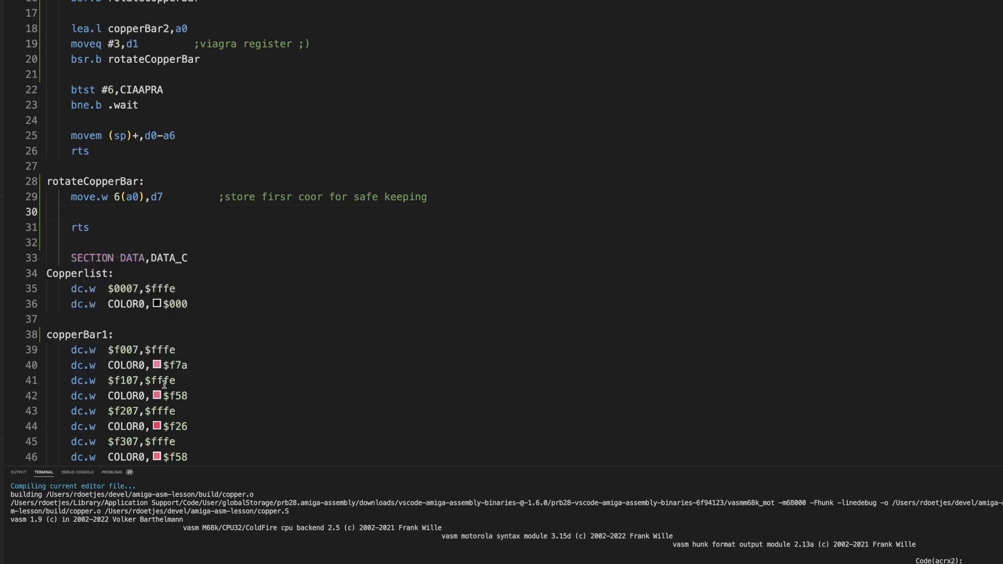
mouse_move(86, 330)
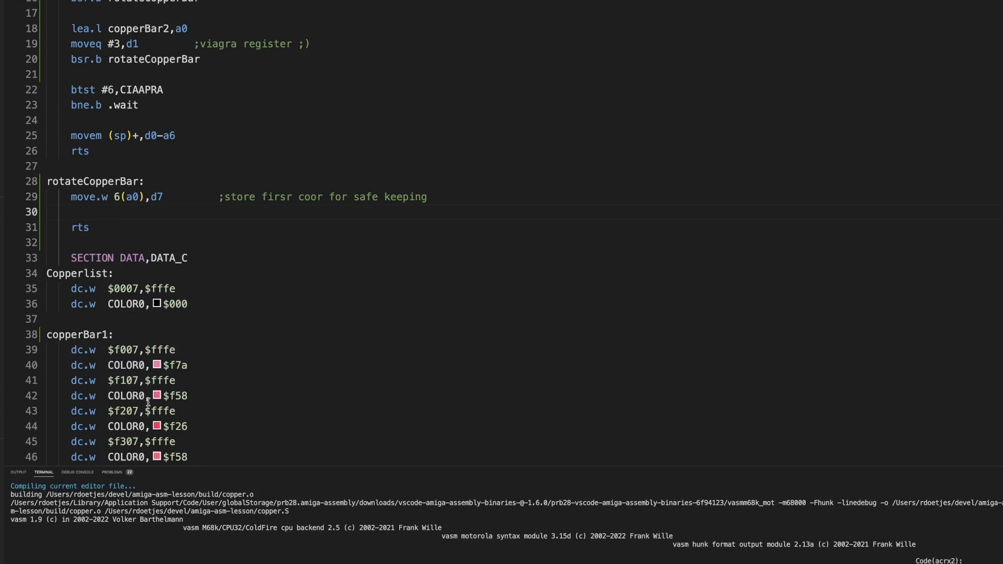
mouse_move(112, 221)
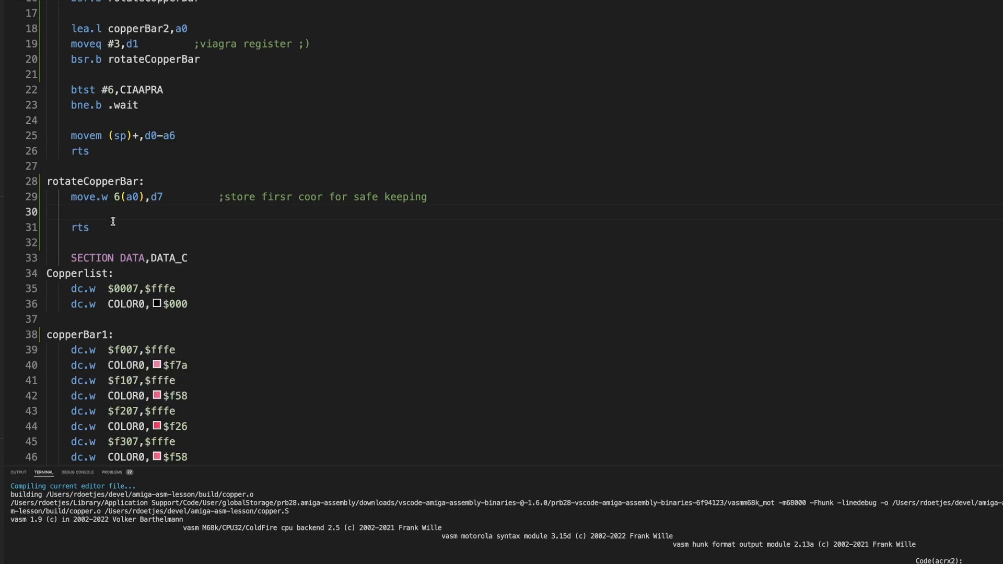
Step: Add add #14,a0 after the move line and start a blank line below it
type("add #")
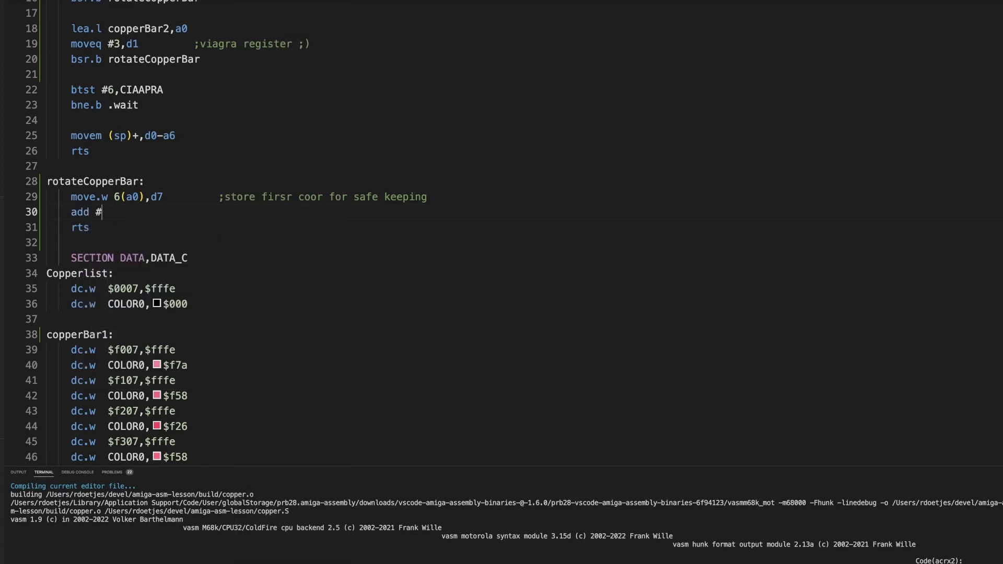
type("14")
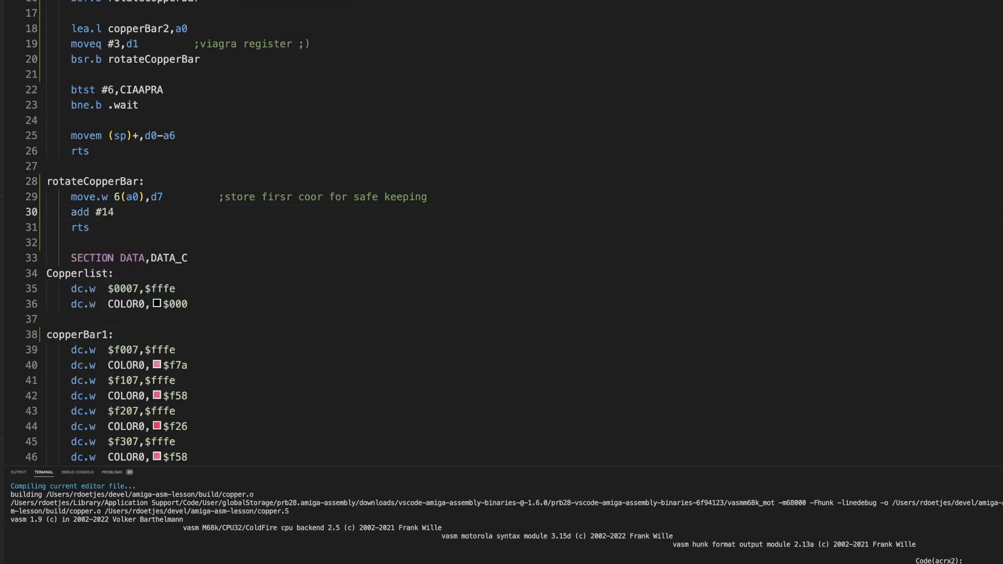
type(",a0")
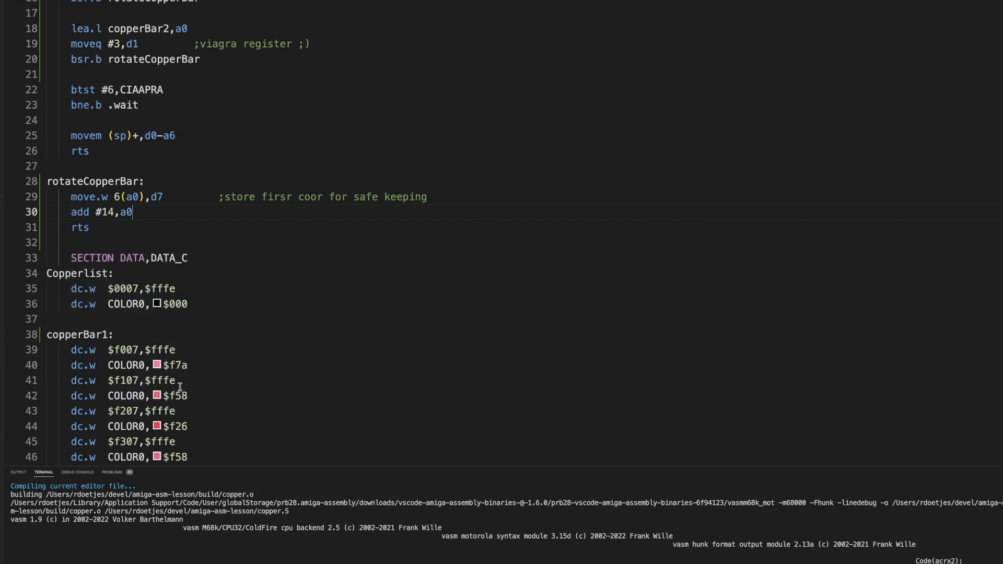
key("Enter")
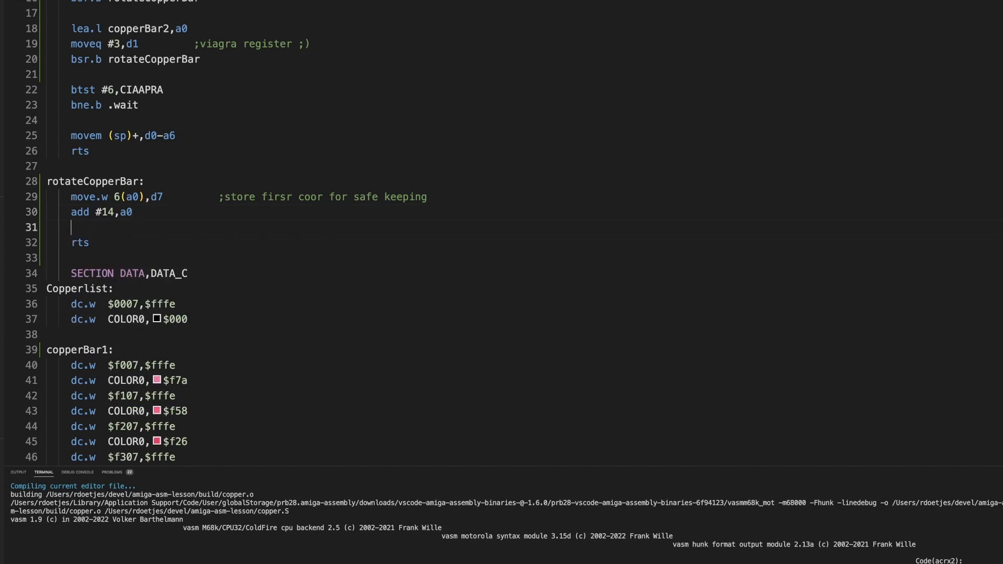
Step: Add the .rotate: label with move.w (a0),d0 as its first instruction
type(".rotate:")
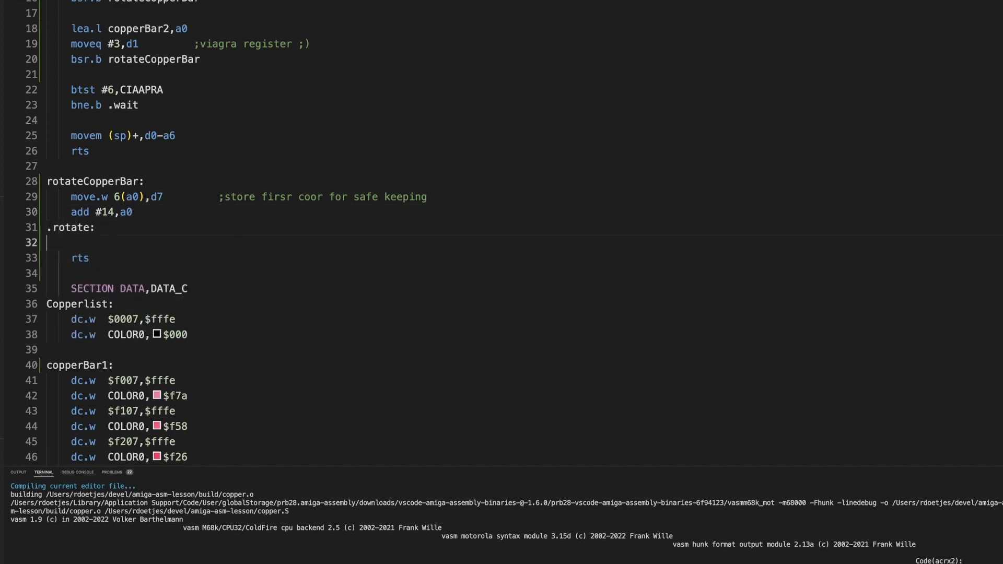
mouse_move(136, 263)
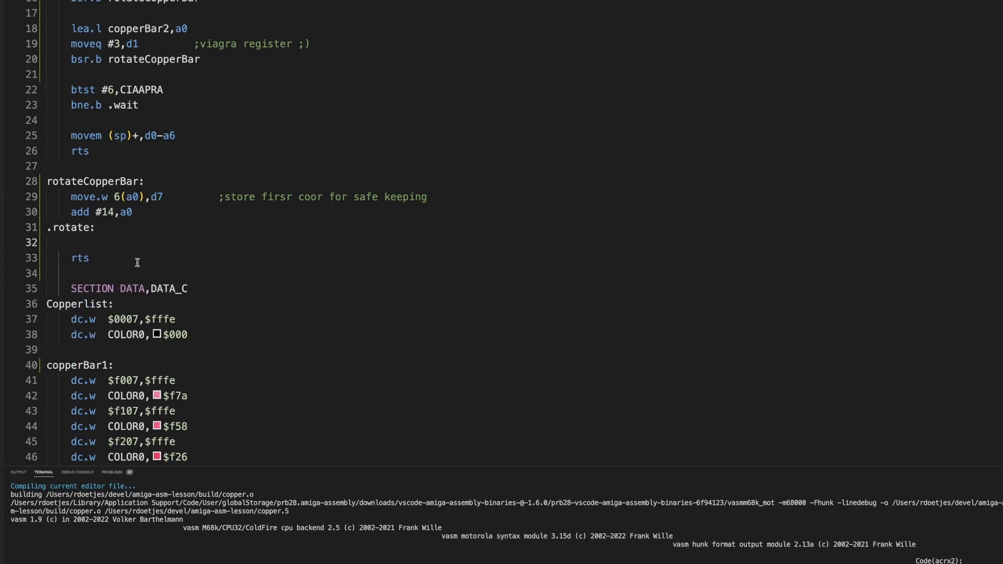
type("move.w")
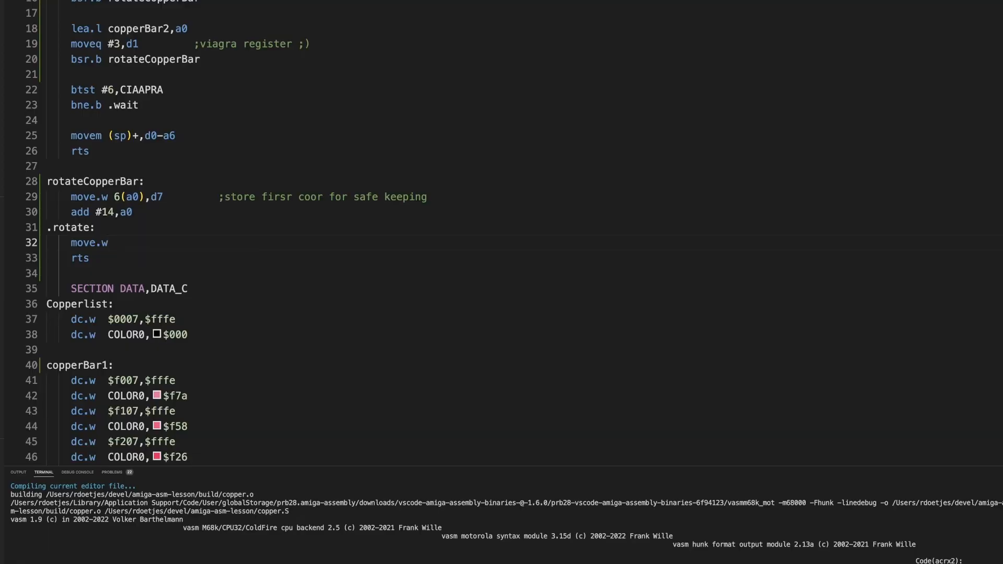
double_click(177, 426)
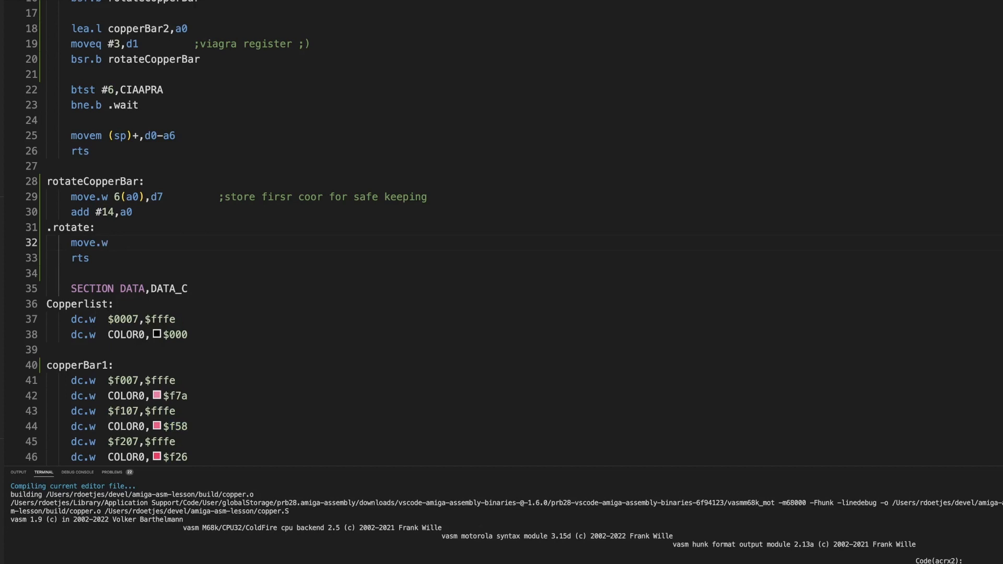
mouse_move(161, 307)
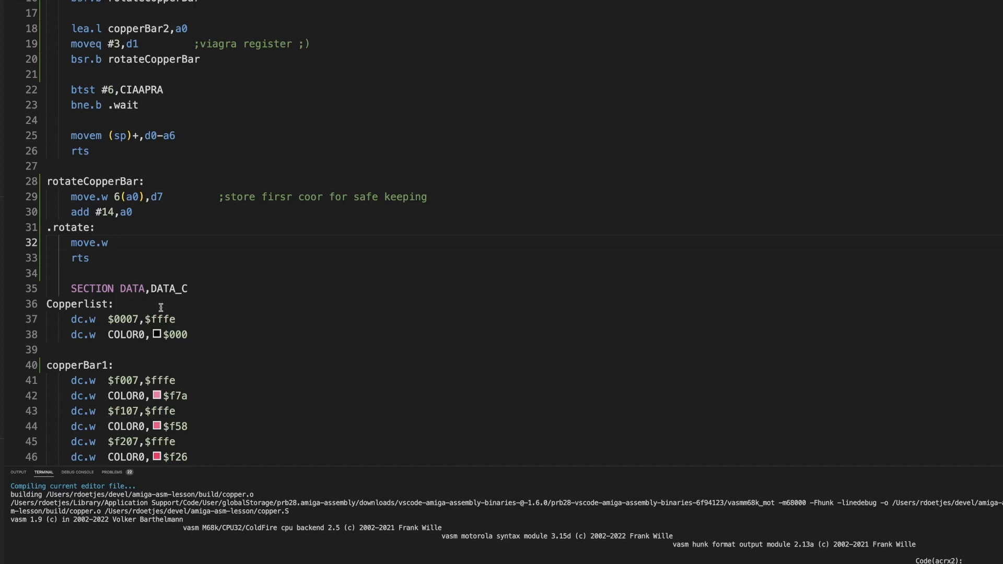
type("(a0")
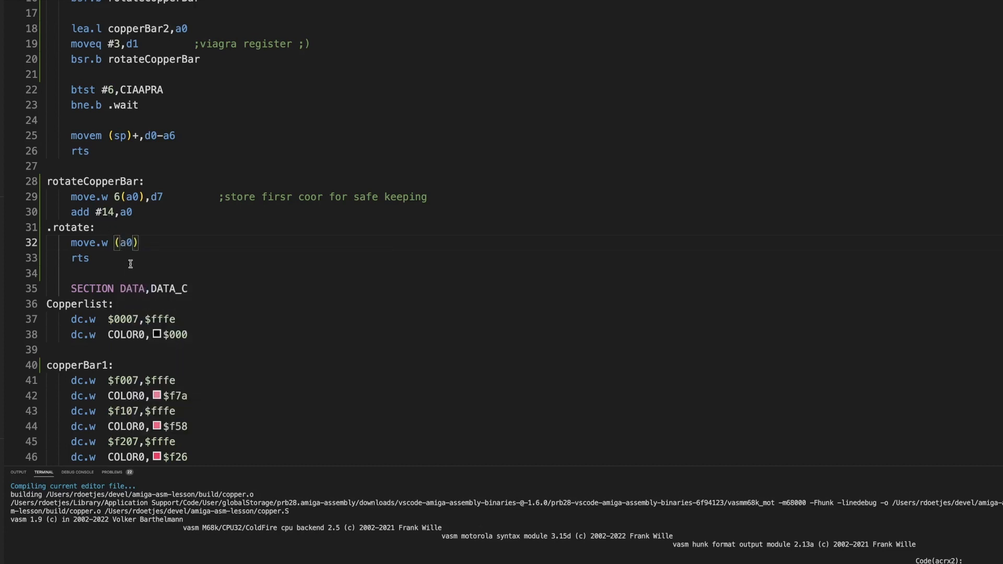
mouse_move(134, 251)
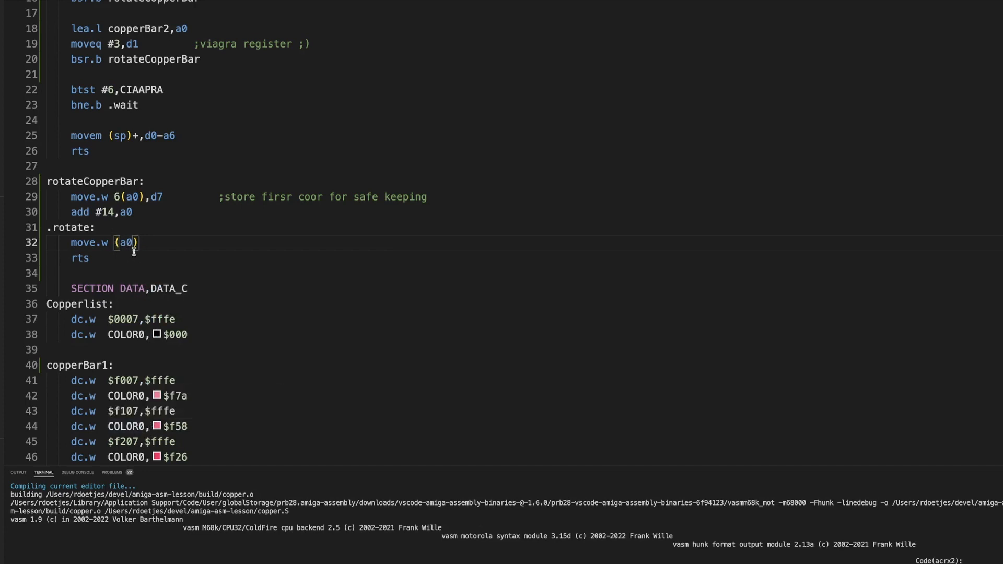
type(",")
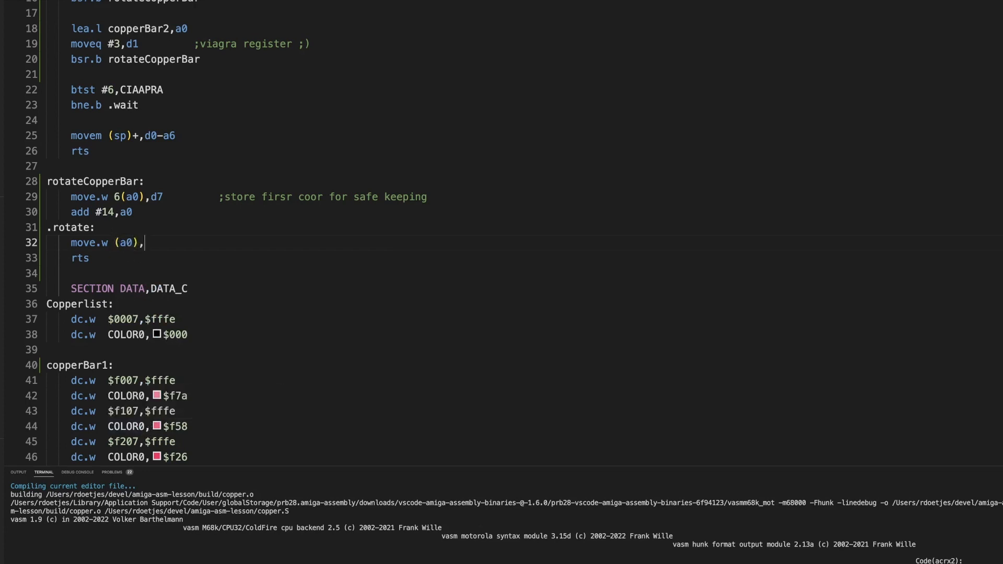
type("d0")
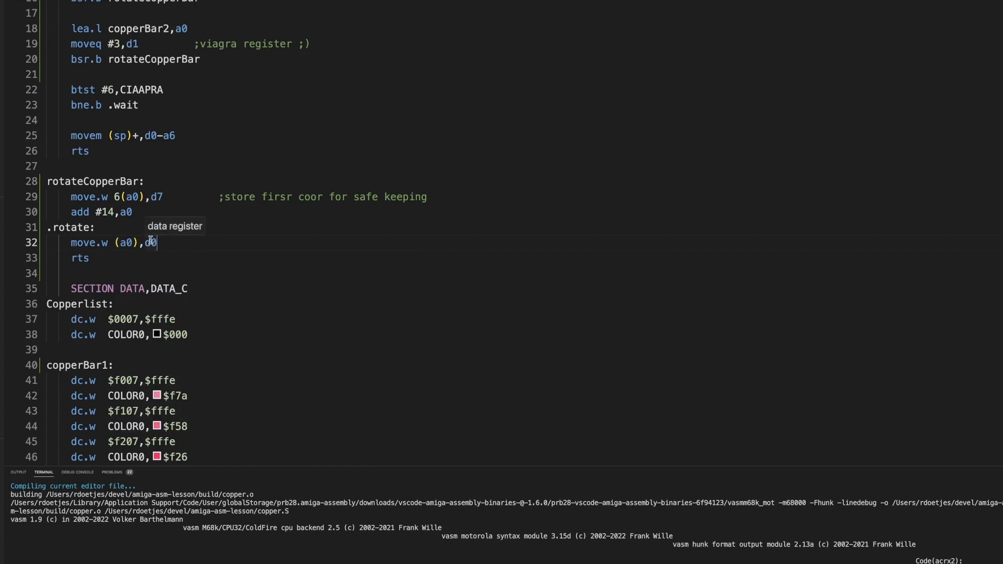
key("Enter")
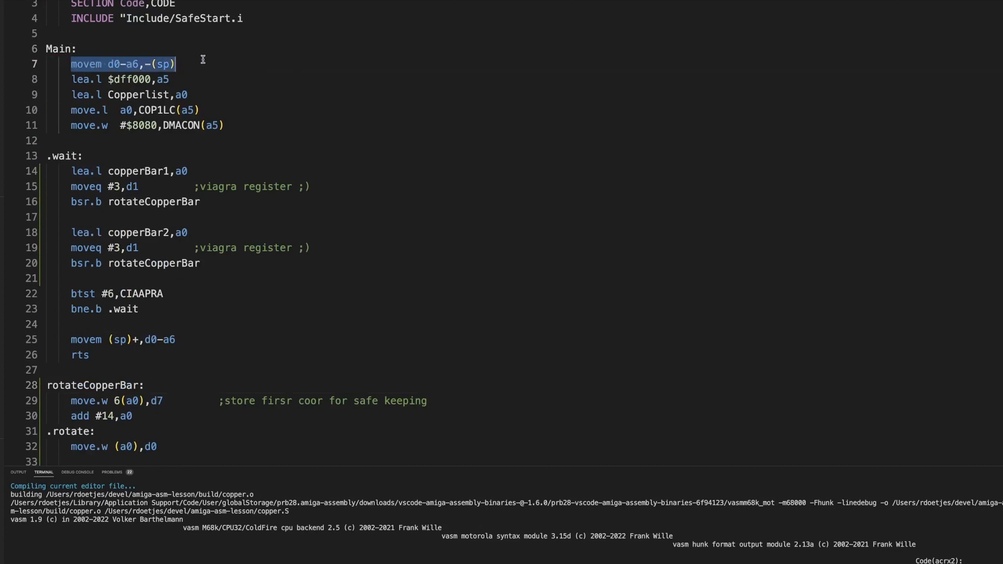
double_click(87, 340)
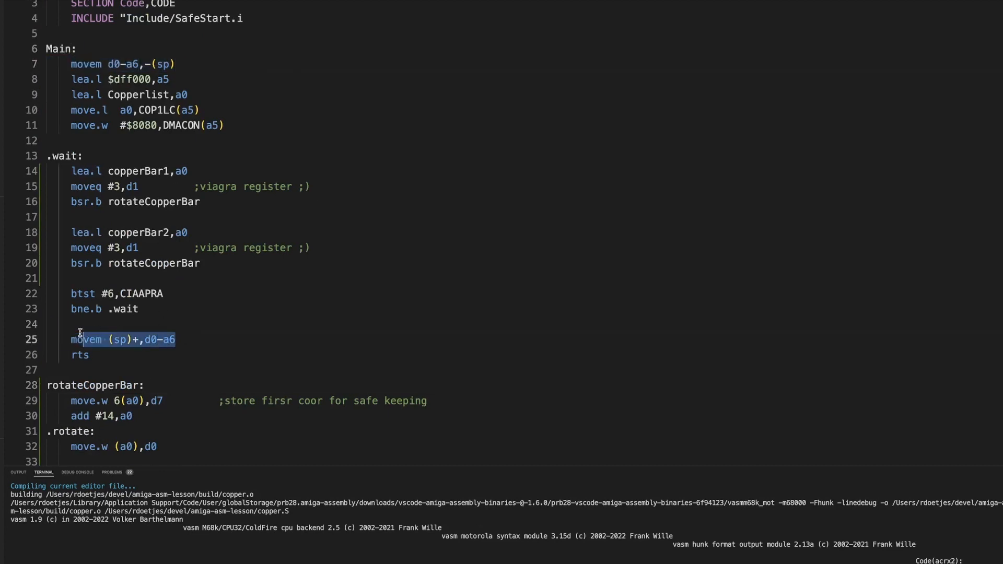
scroll("down", 3)
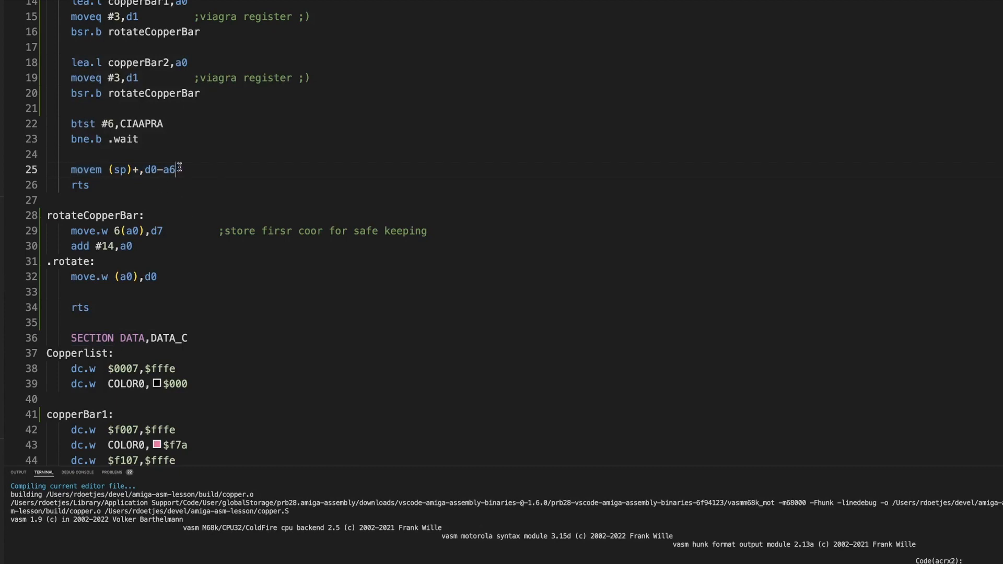
triple_click(120, 169)
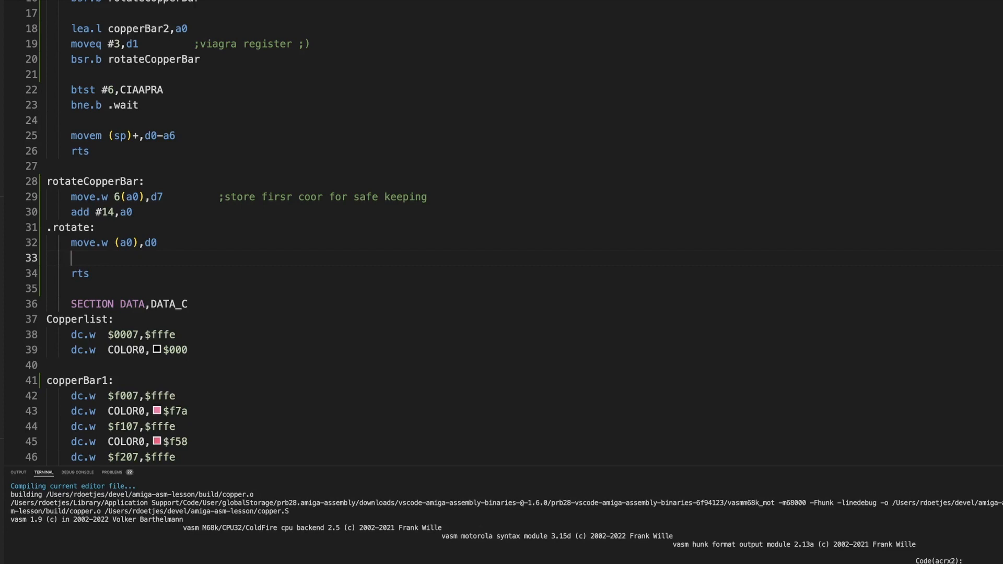
Step: Add move.w d0,-8(a0) below move.w (a0),d0, fixing a typo along the way
type("move")
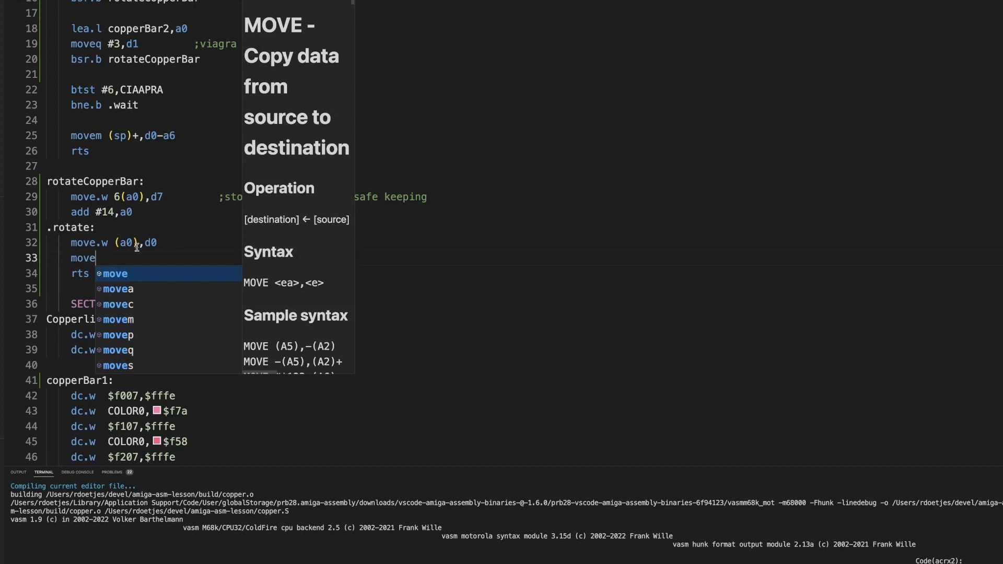
key("Escape")
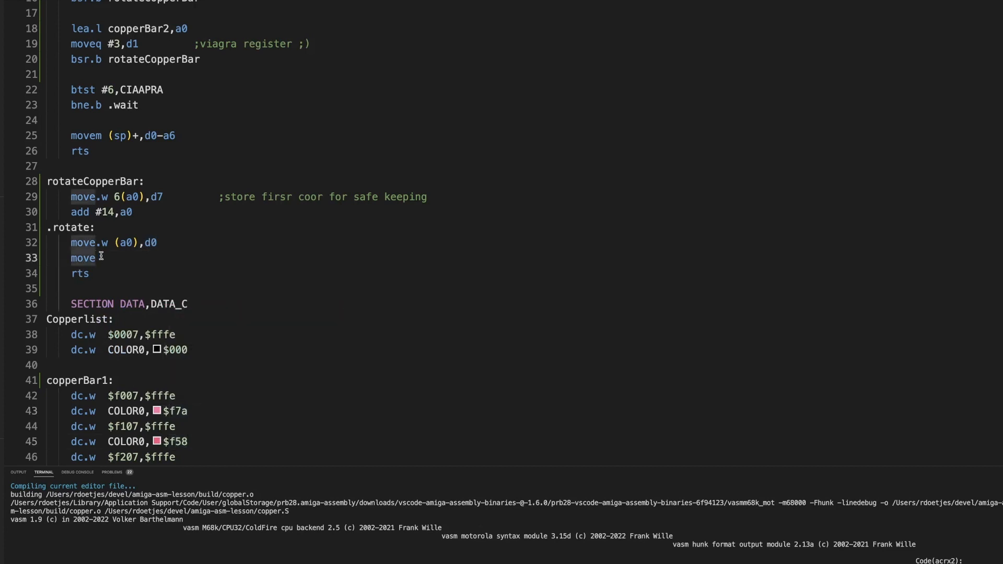
type(".wd0")
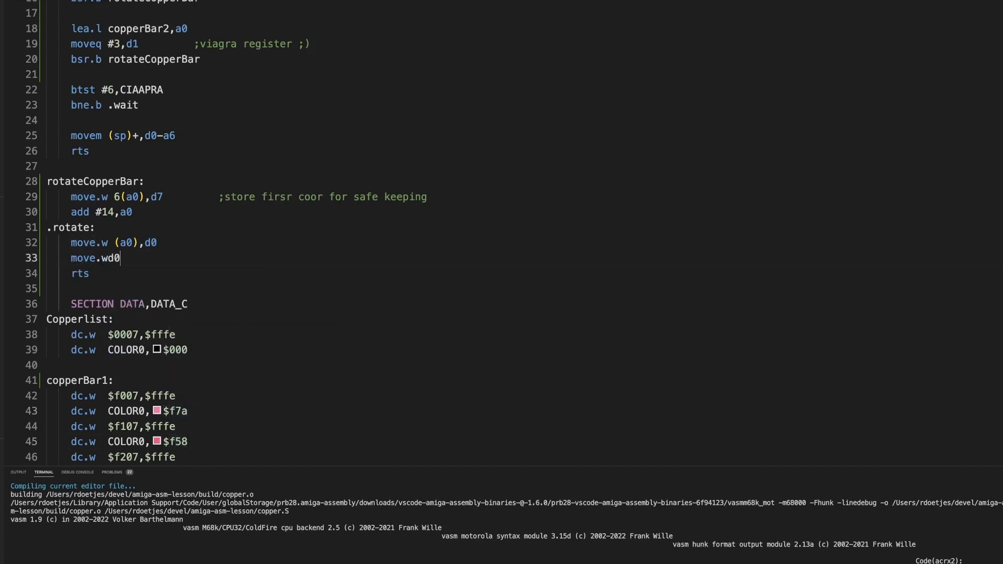
key("Backspace")
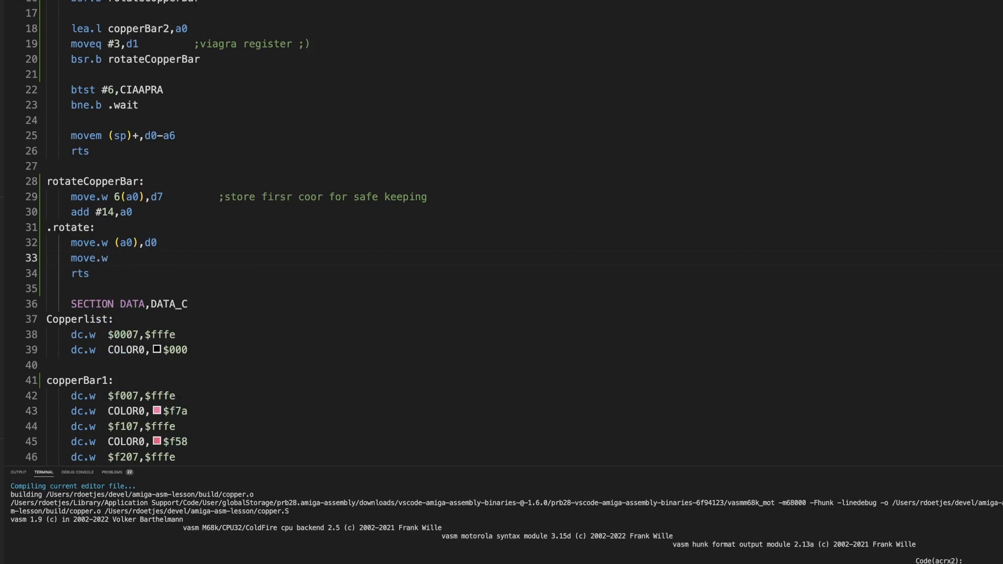
type("d0")
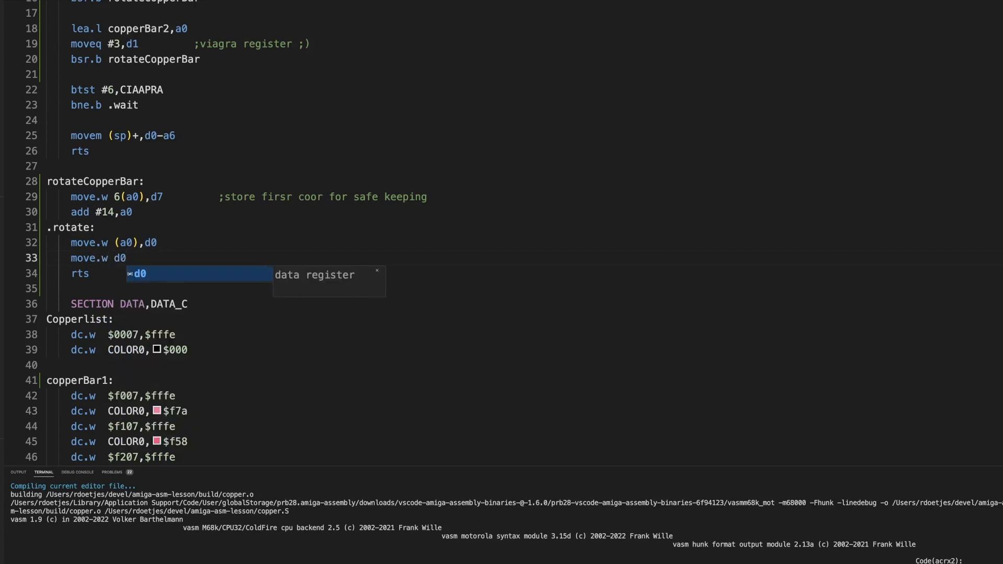
type(",-8()")
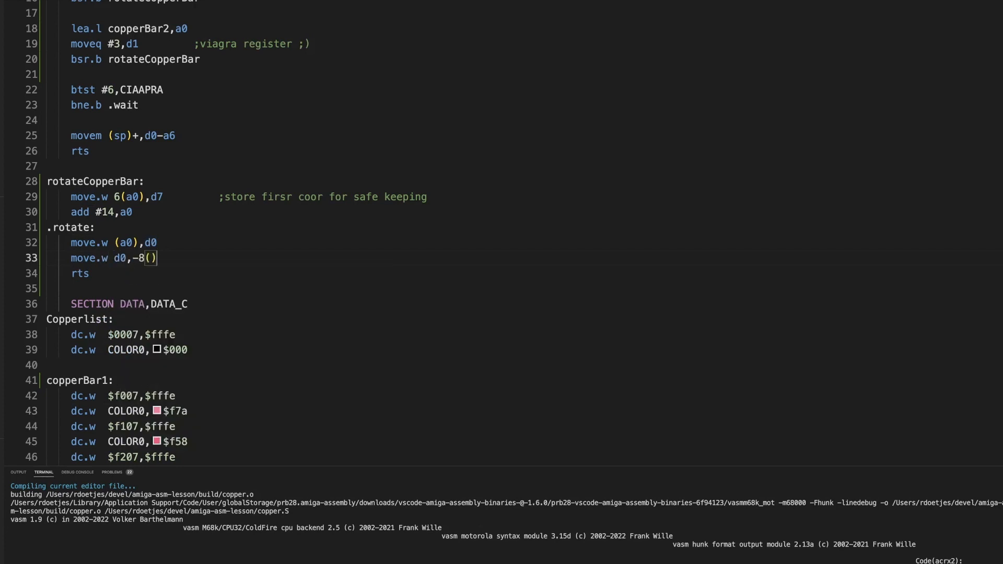
type("a0")
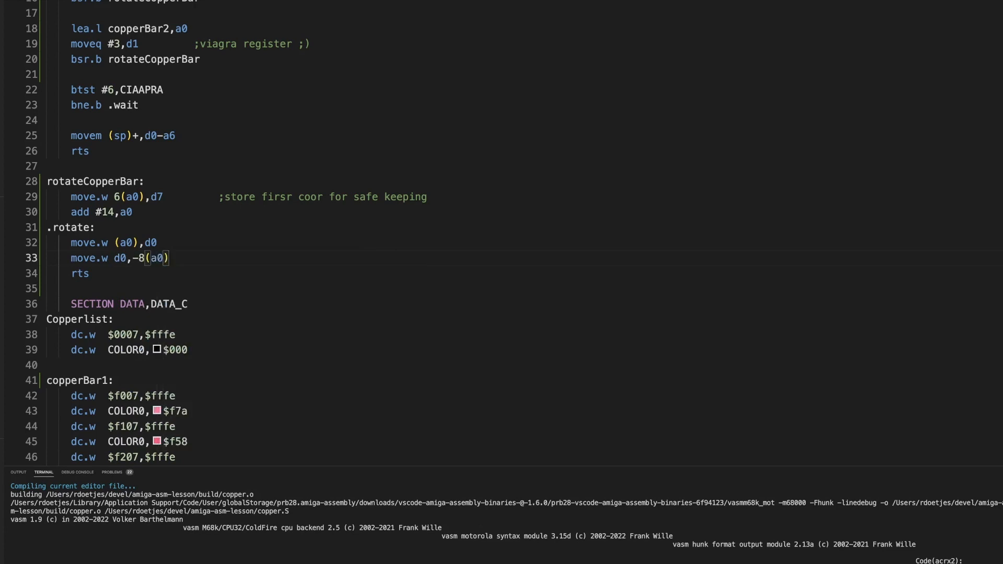
mouse_move(104, 313)
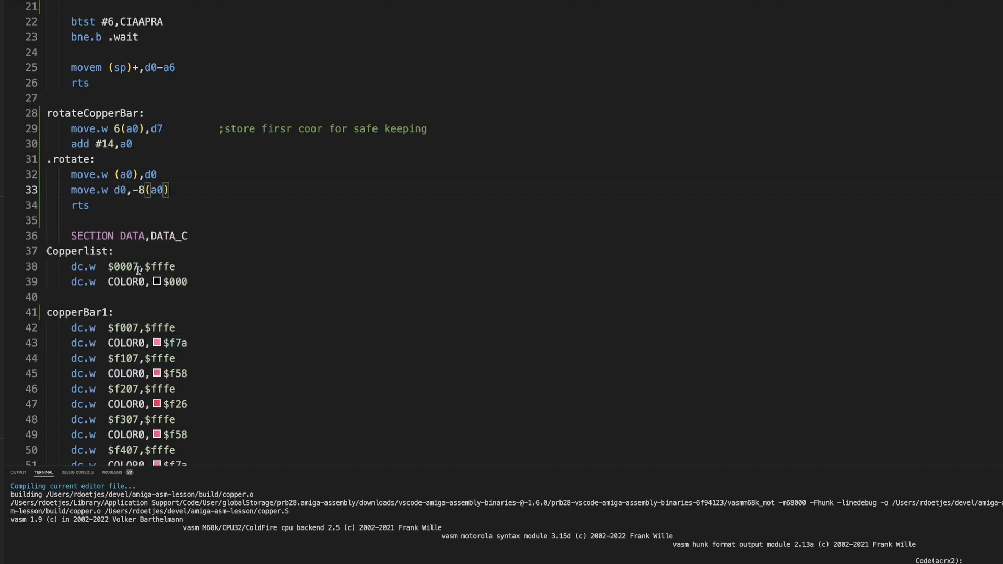
mouse_move(153, 229)
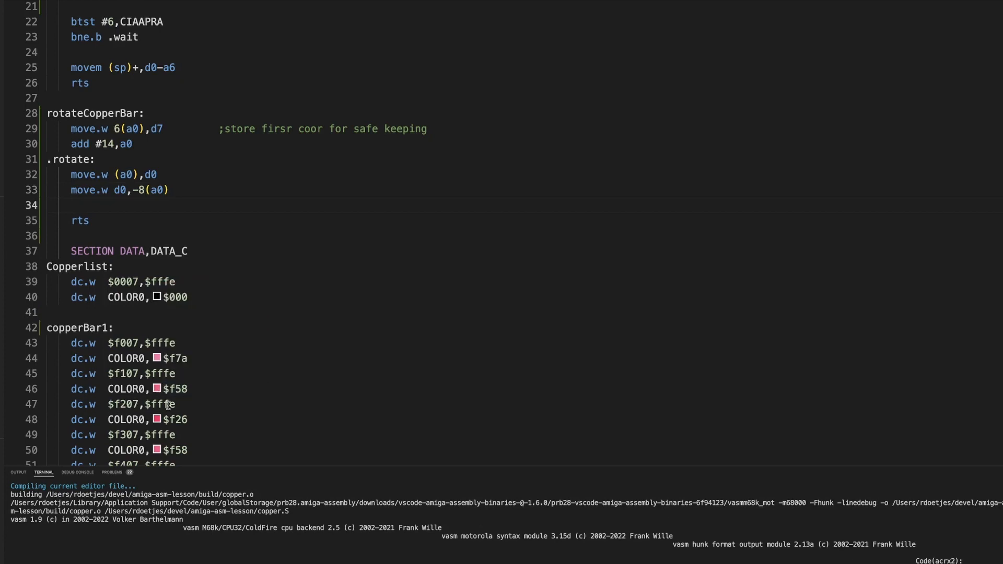
mouse_move(126, 409)
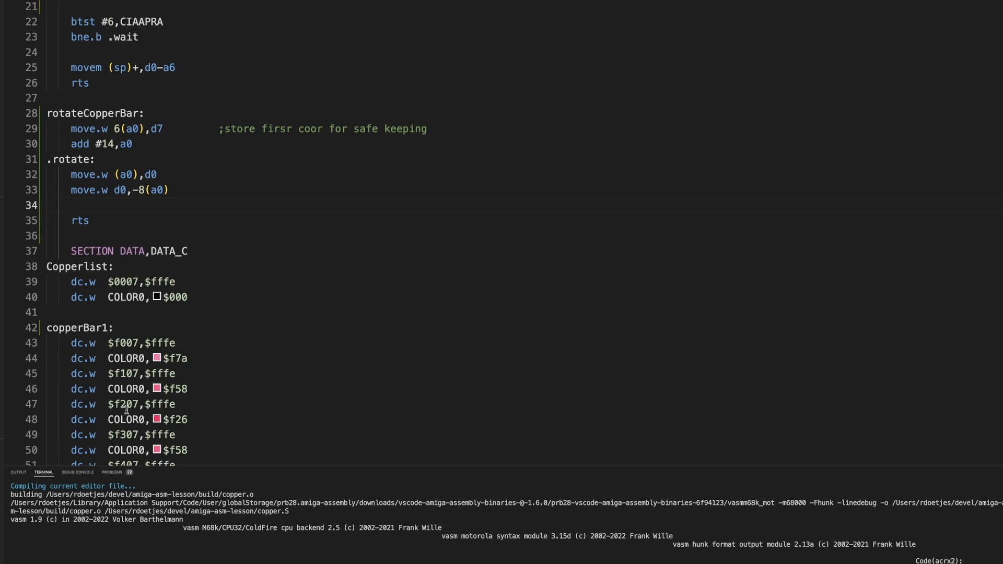
mouse_move(119, 404)
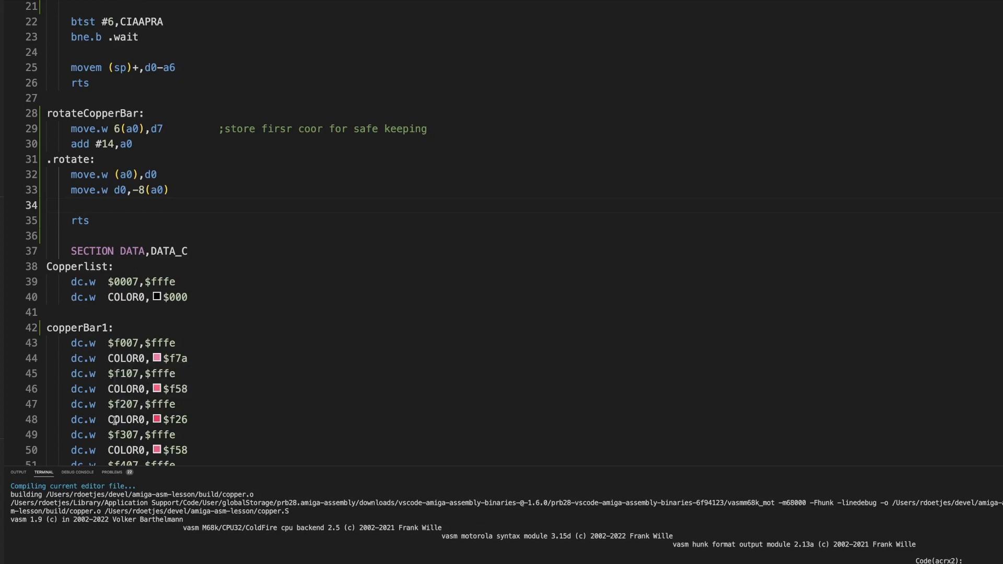
mouse_move(151, 388)
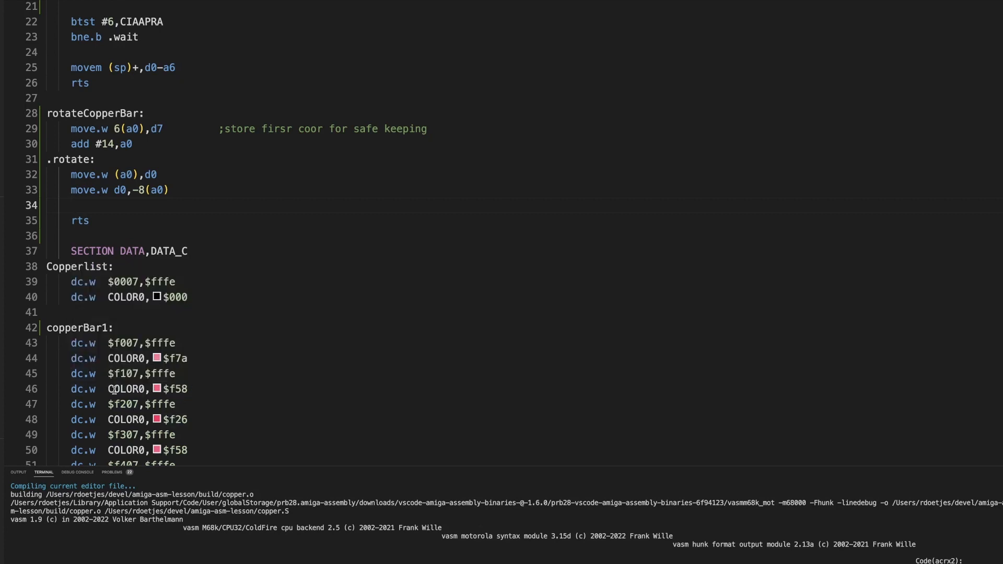
mouse_move(135, 403)
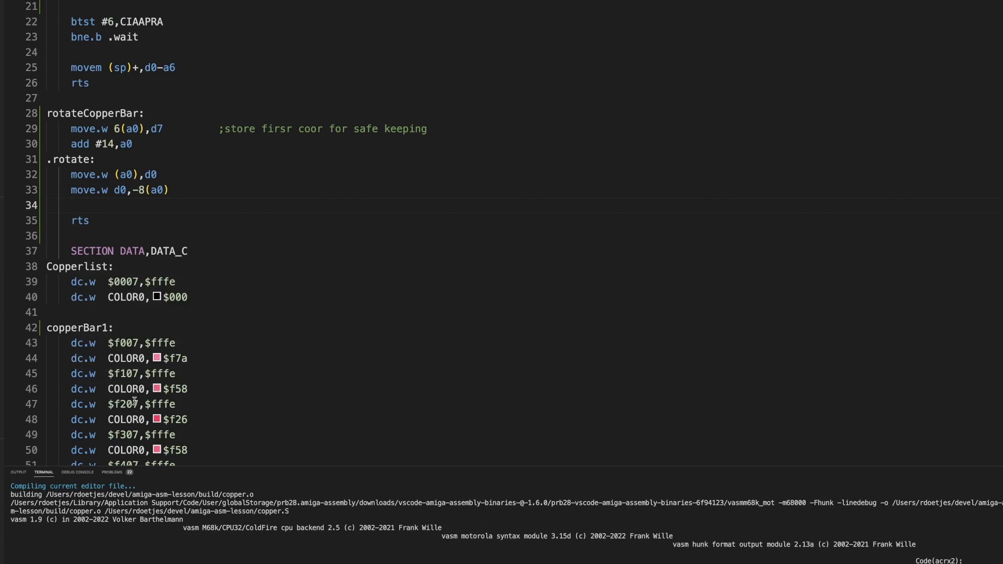
mouse_move(144, 324)
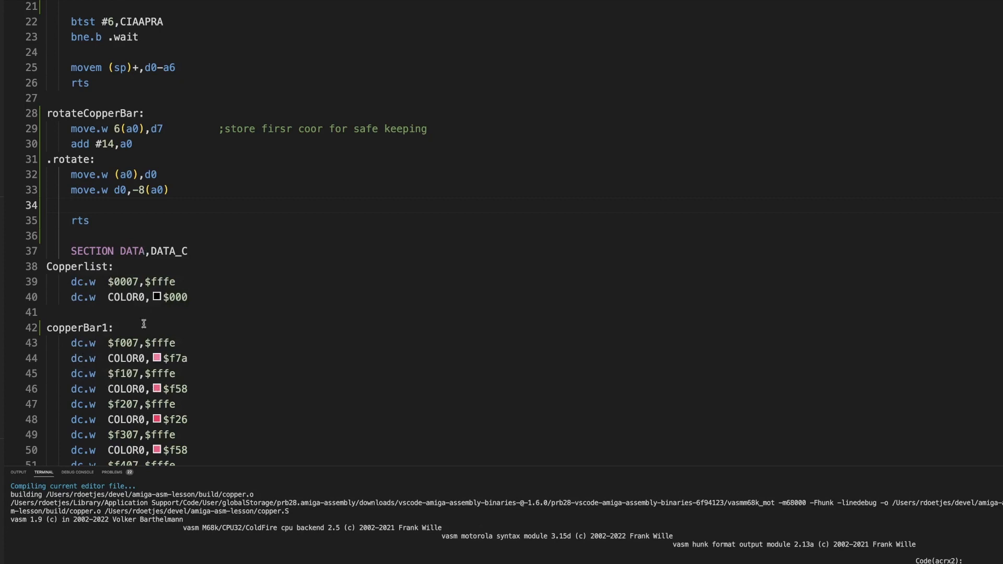
mouse_move(157, 390)
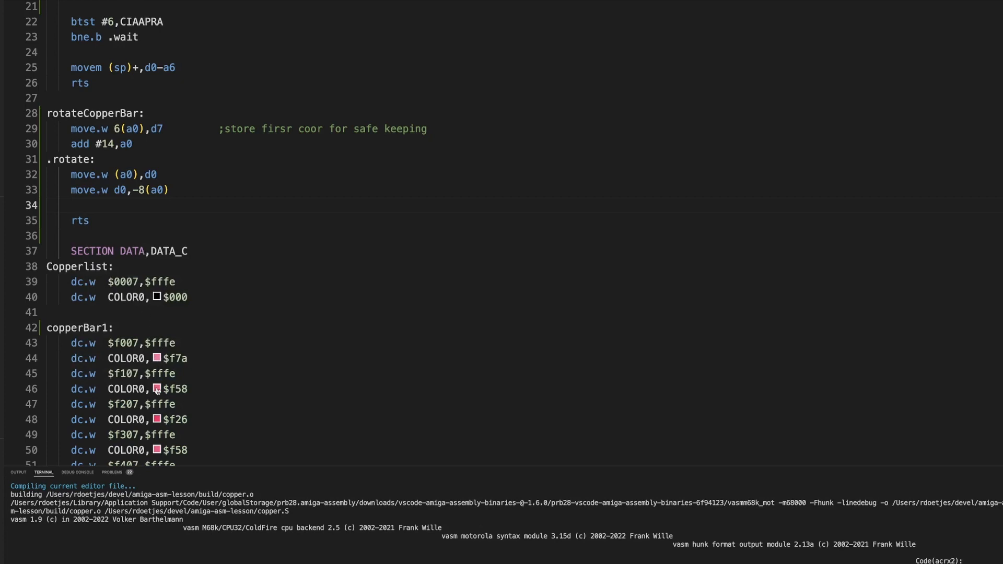
mouse_move(150, 399)
type("add")
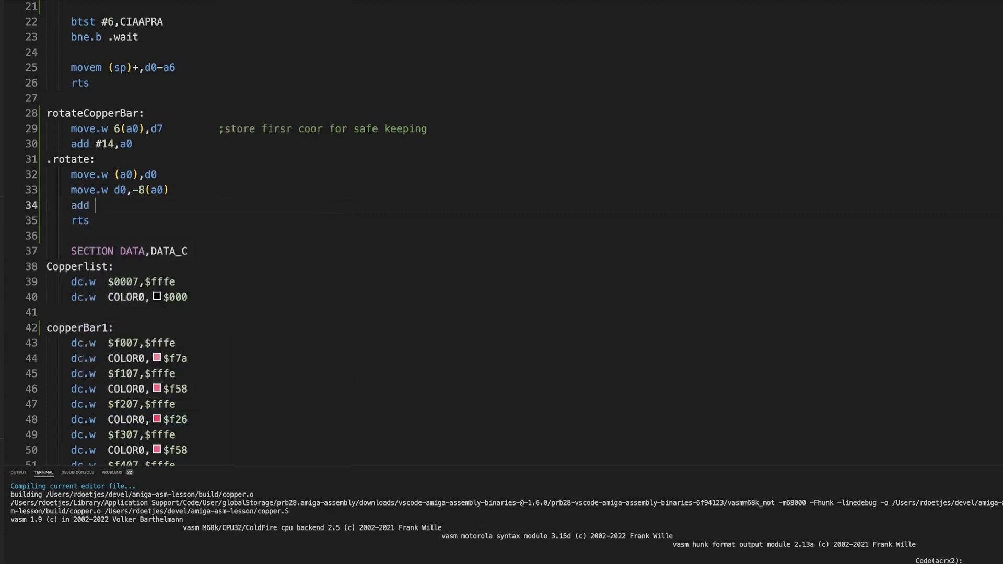
Step: Add add #8,a0 to the .rotate loop and start a blank line below it
type("#8,")
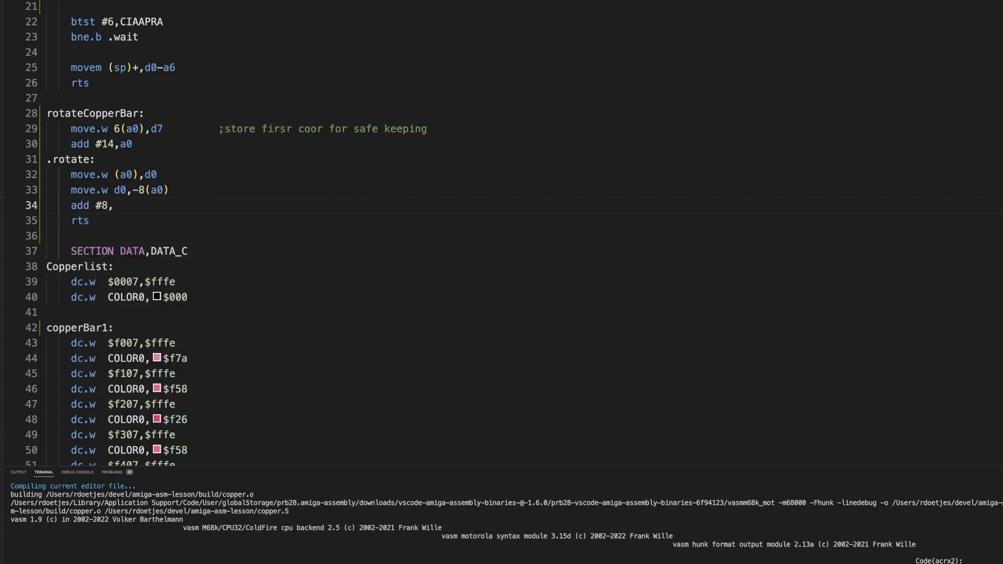
type("a0")
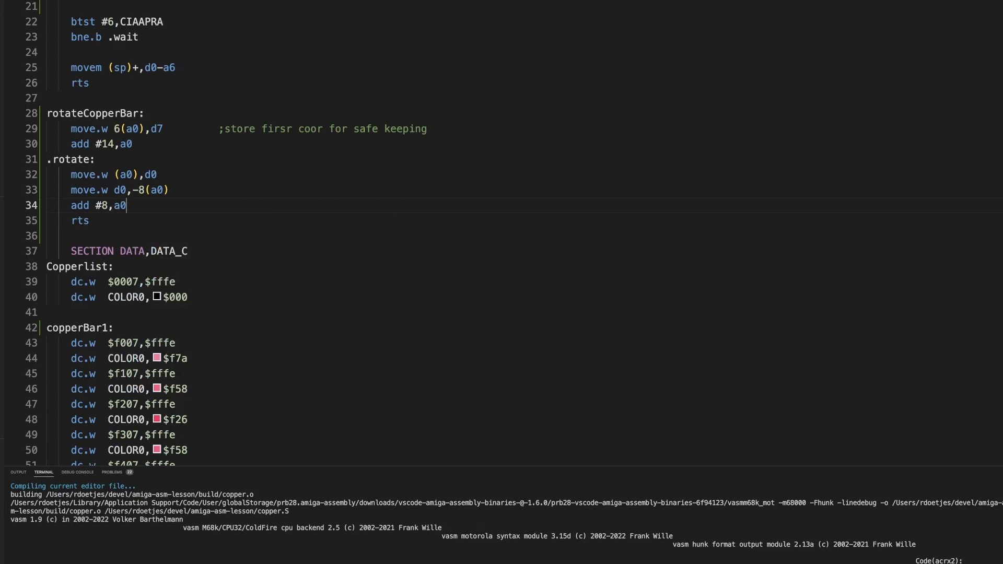
key("Enter")
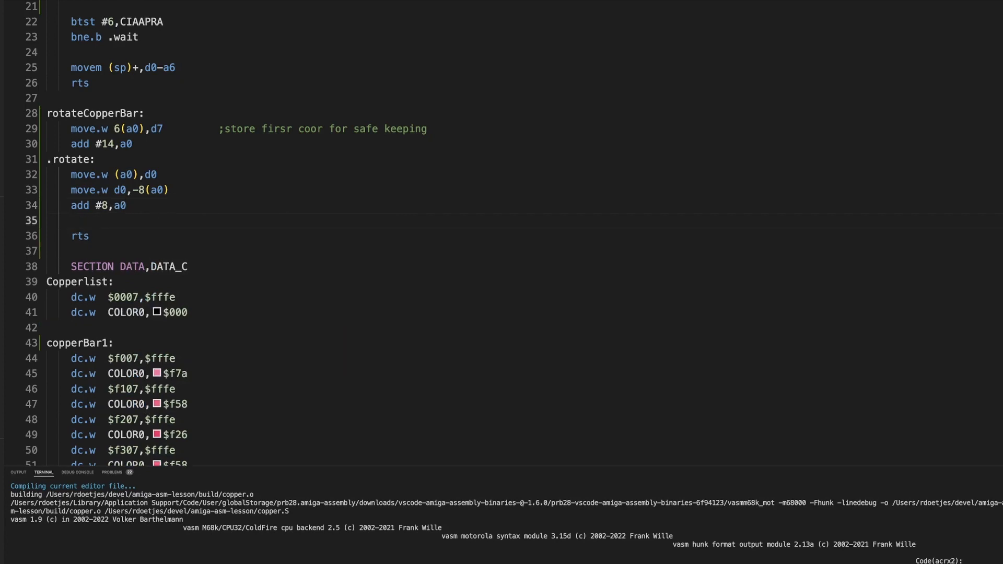
Step: Close the loop with dbf d1,.rotate before rts, checking the copper bar data
type("dbf")
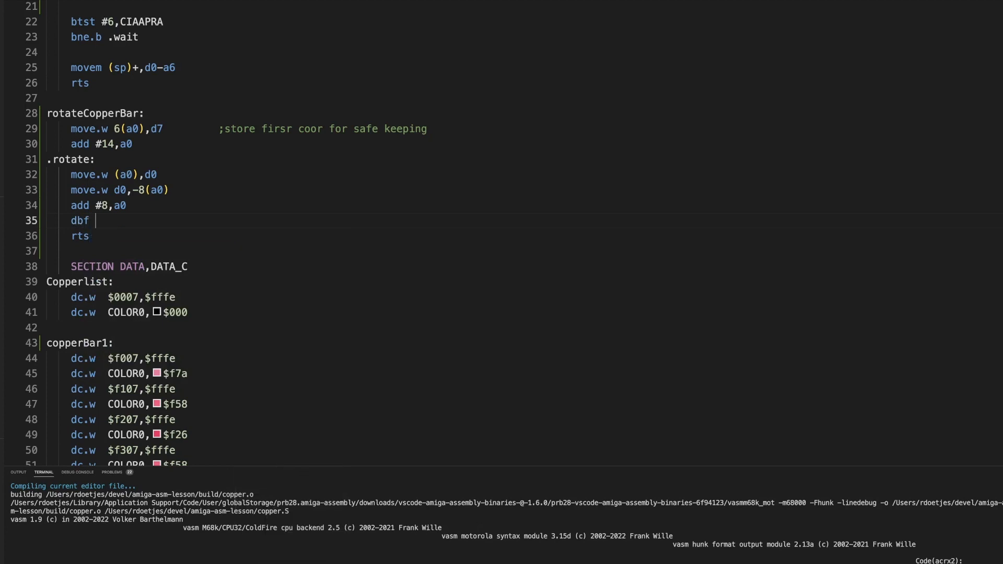
type("d1")
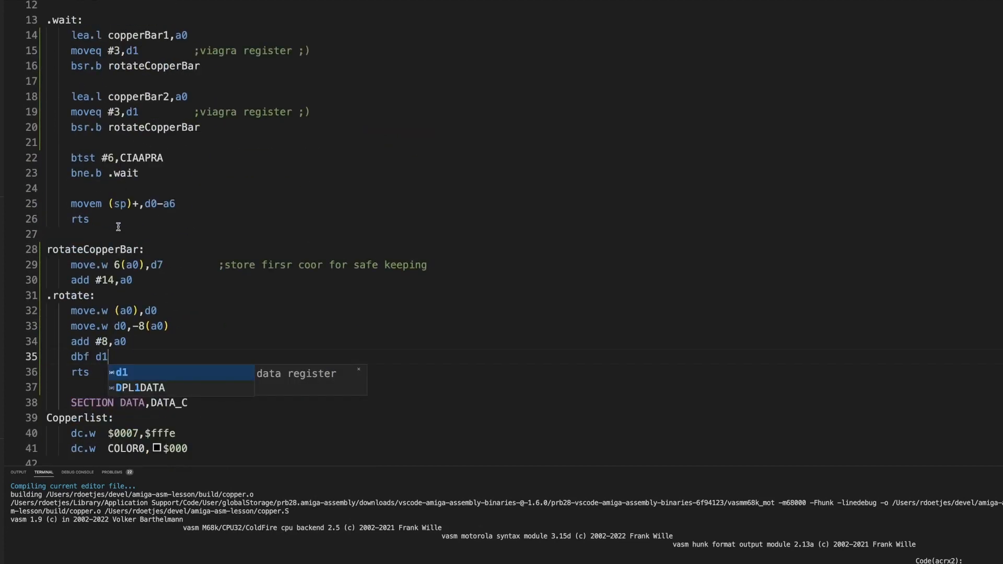
scroll("down", 3)
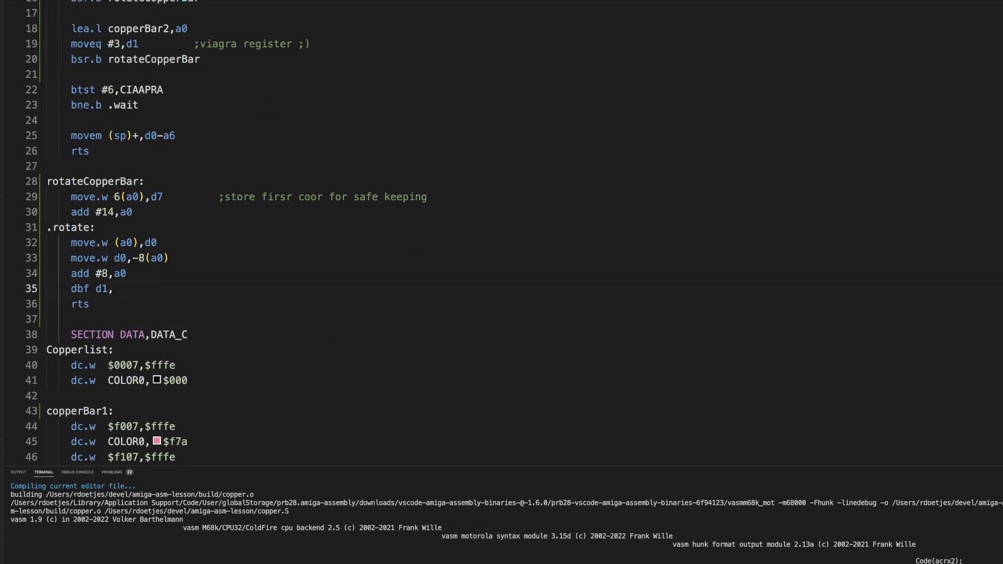
type(".rotate")
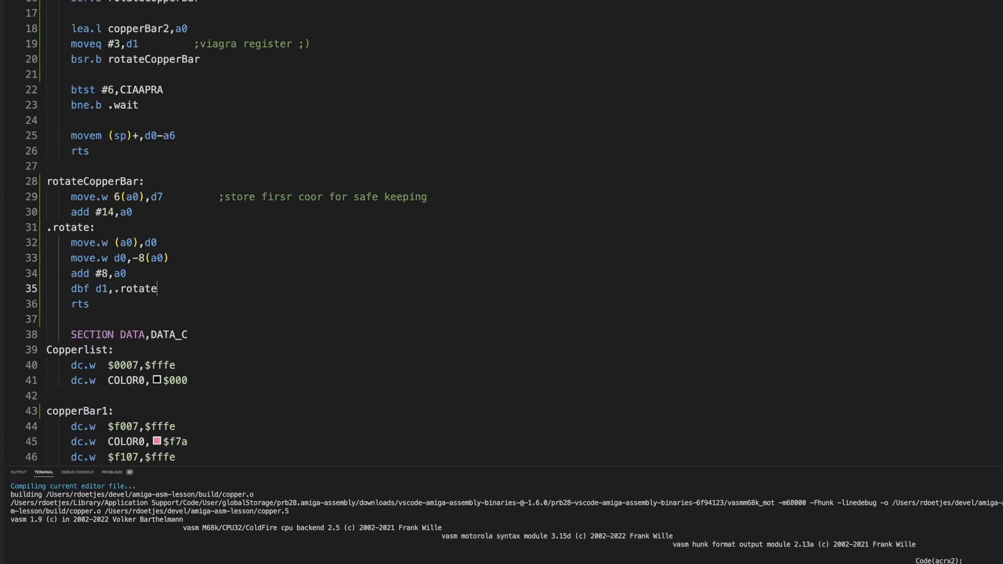
scroll("down", 3)
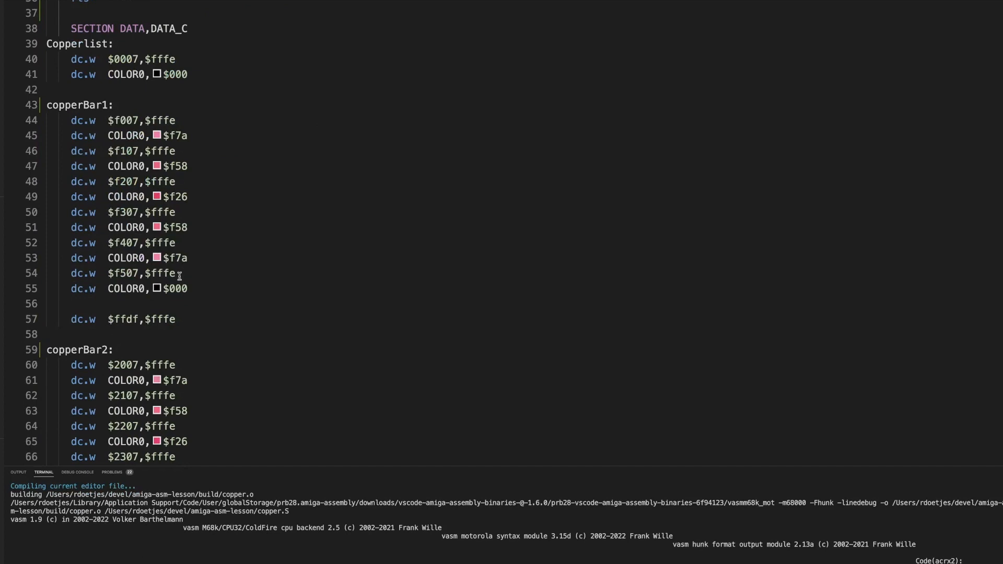
double_click(180, 135)
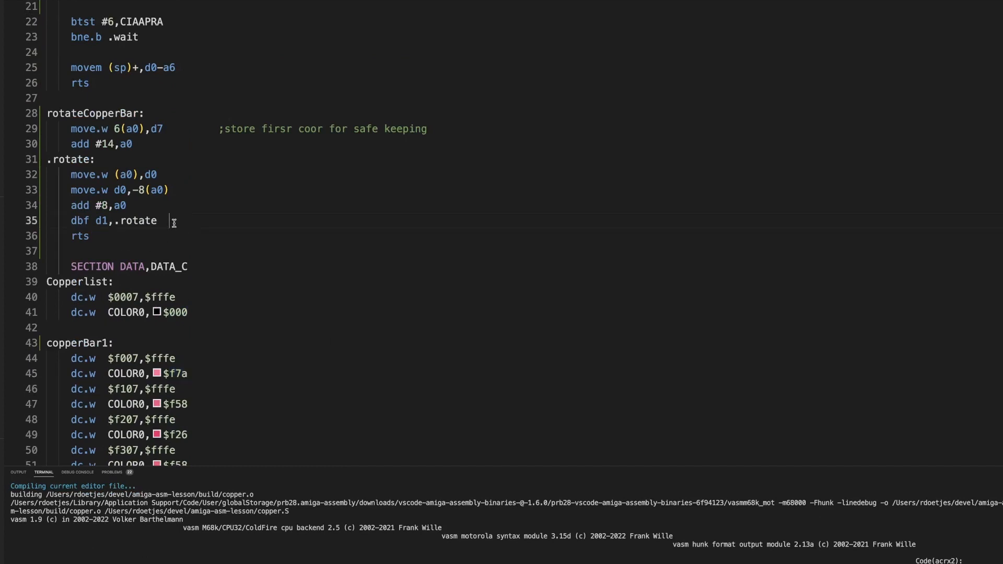
Step: End rotateCopperBar with move.w d7,-8(a0) to restore the saved colour
type("move.")
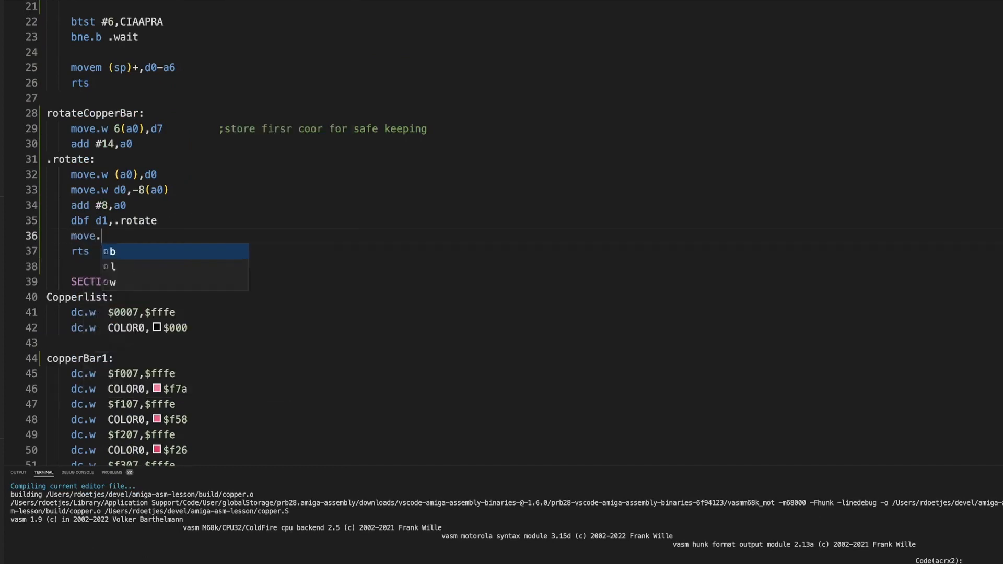
type("wd7,")
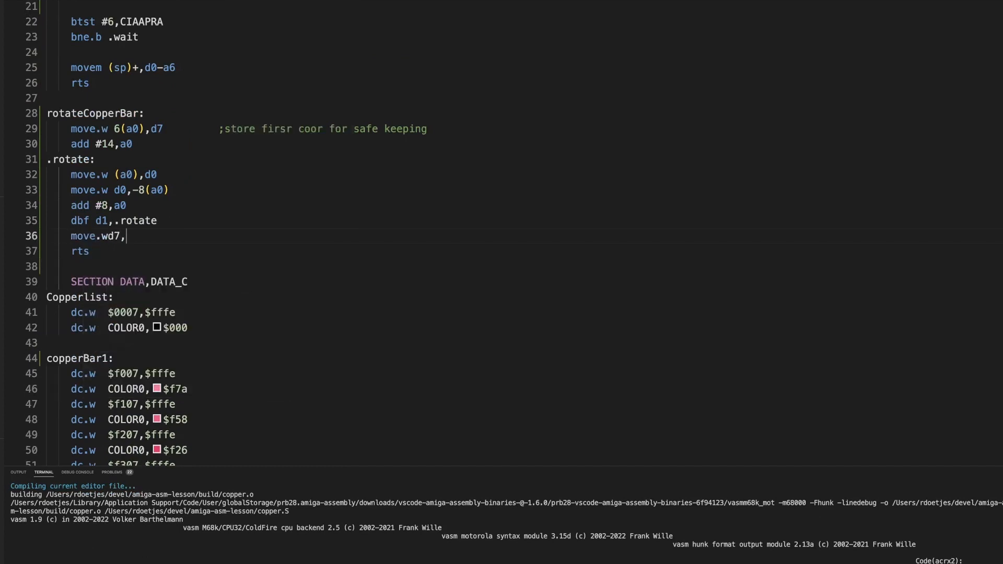
type("(a0")
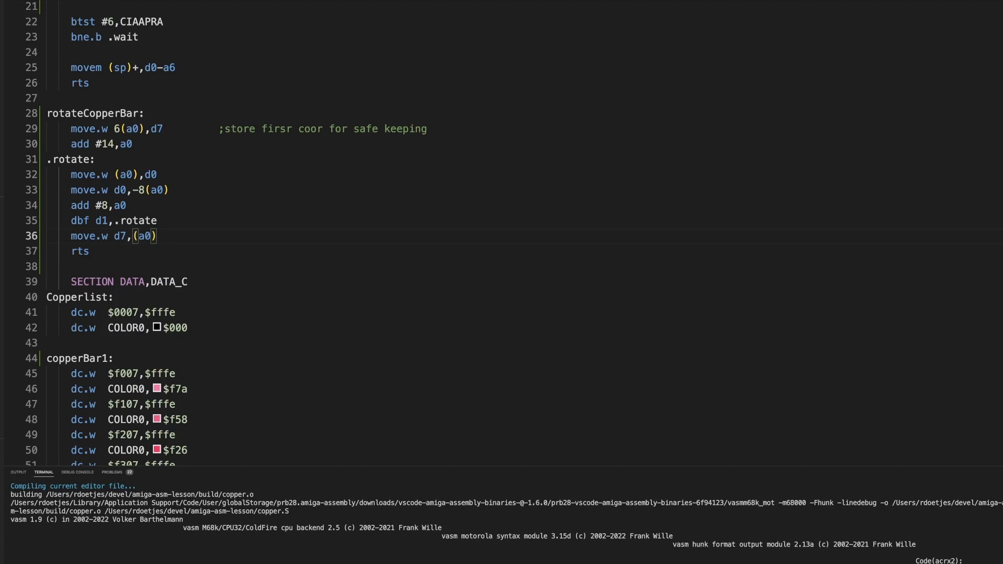
scroll("down", 3)
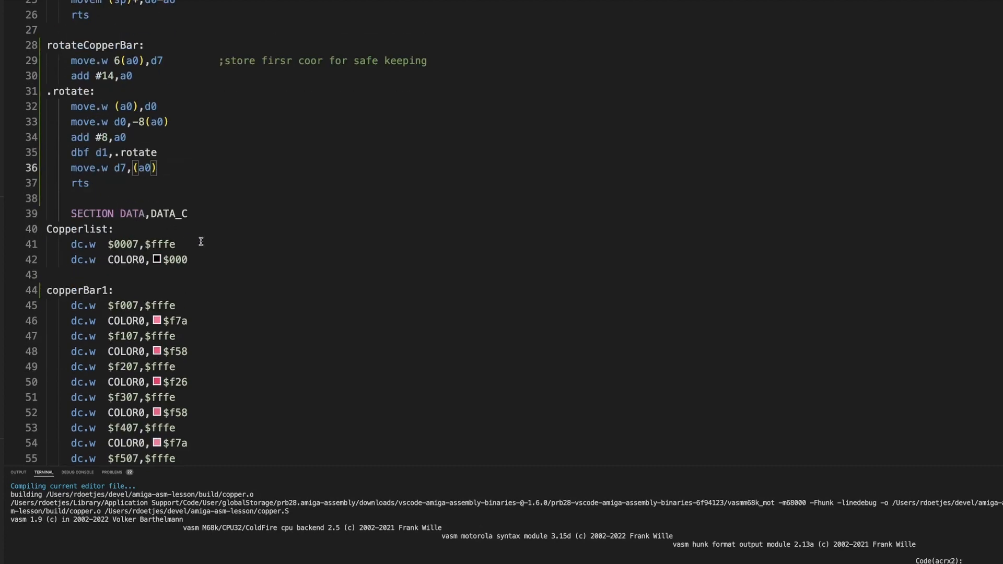
type("-8")
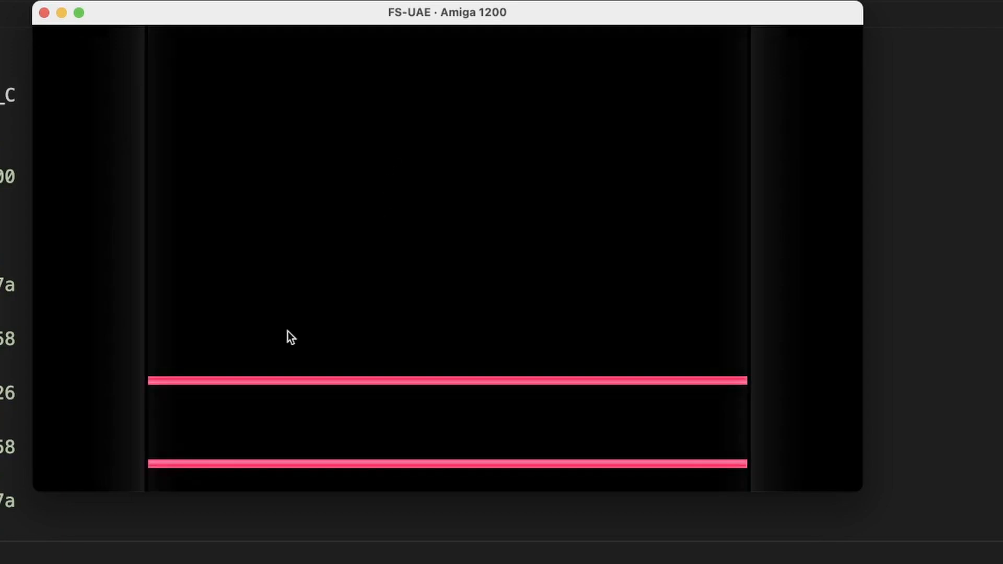
mouse_move(436, 341)
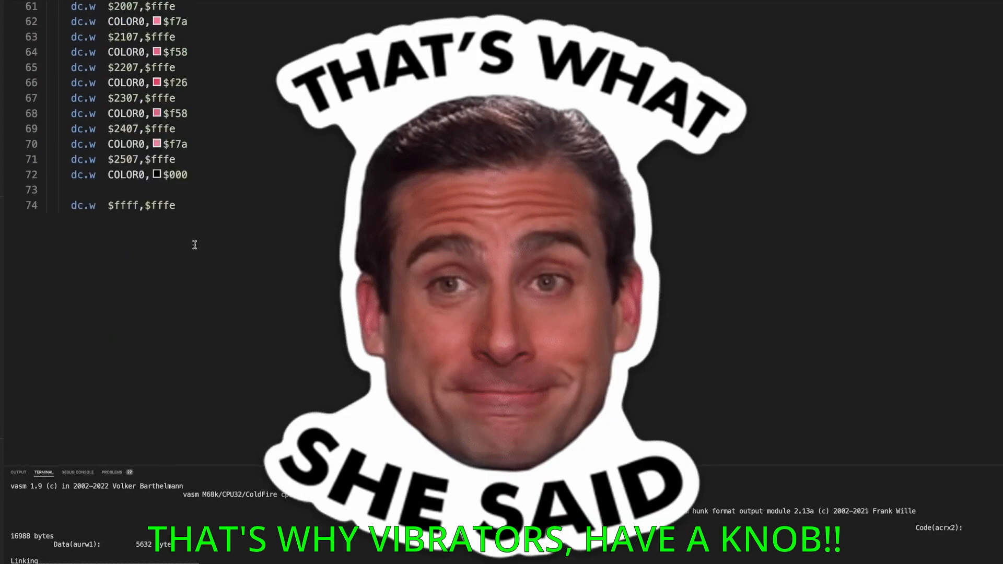
left_click(156, 174)
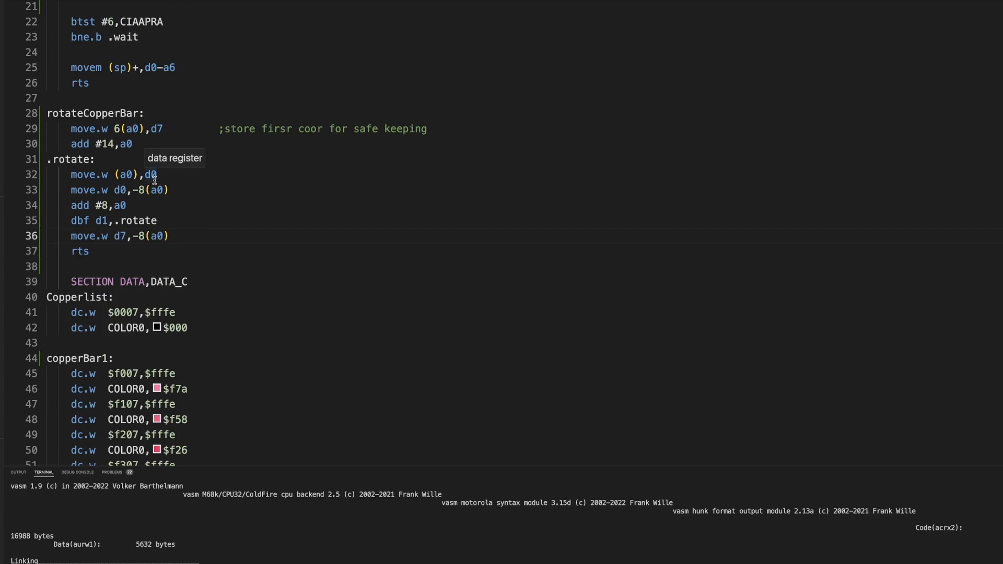
mouse_move(148, 154)
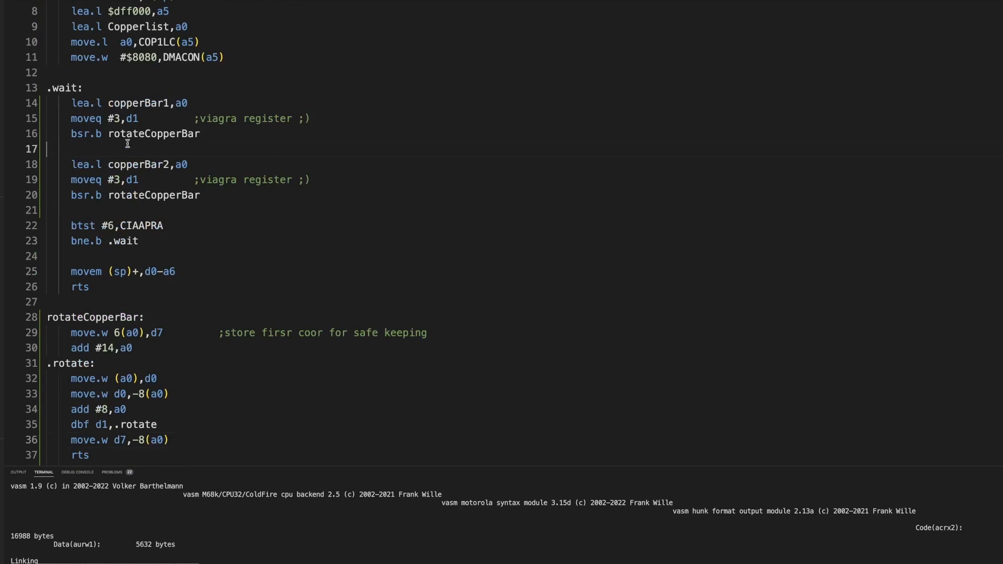
Step: Insert a blank line in the .wait loop after the copperBar1 rotation call
key("Enter")
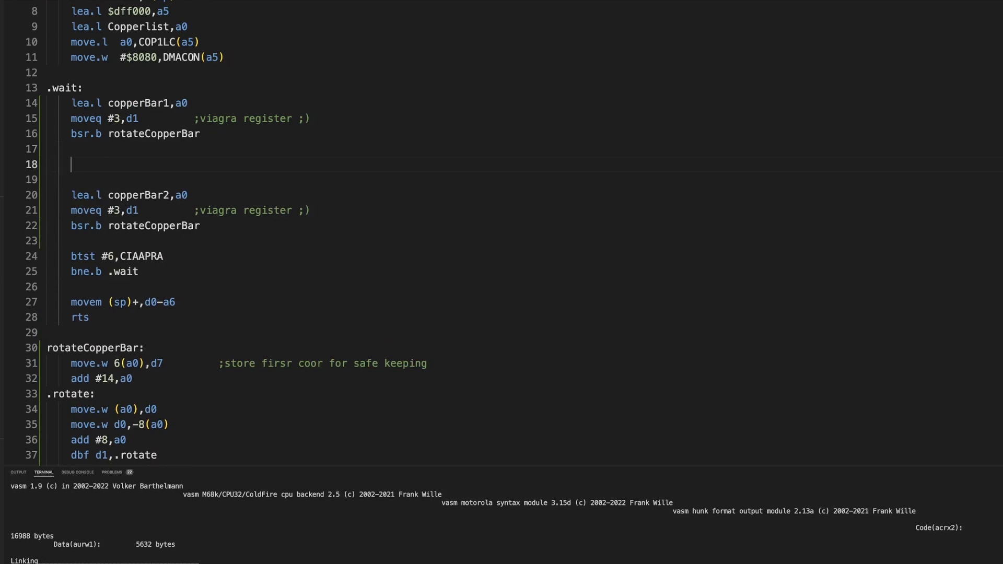
Step: Add moveq #1,d1 in the .wait loop as the frame-delay counter
type("moveq")
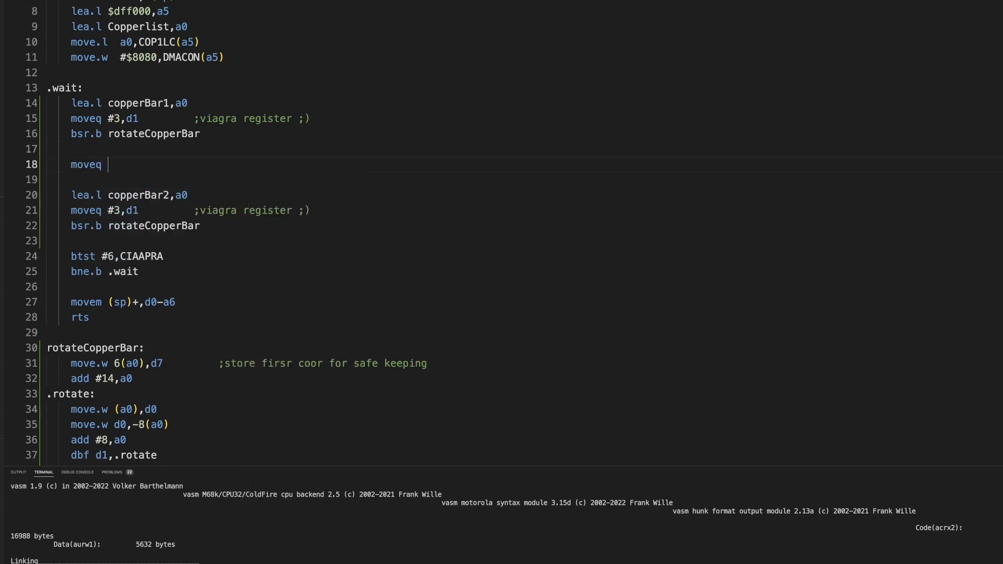
type("#1")
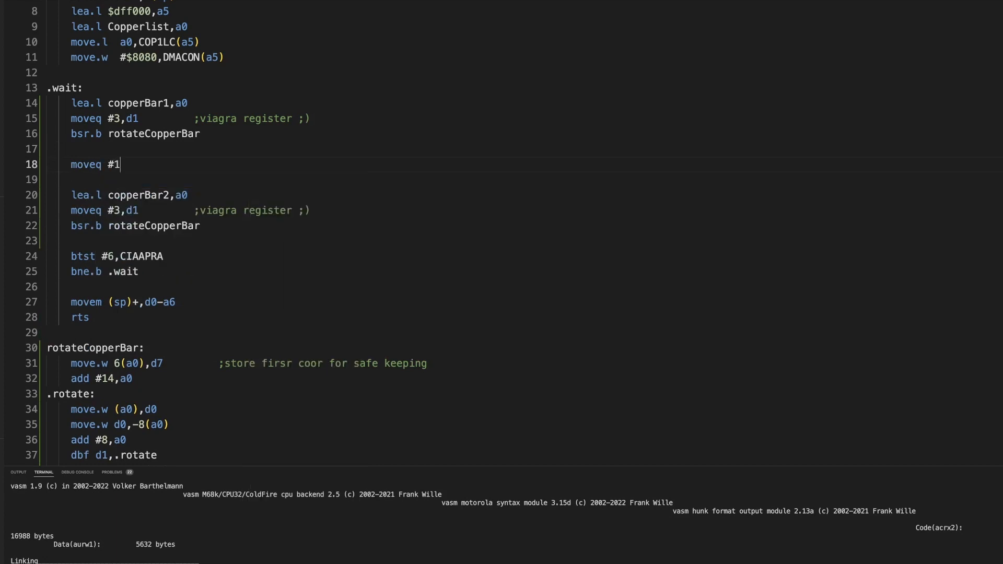
type(",d1")
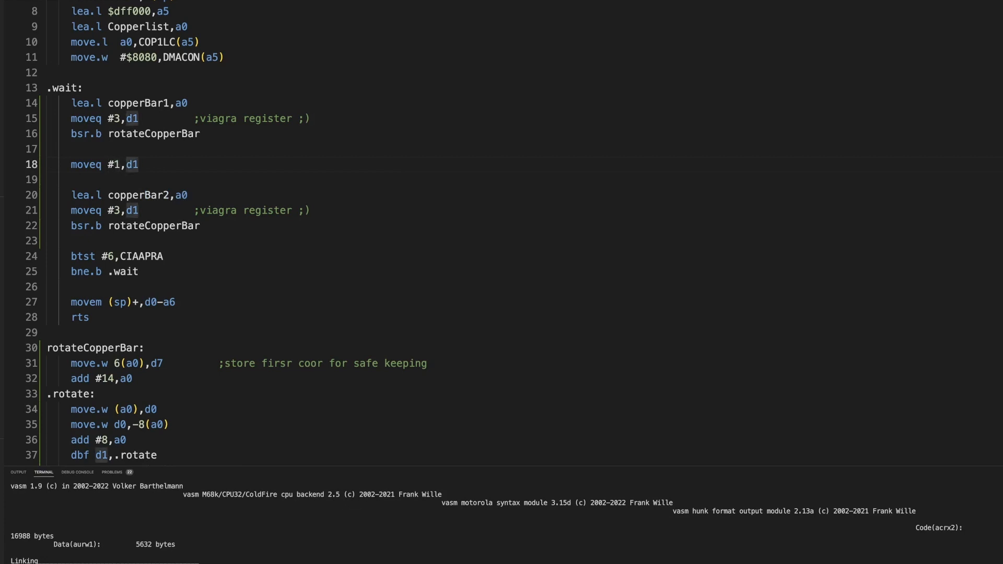
key("Enter")
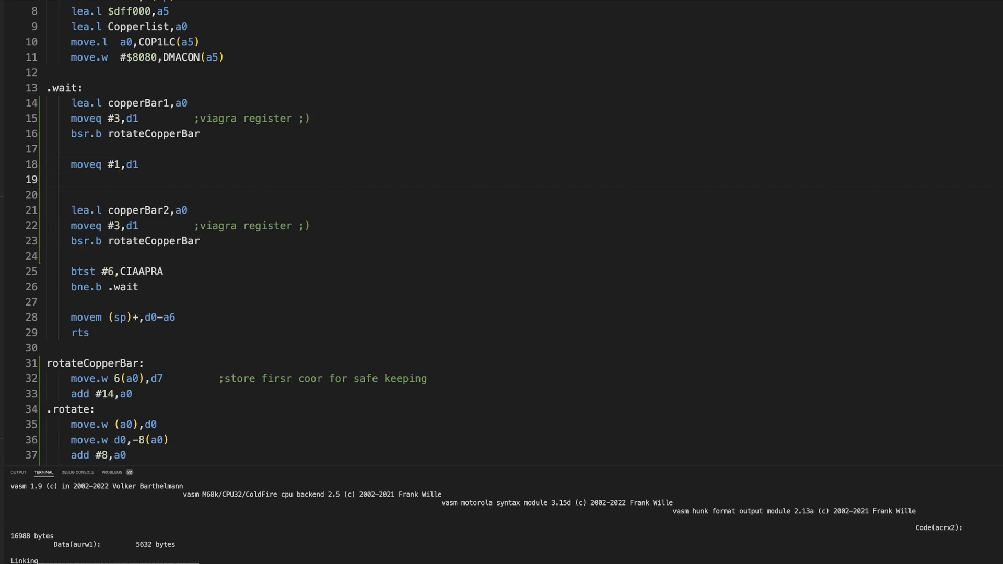
Step: Add the .vwait: label and begin a cmp.b #$ compare beneath it
type(".v")
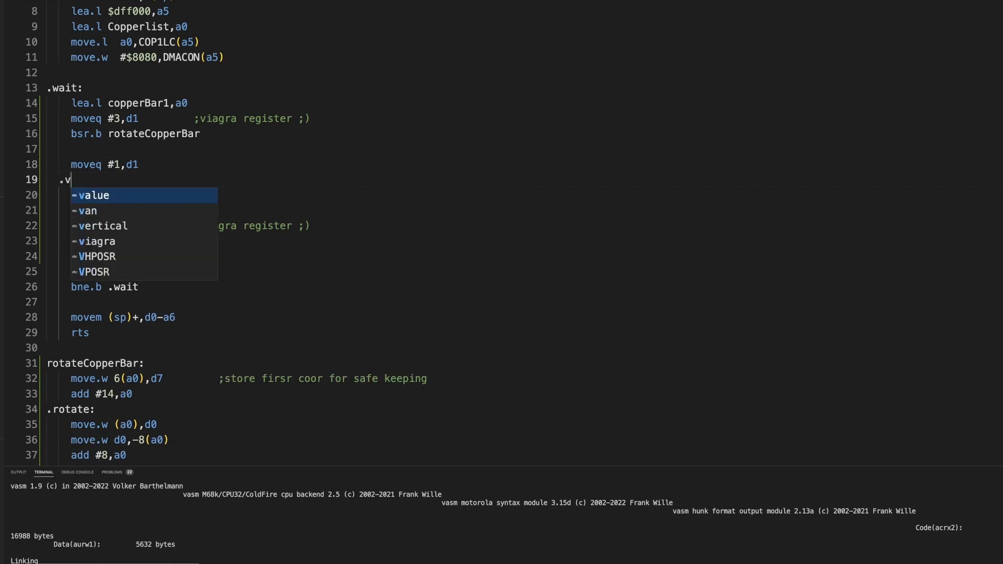
type("wait:")
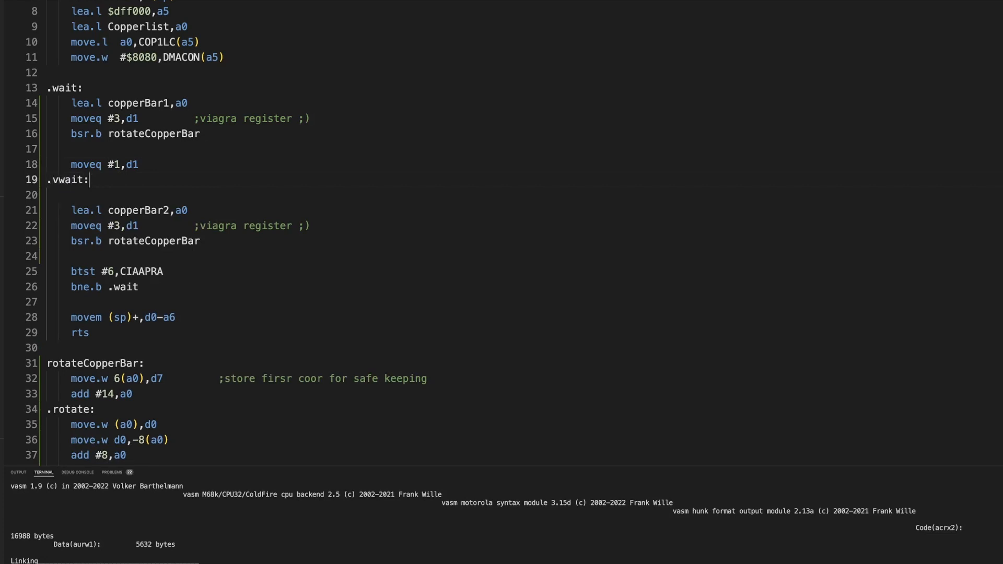
type("cmp")
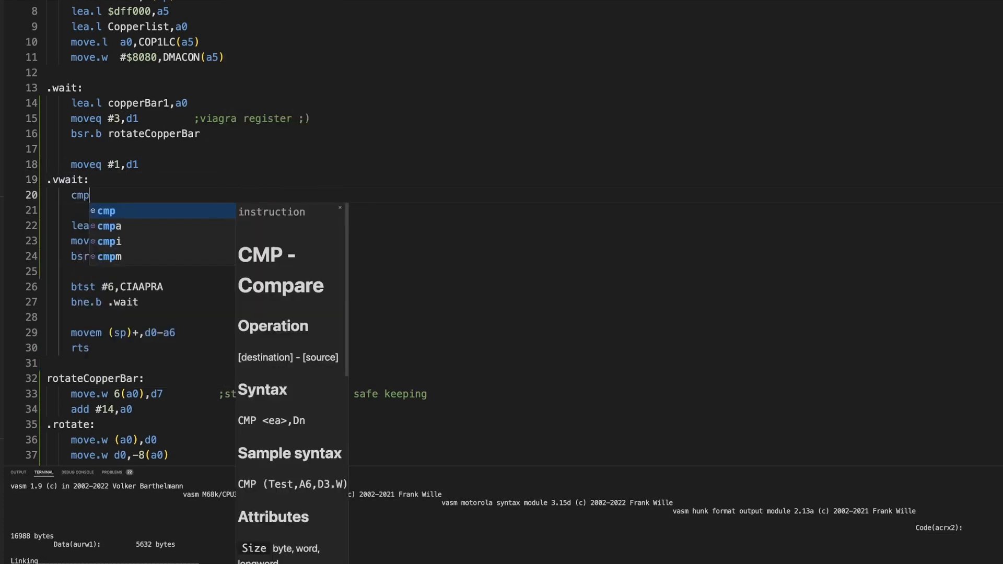
type(".b")
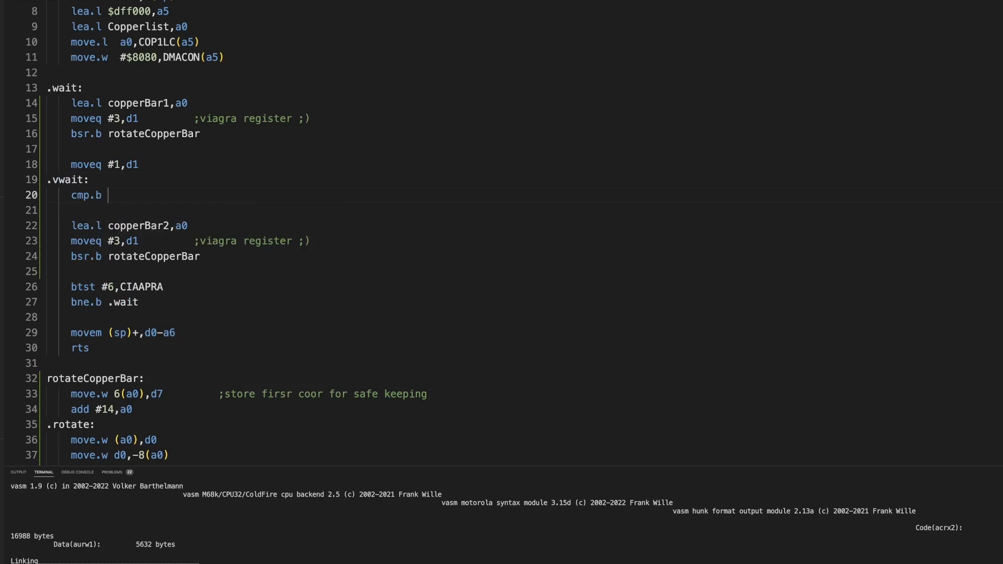
type("#$")
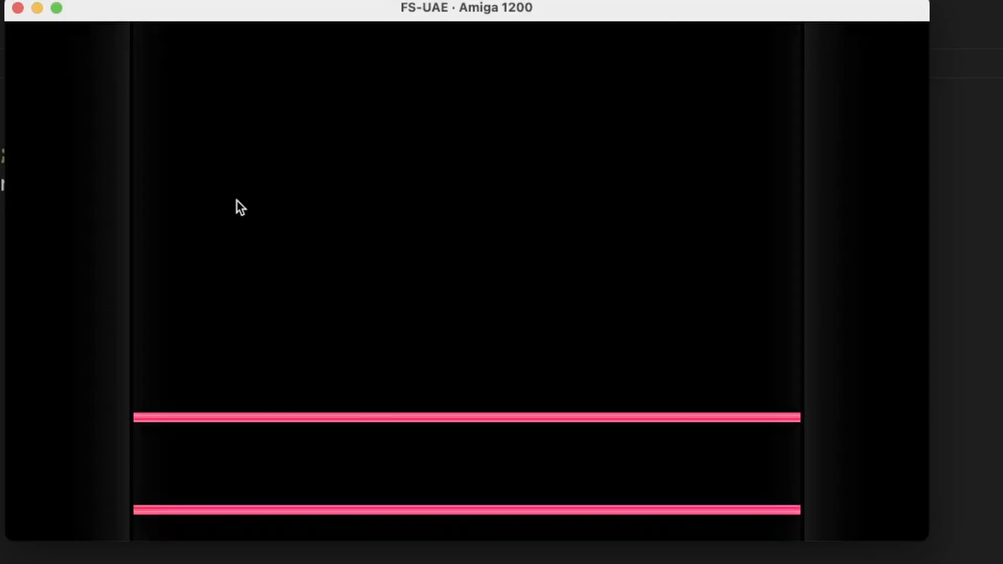
mouse_move(129, 280)
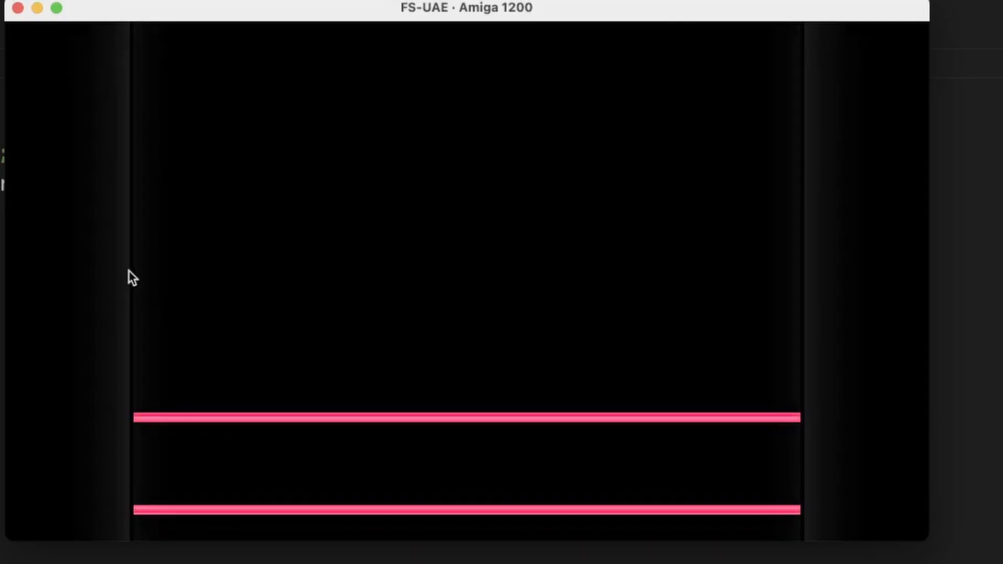
mouse_move(119, 285)
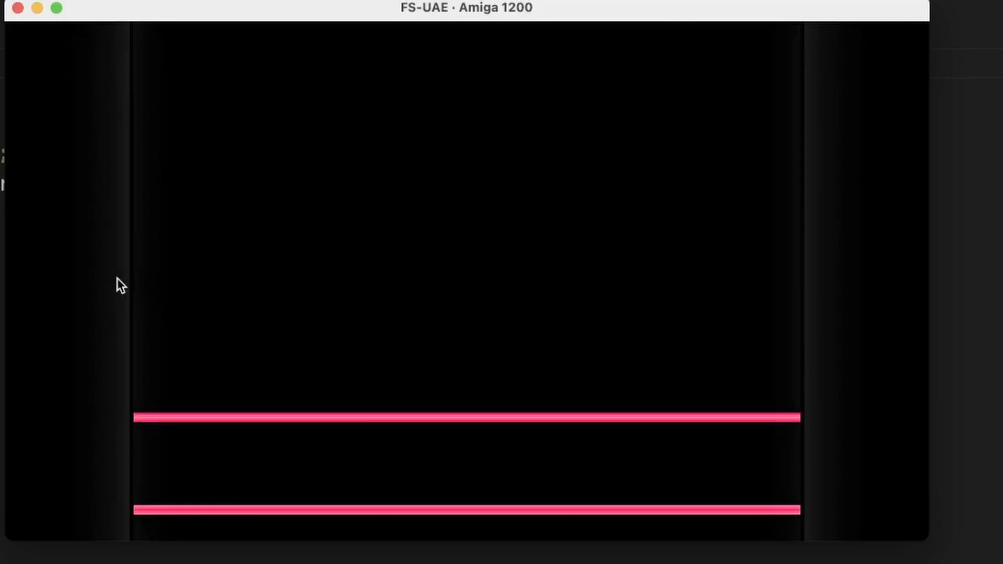
mouse_move(137, 419)
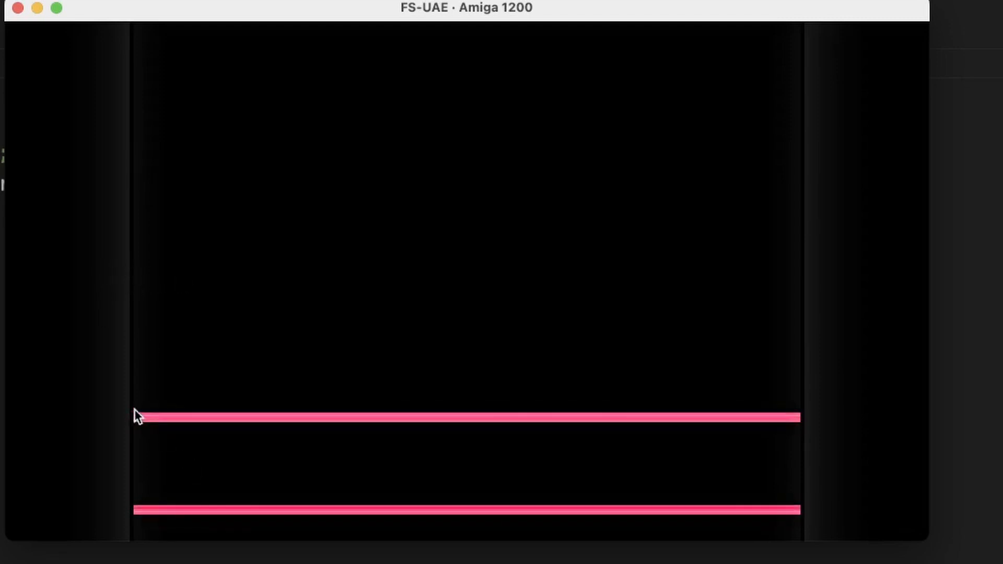
mouse_move(135, 326)
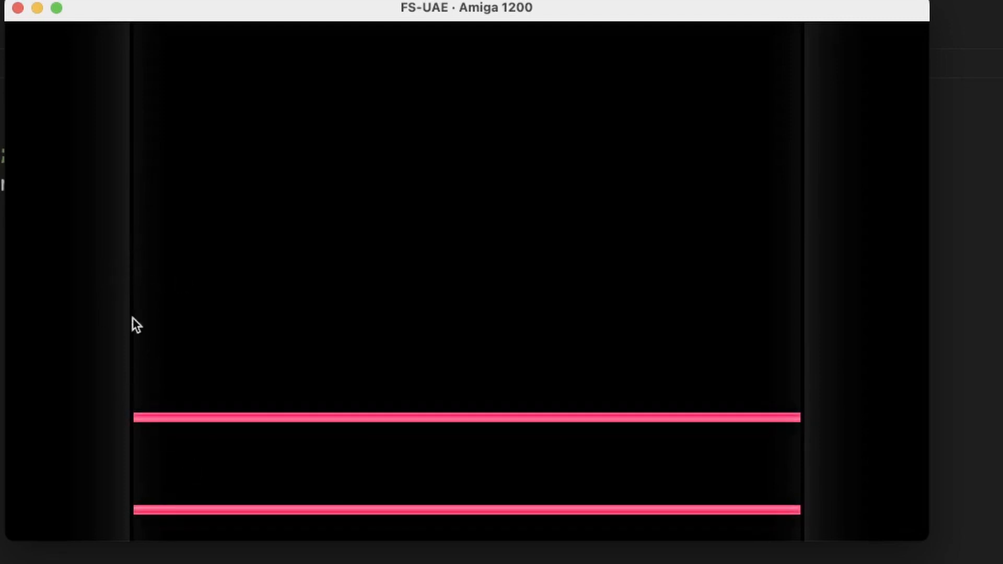
mouse_move(180, 528)
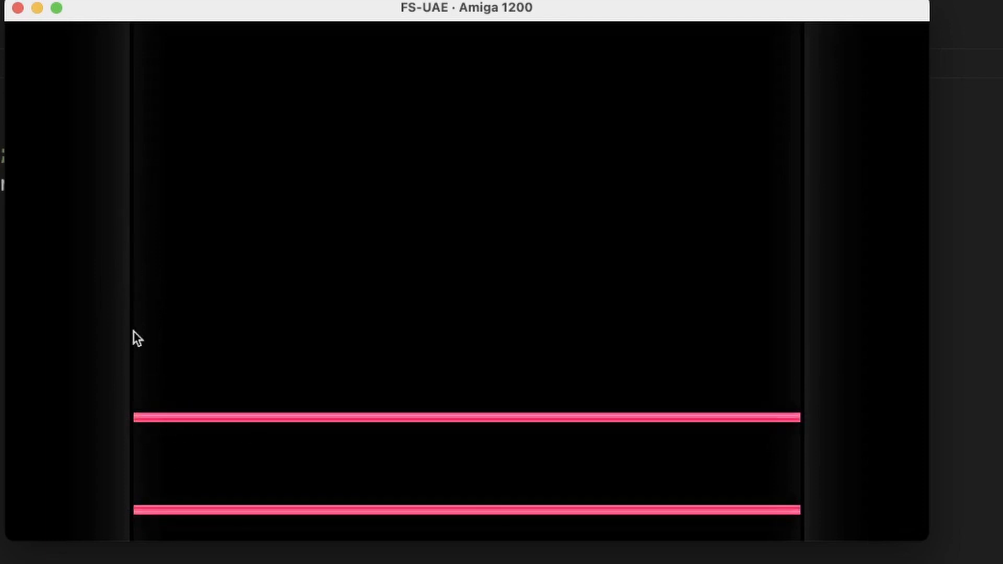
mouse_move(109, 257)
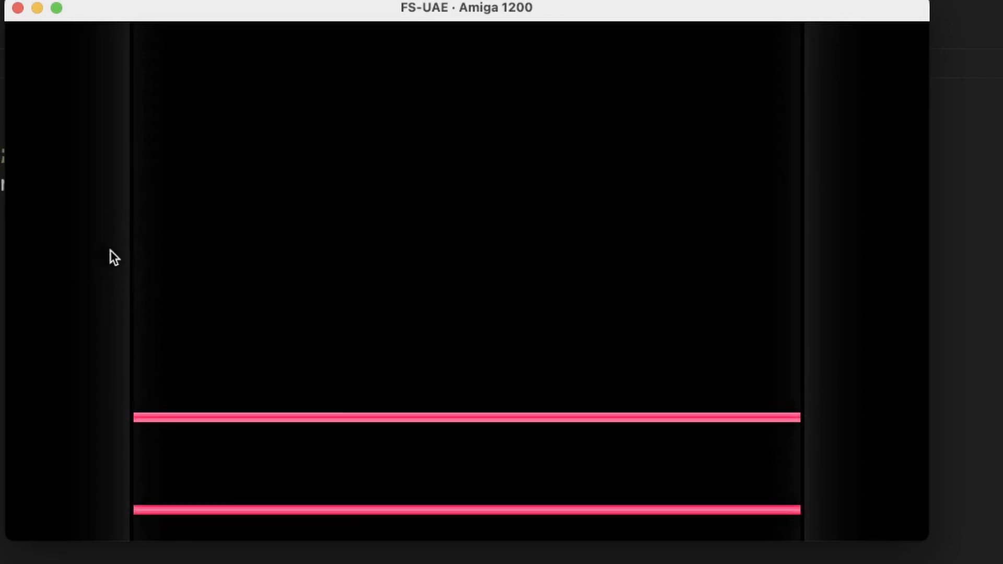
mouse_move(113, 215)
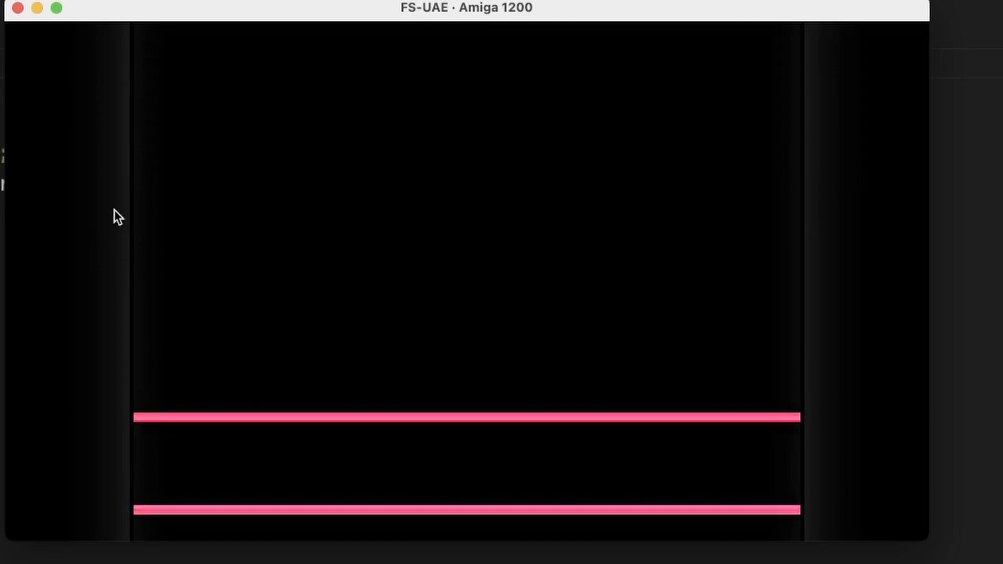
mouse_move(172, 426)
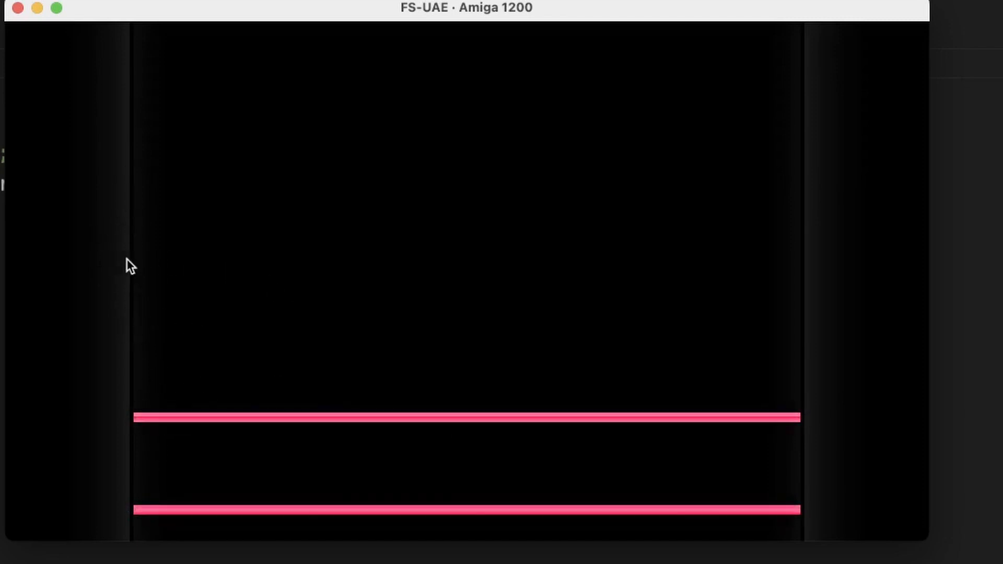
mouse_move(825, 256)
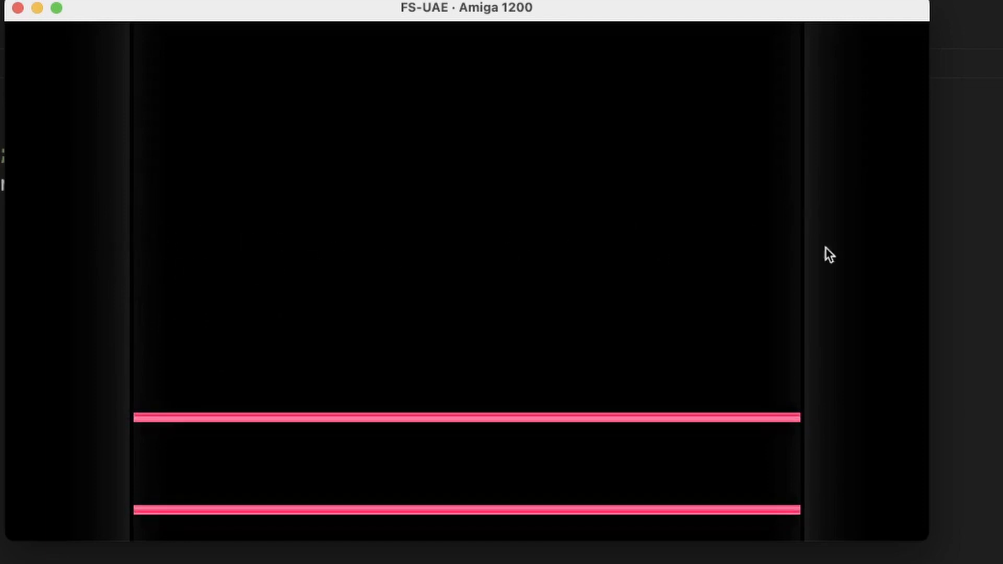
mouse_move(157, 418)
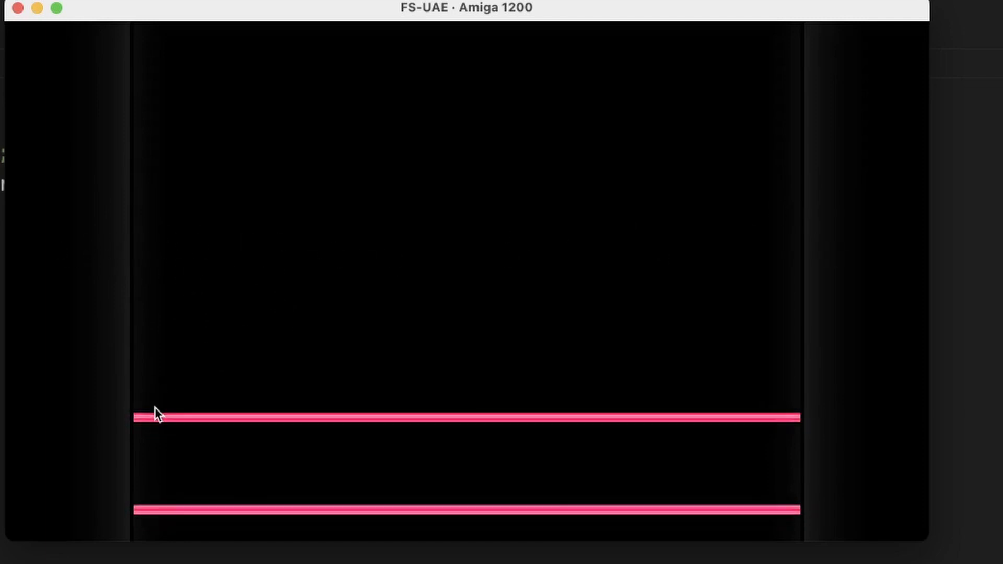
mouse_move(129, 240)
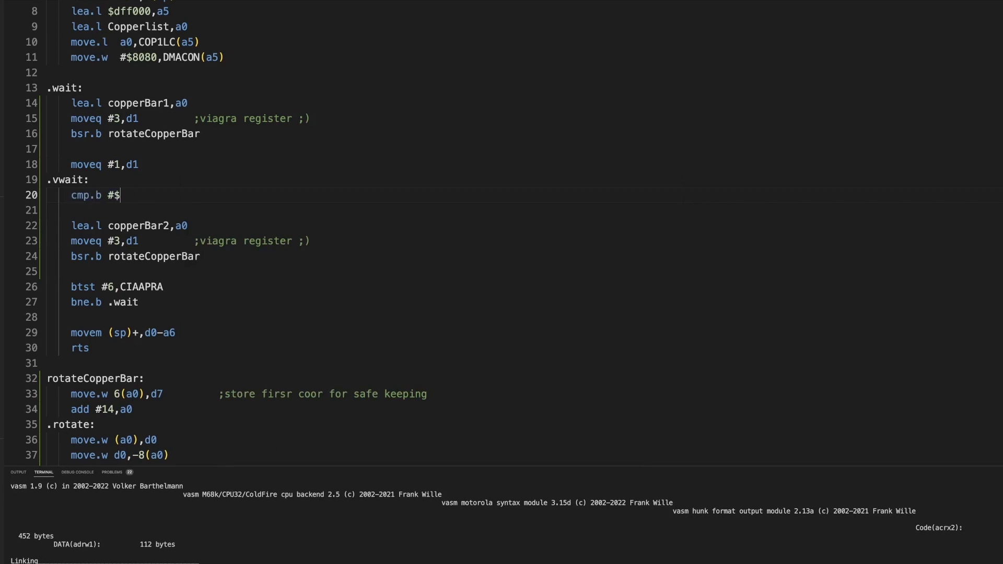
Step: Complete the compare as cmp.b #$ac,VHPOSR(a5) to test the beam position
type("ac,")
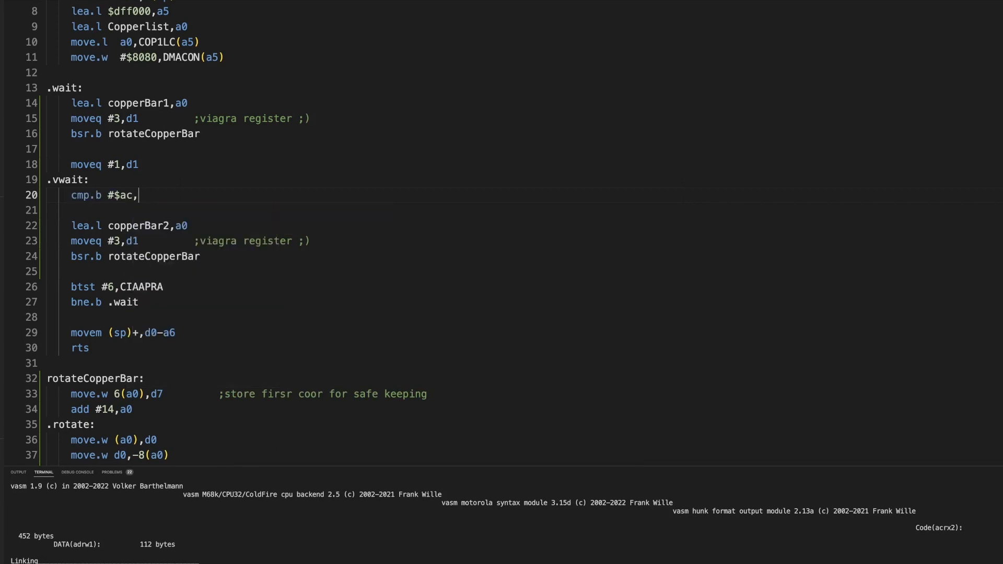
type("VH")
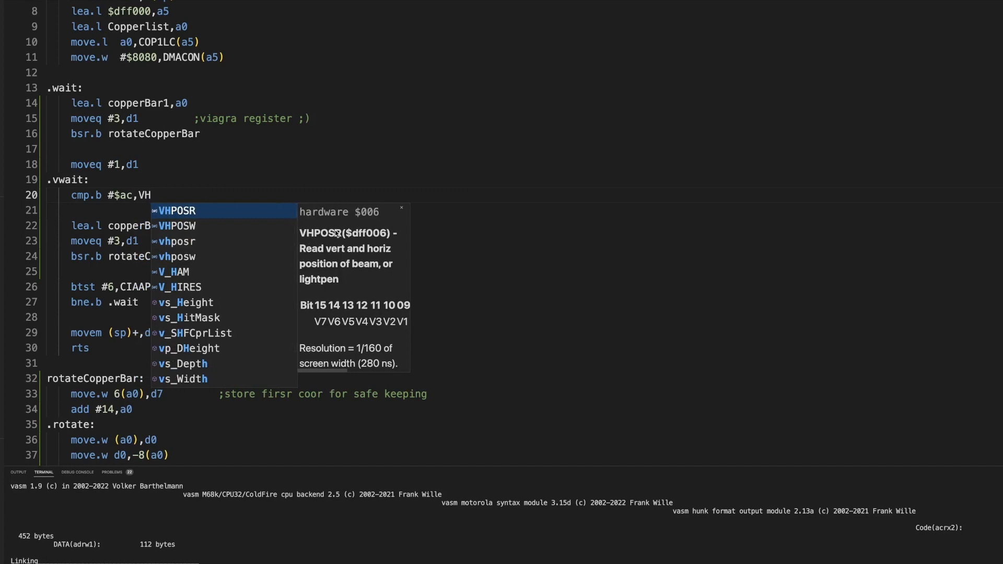
mouse_move(340, 257)
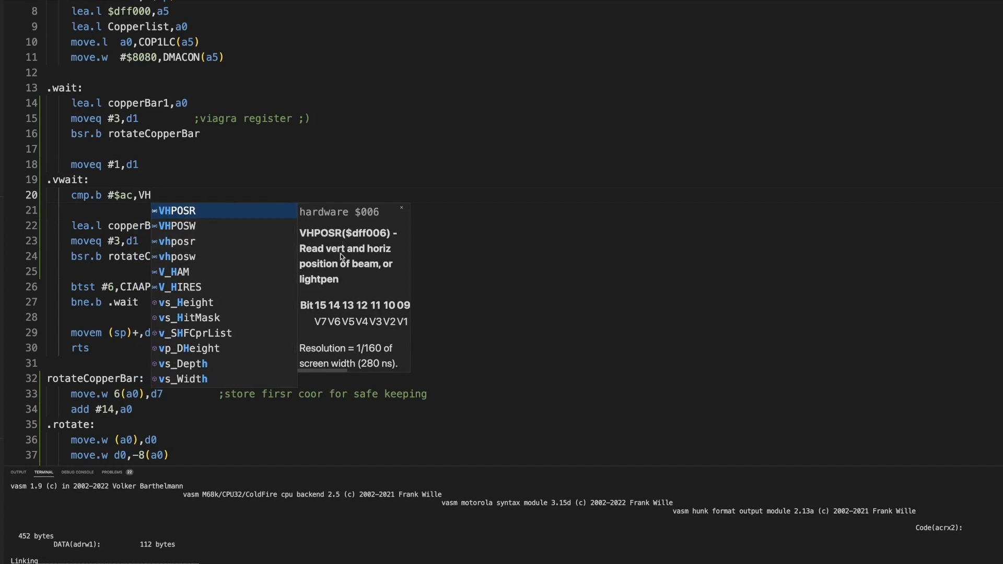
mouse_move(363, 268)
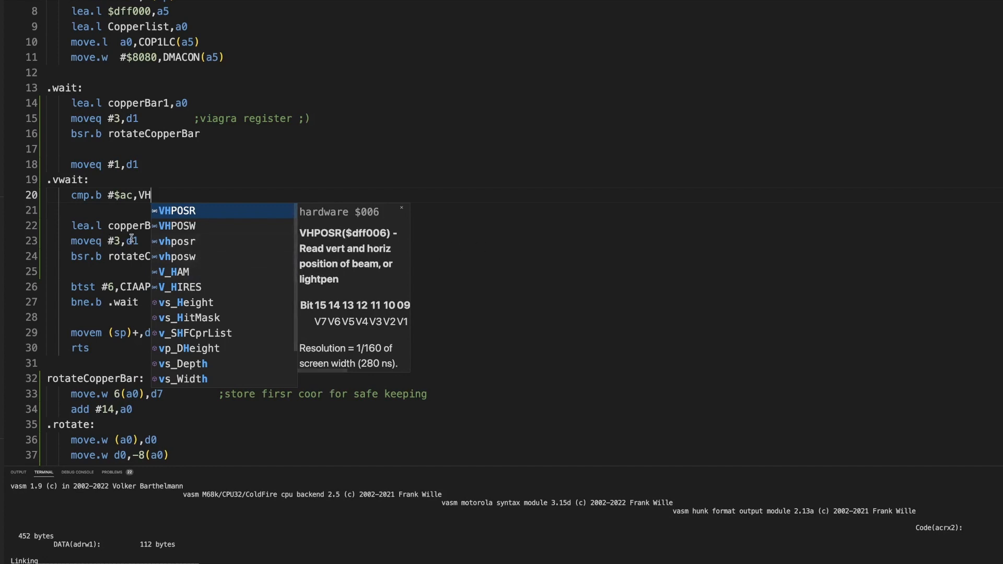
mouse_move(353, 292)
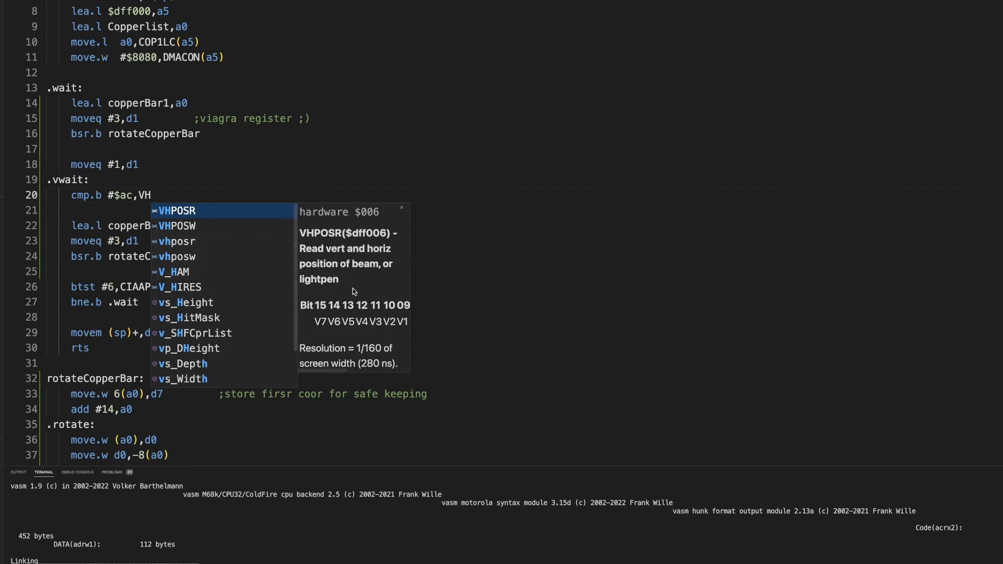
mouse_move(328, 324)
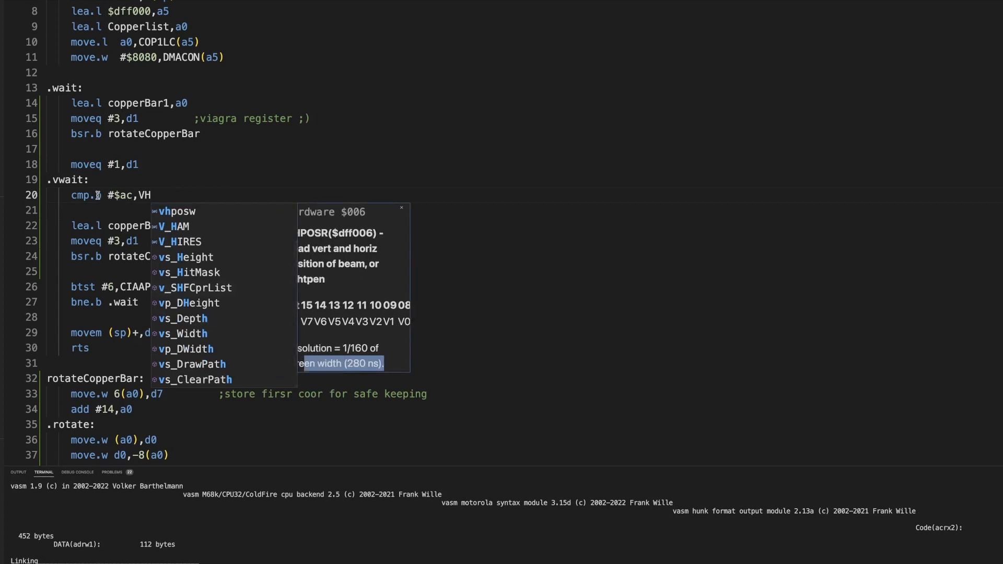
left_click(157, 195)
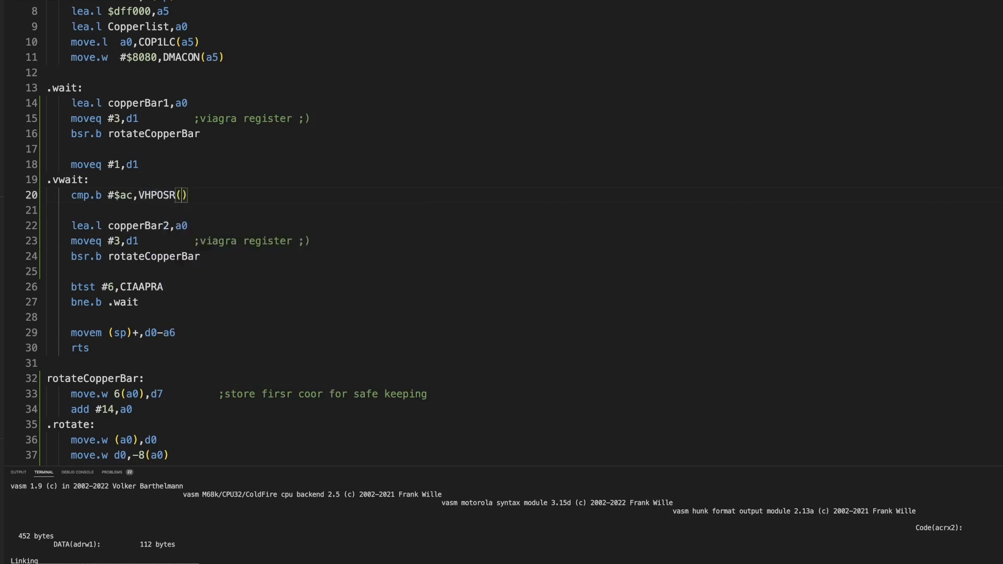
type("a5")
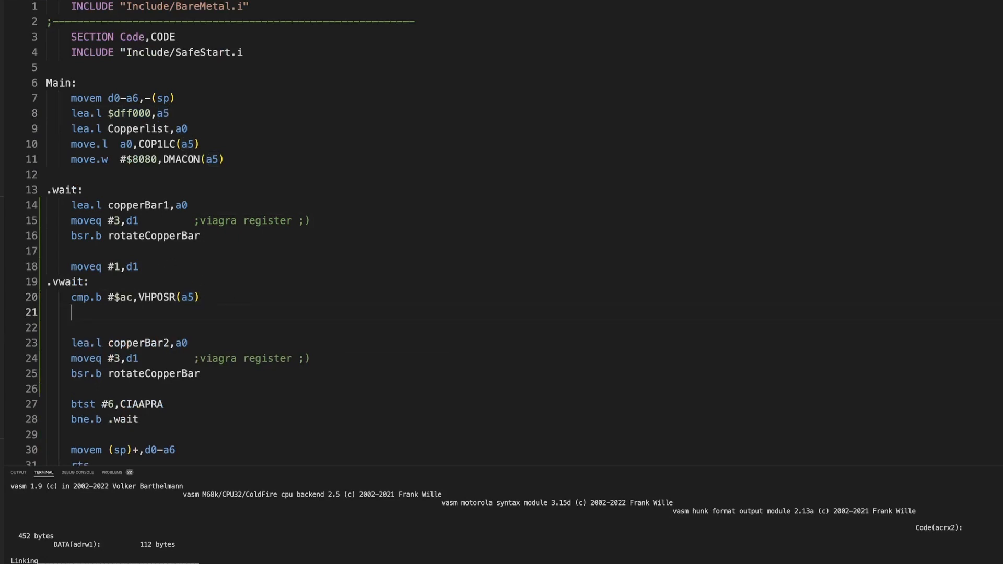
Step: Add 'bne.b .vwait' after the VHPOSR compare and begin the '.wait_line' label below it
type("bne.b")
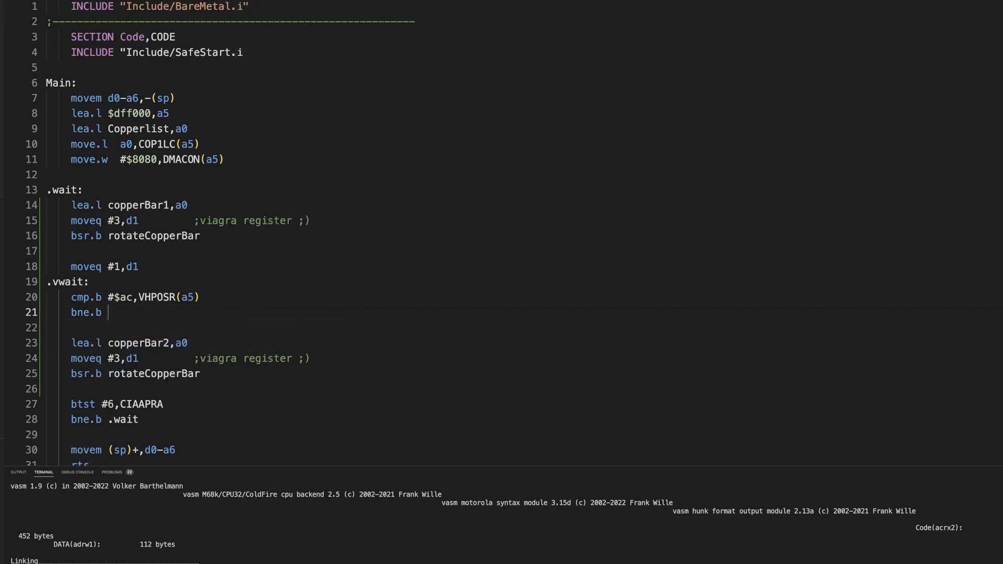
type(".vwait")
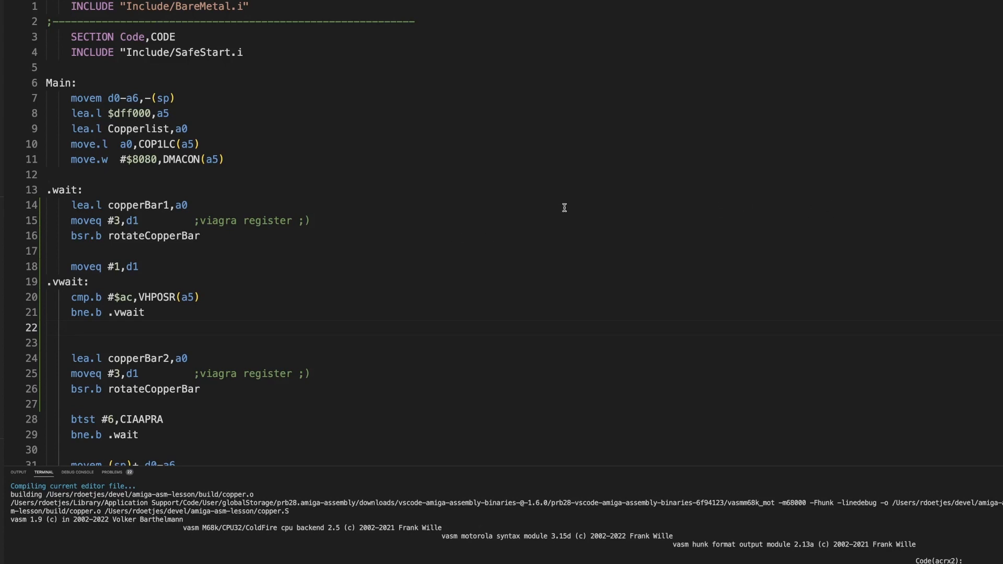
type(".")
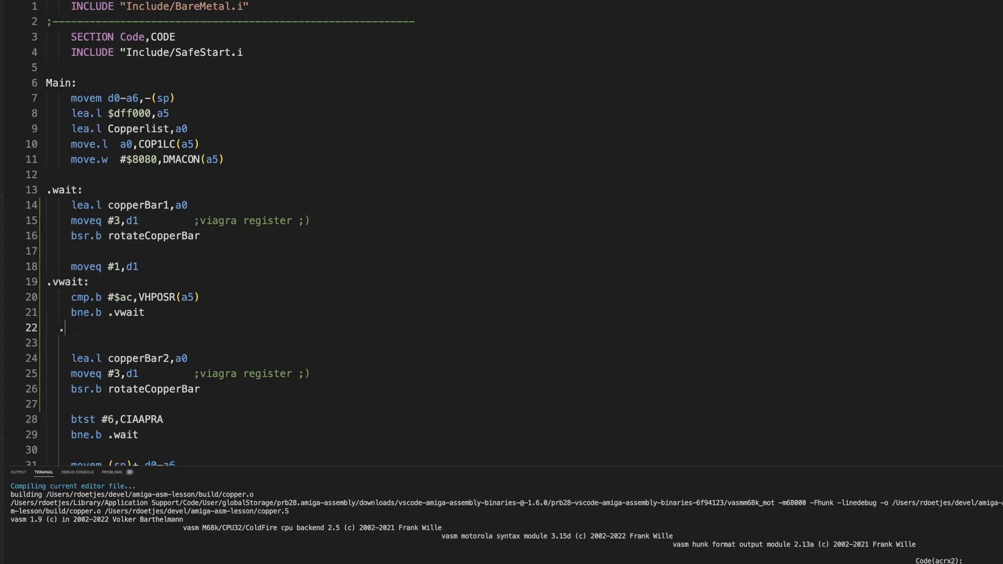
type("wat_line")
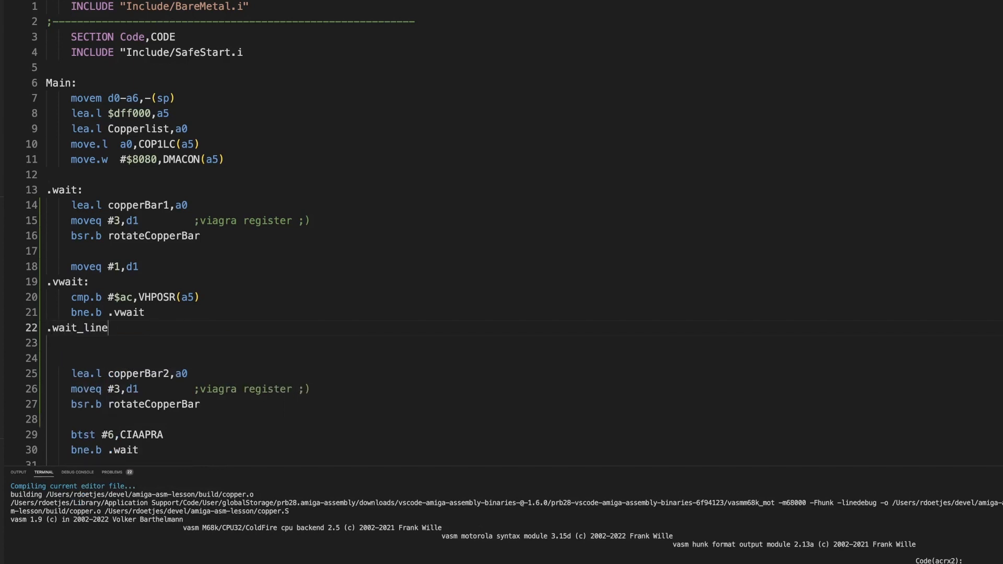
Step: Complete '.wait_line' with 'cmp.b #$ac,VHPOSR(a5)' and 'beq.b .wait_line' looping while the beam stays on line $ac
type("bne")
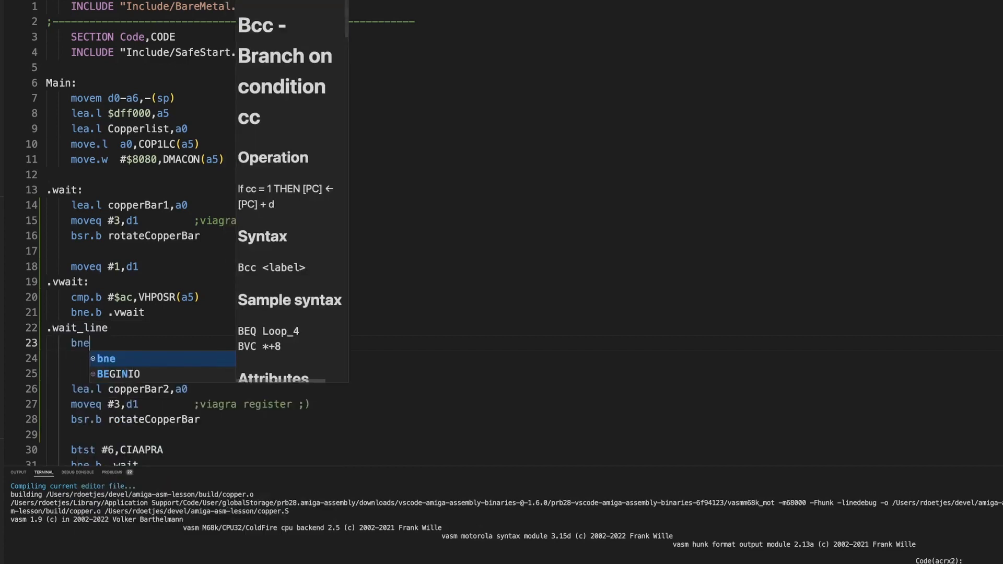
type("cmp.n")
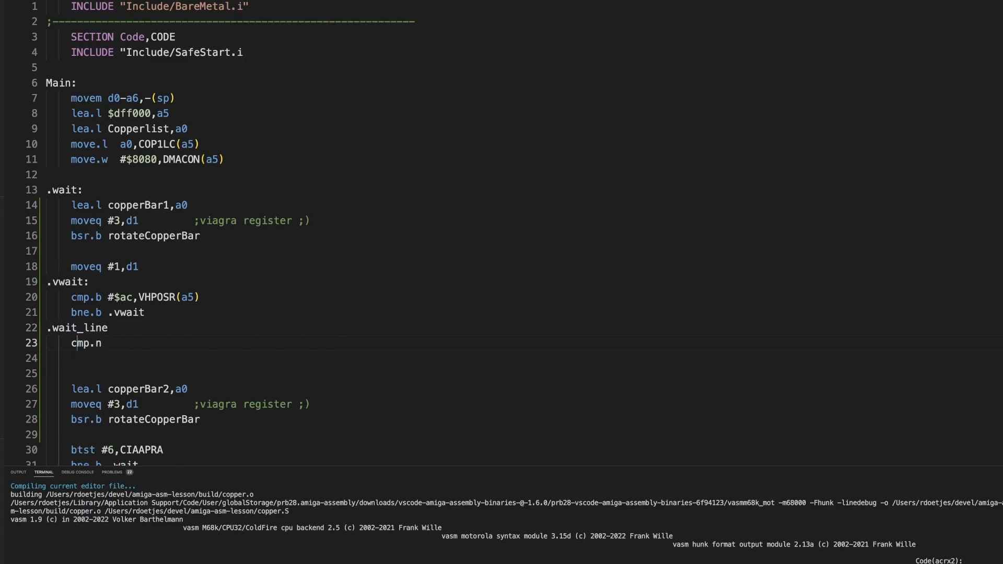
type("b")
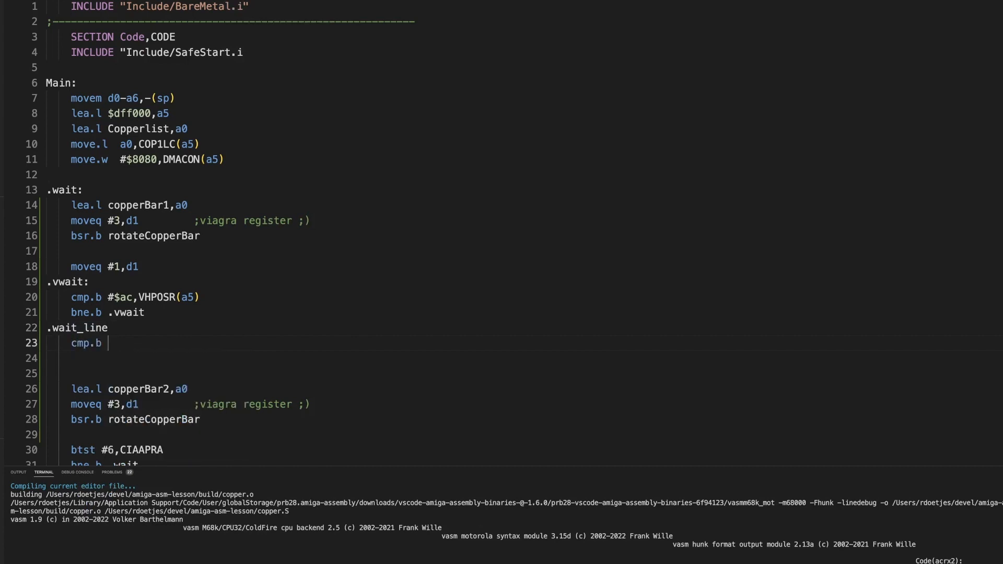
type("#$ac")
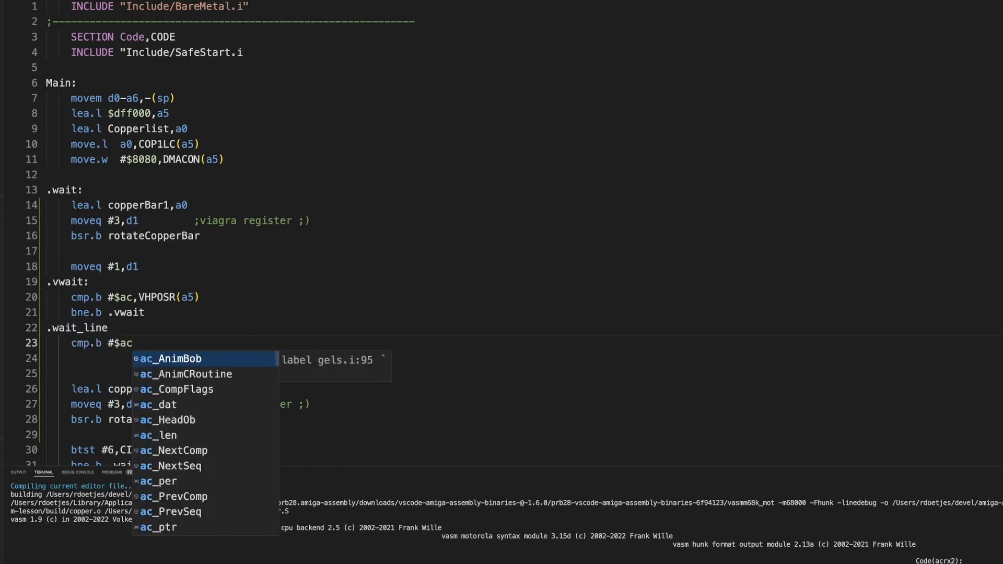
type(",CH")
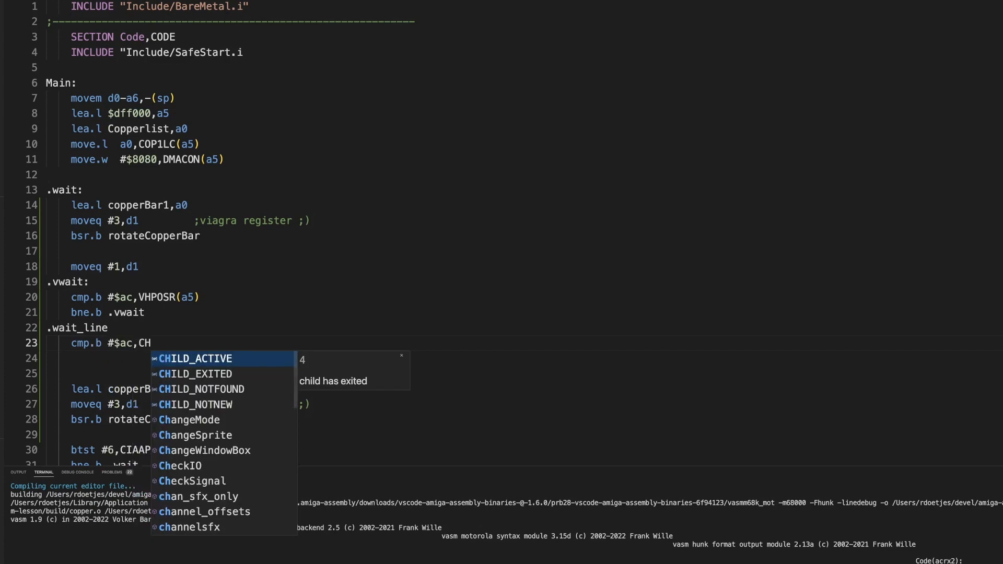
type("HPOSR(")
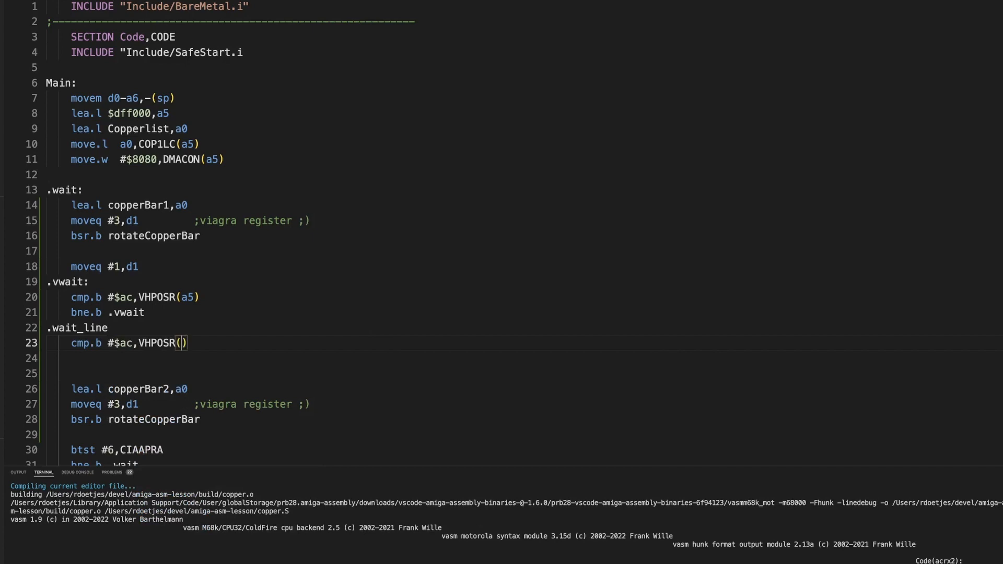
type("a5")
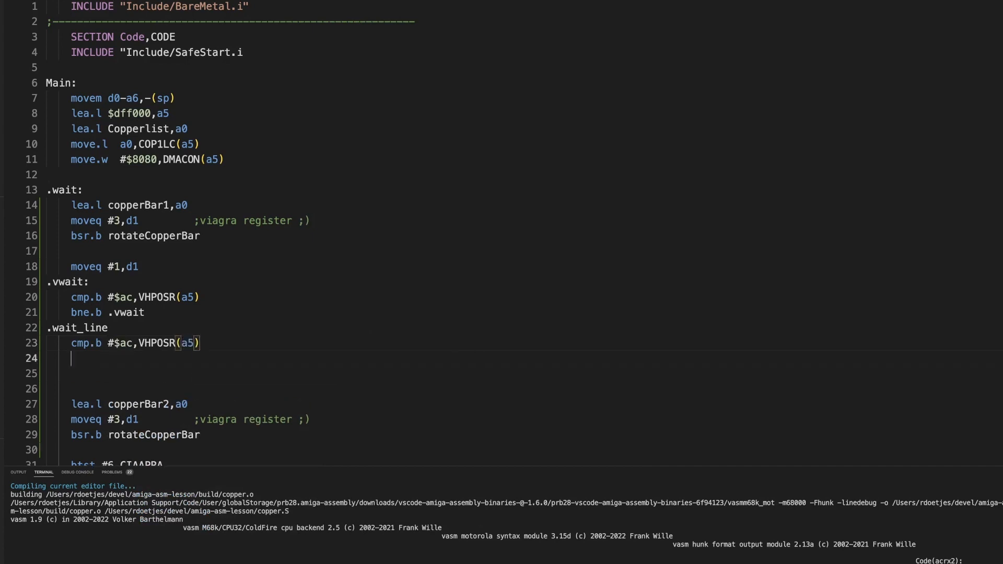
type("beq.b .wait_line")
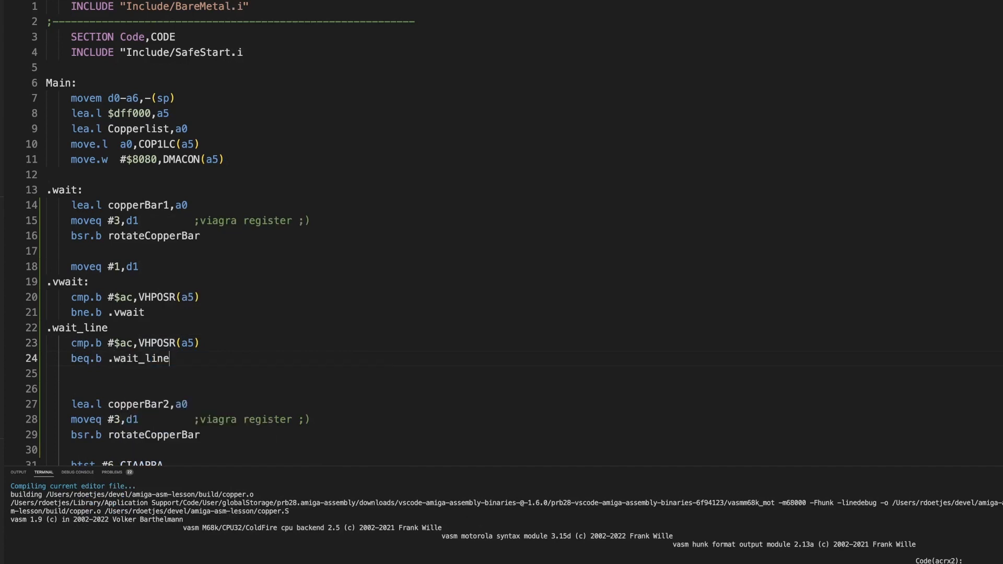
mouse_move(100, 282)
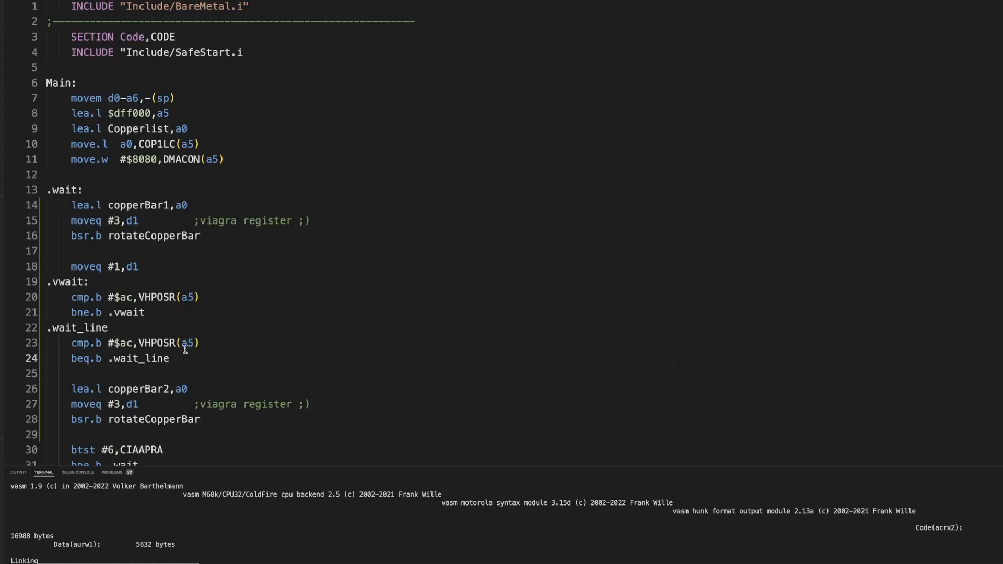
Step: Add 'dbf d1,.vwait' under beq.b .wait_line to repeat the beam wait d1 times
type("dbf")
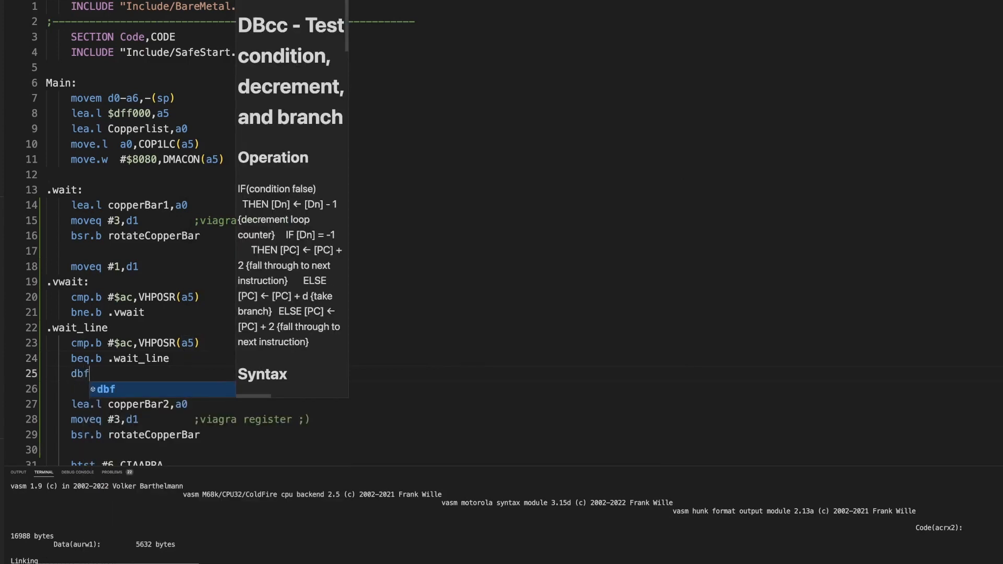
type("\" d\"")
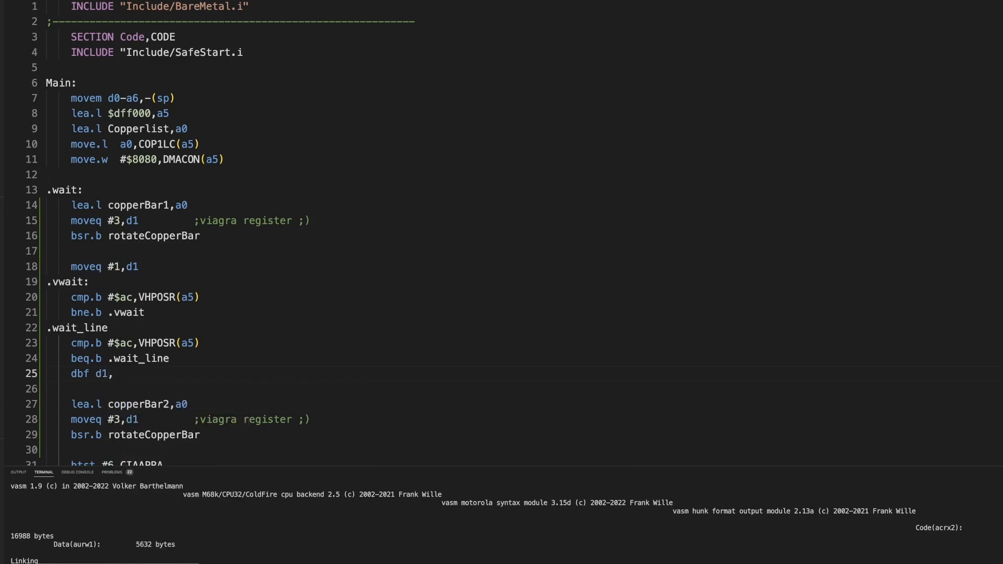
type(".")
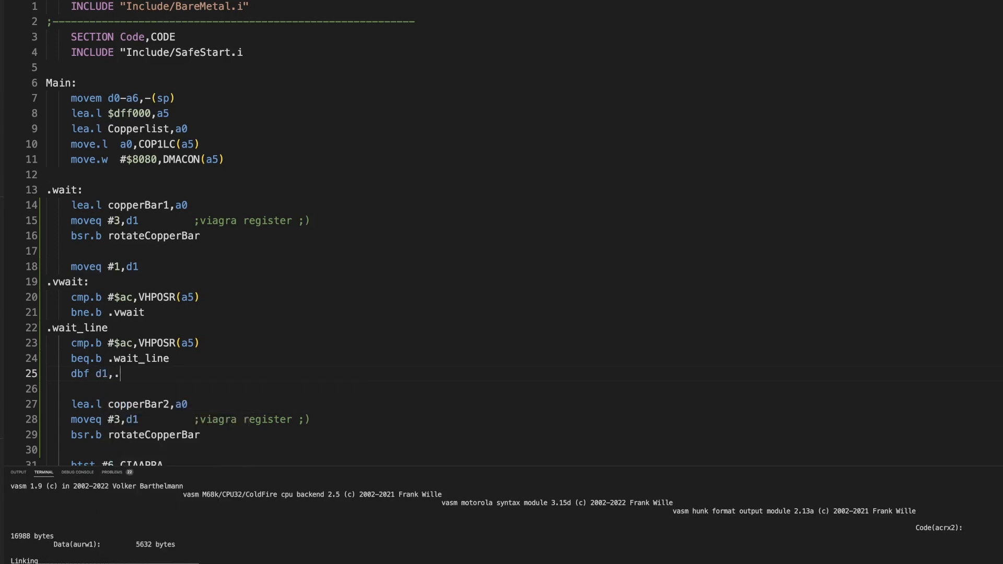
type("vwait")
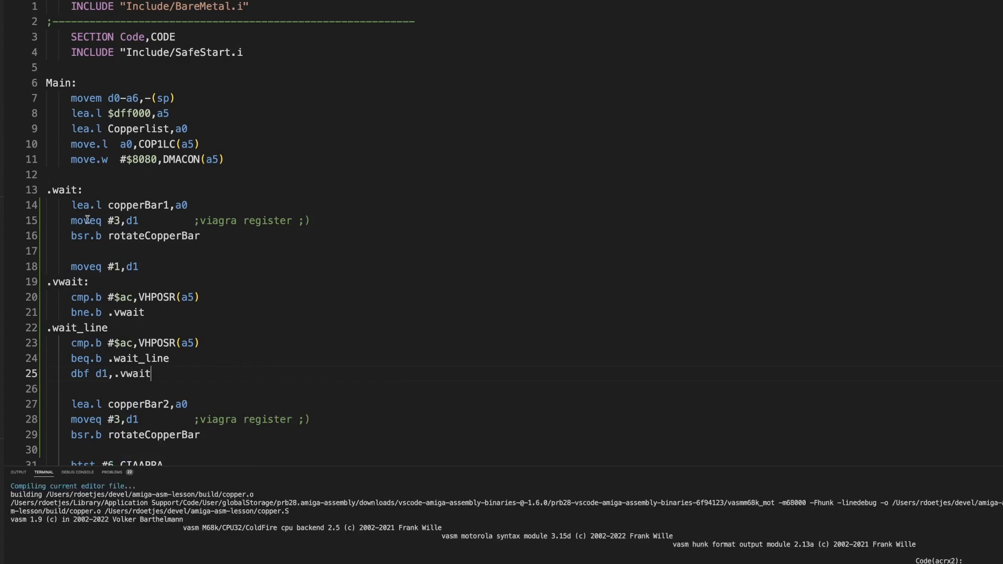
mouse_move(116, 312)
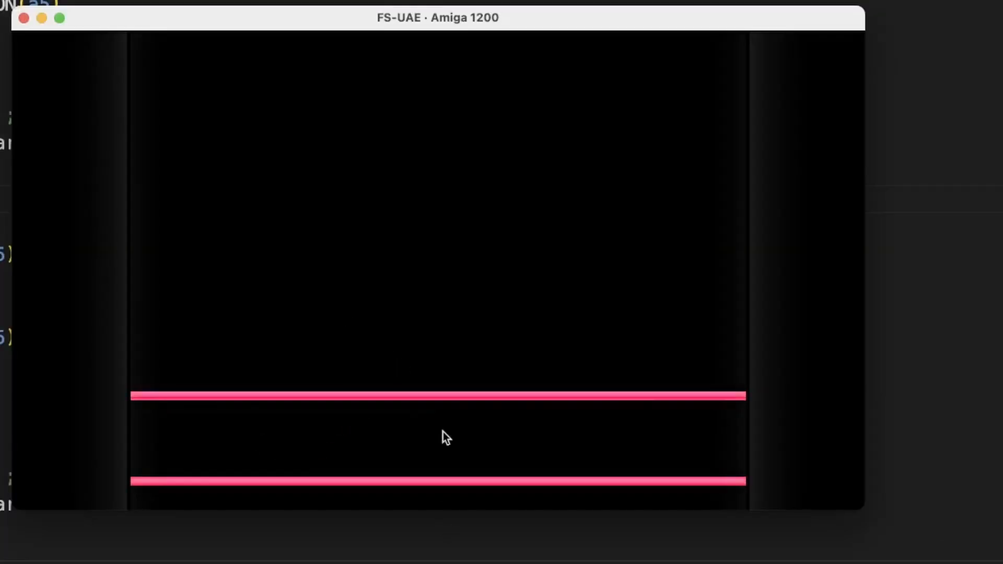
mouse_move(423, 392)
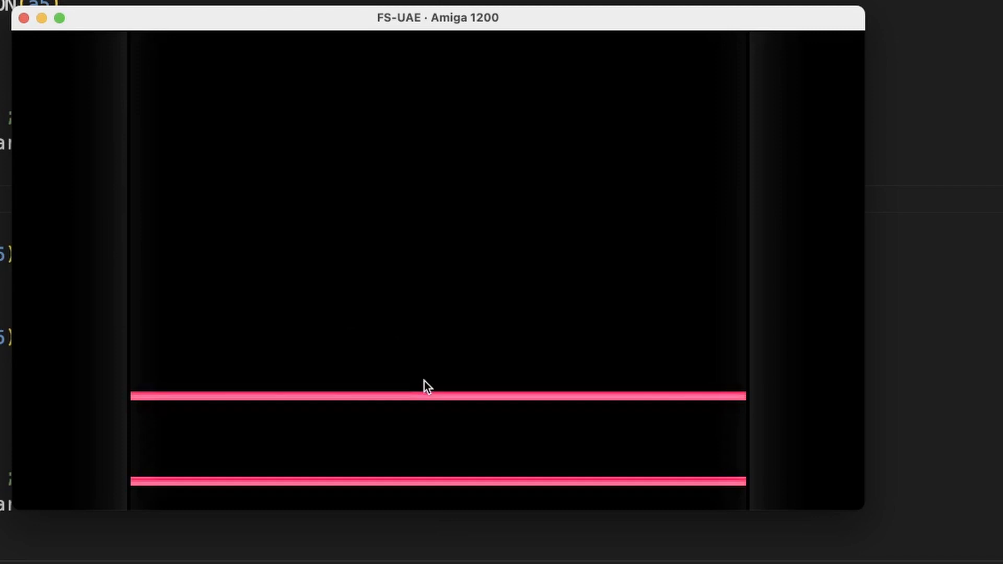